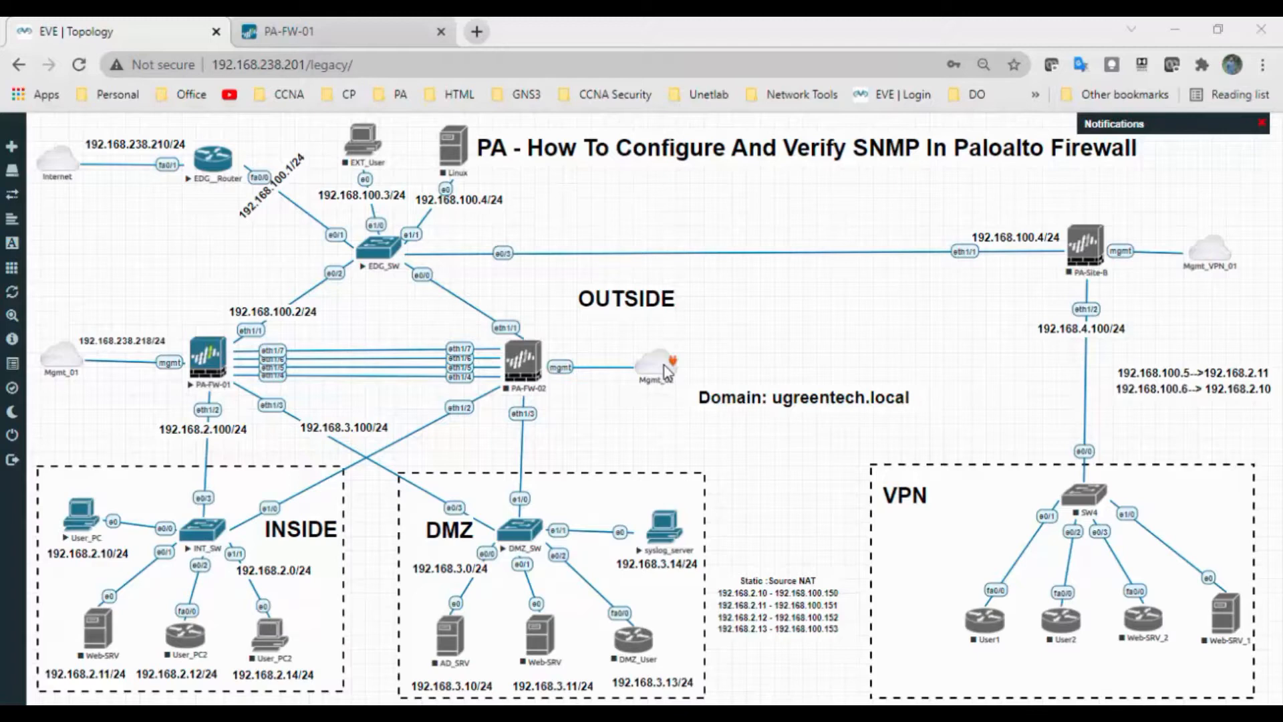
pyautogui.moveTo(599, 372)
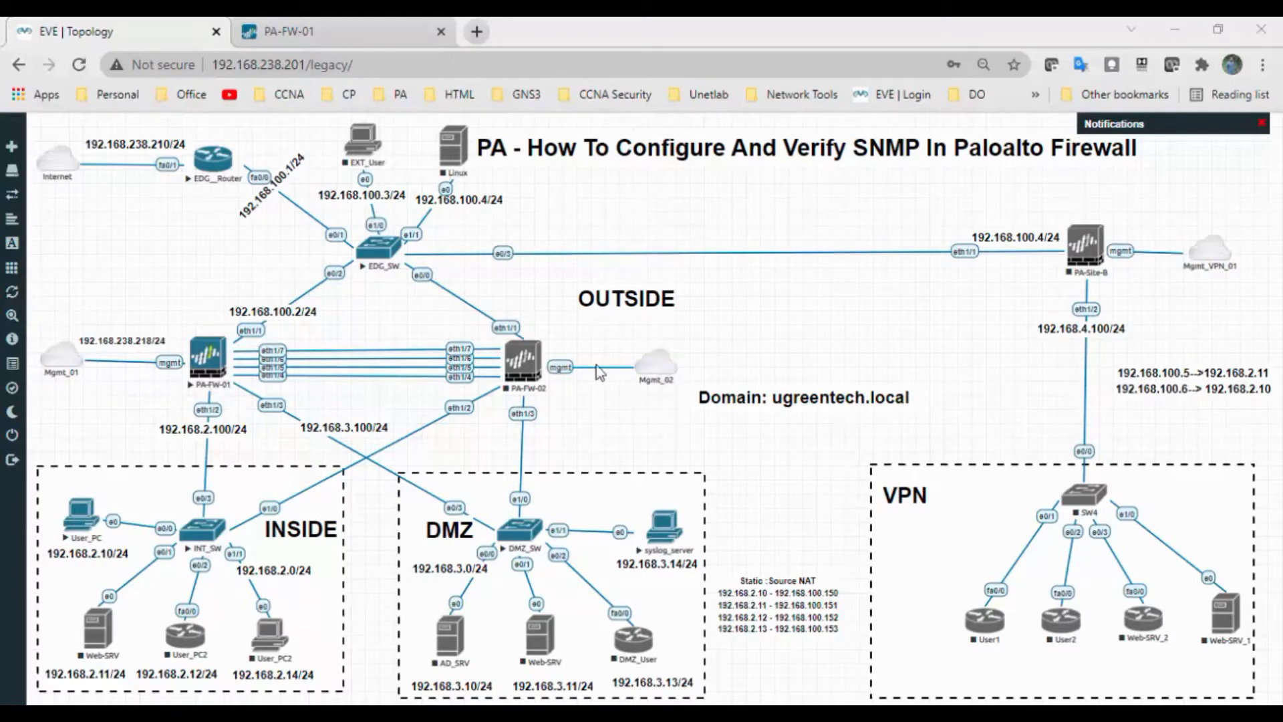
pyautogui.moveTo(362, 526)
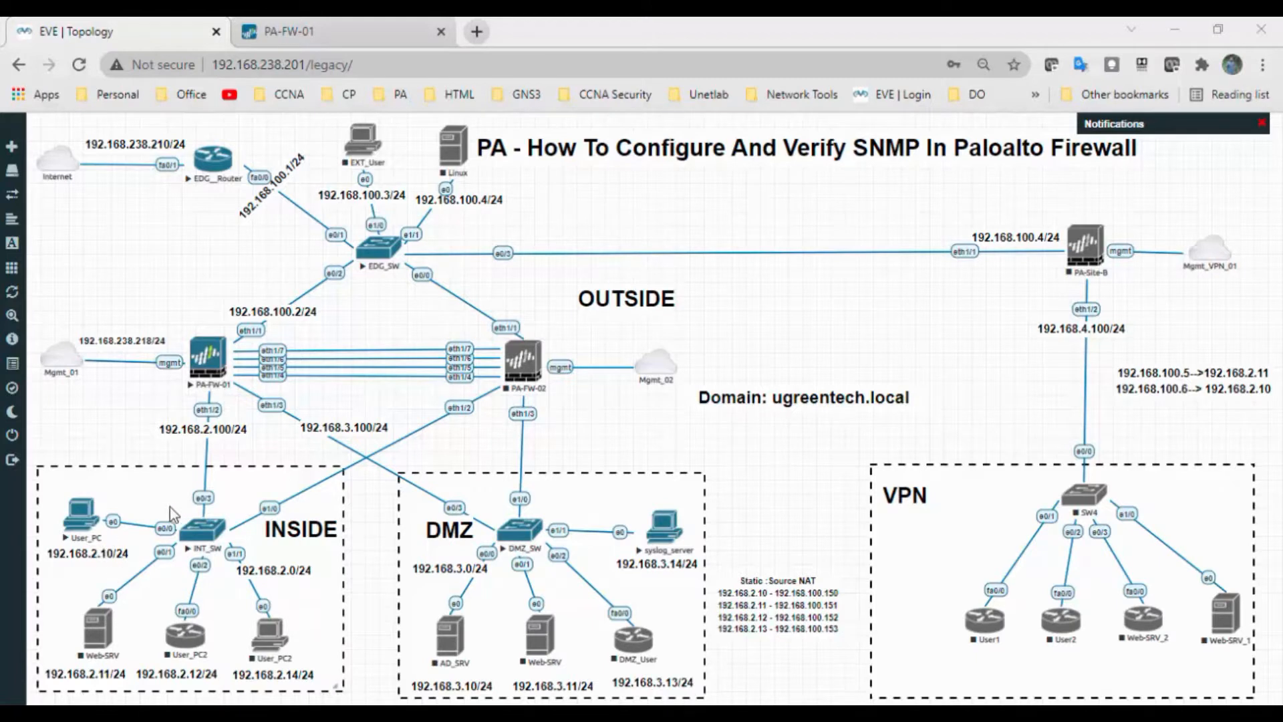
pyautogui.moveTo(494, 528)
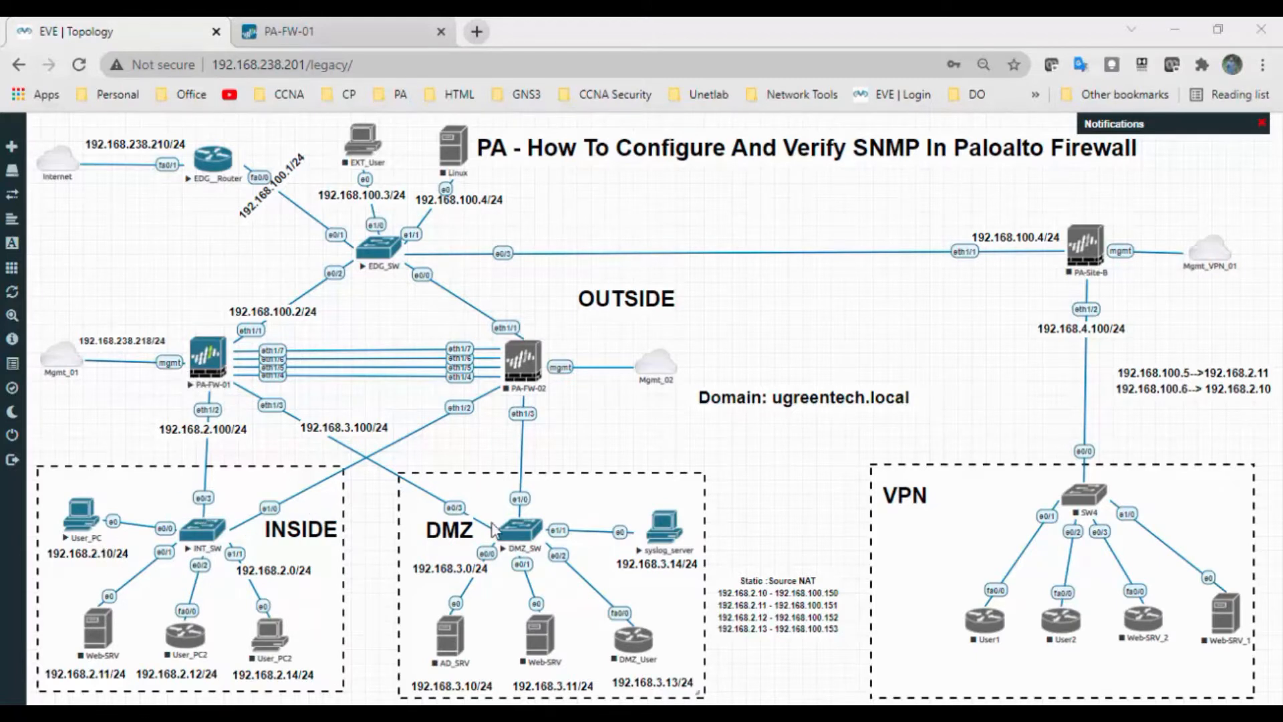
pyautogui.moveTo(302, 278)
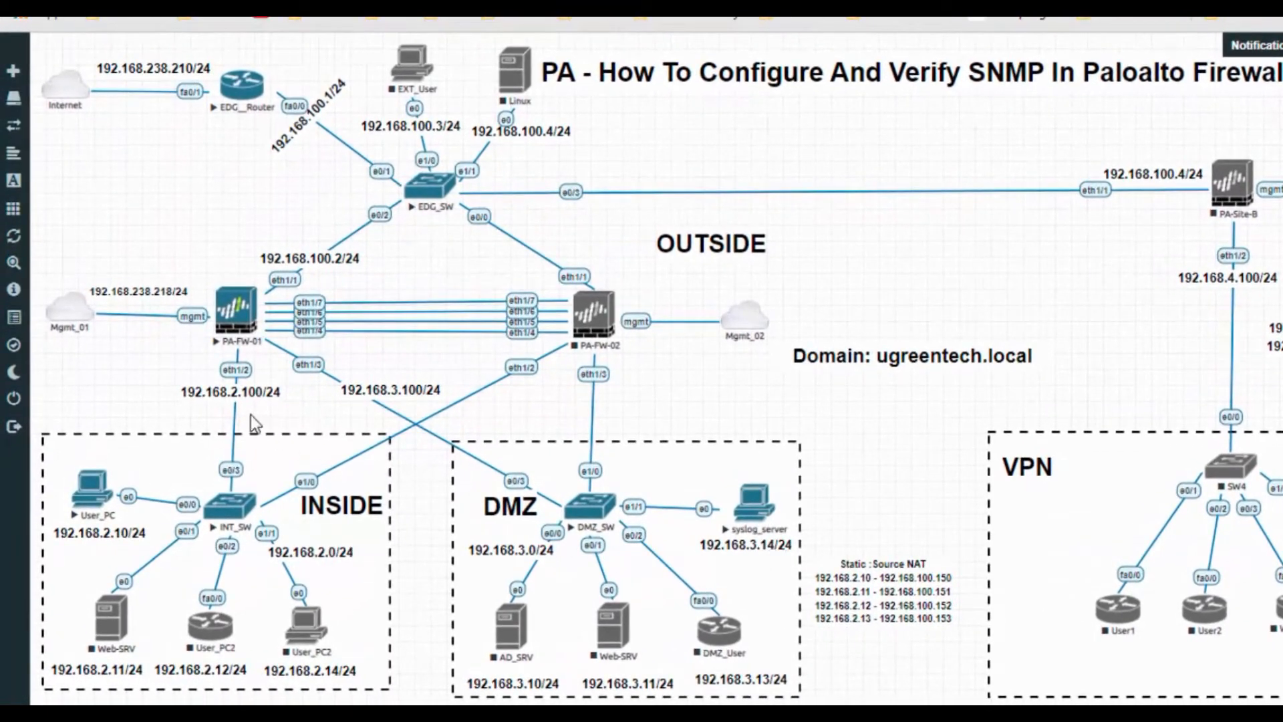
pyautogui.moveTo(409, 430)
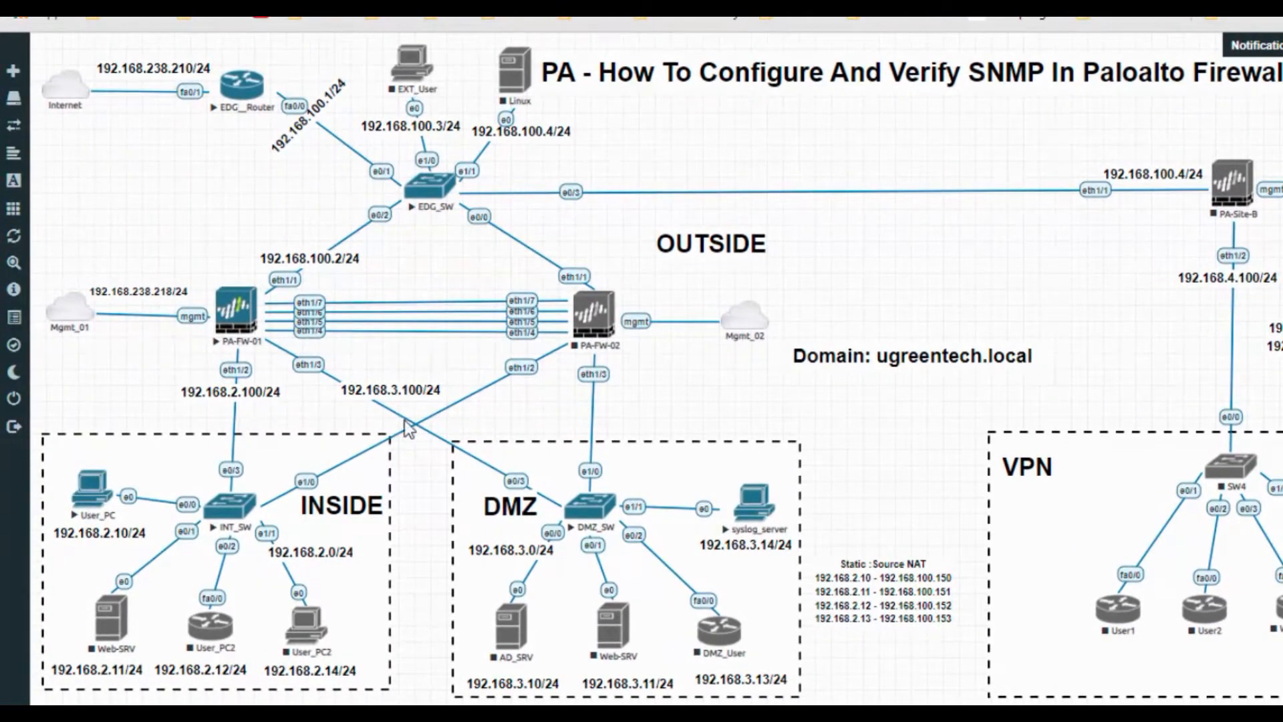
pyautogui.moveTo(203, 422)
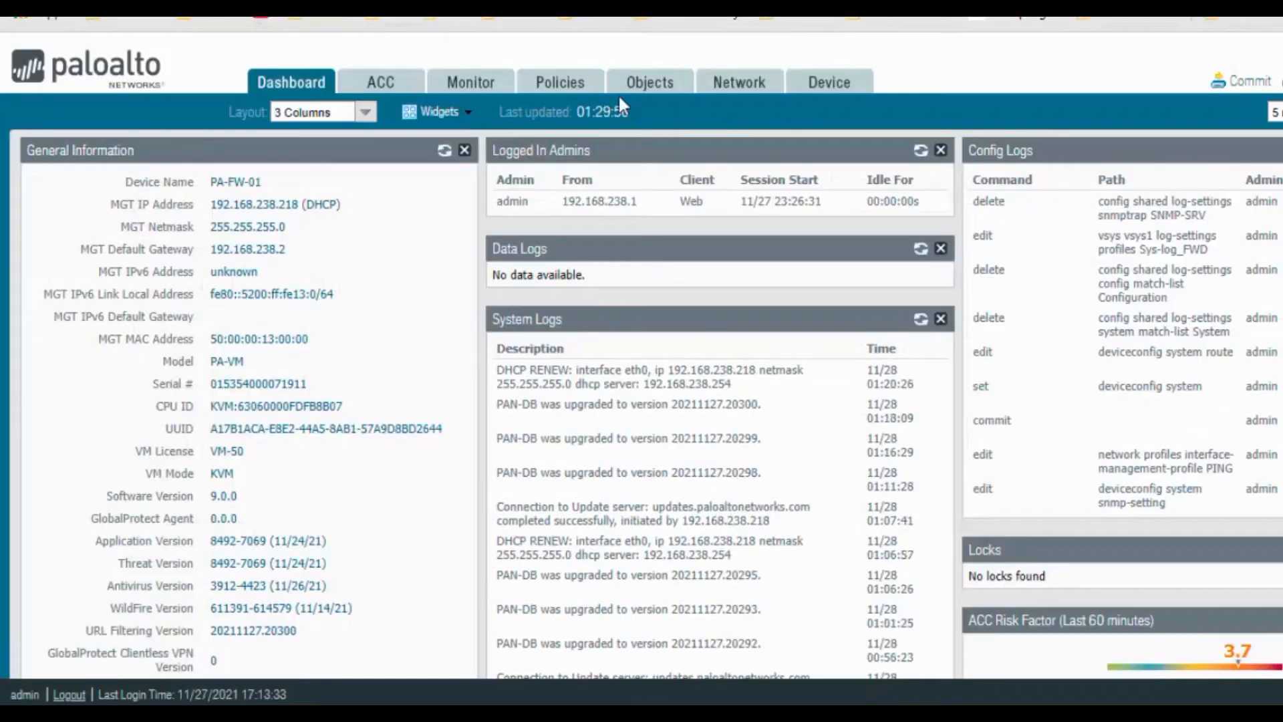
# Step: Go to the Device area to begin a new v2c SNMP trap server profile
pyautogui.click(81, 382)
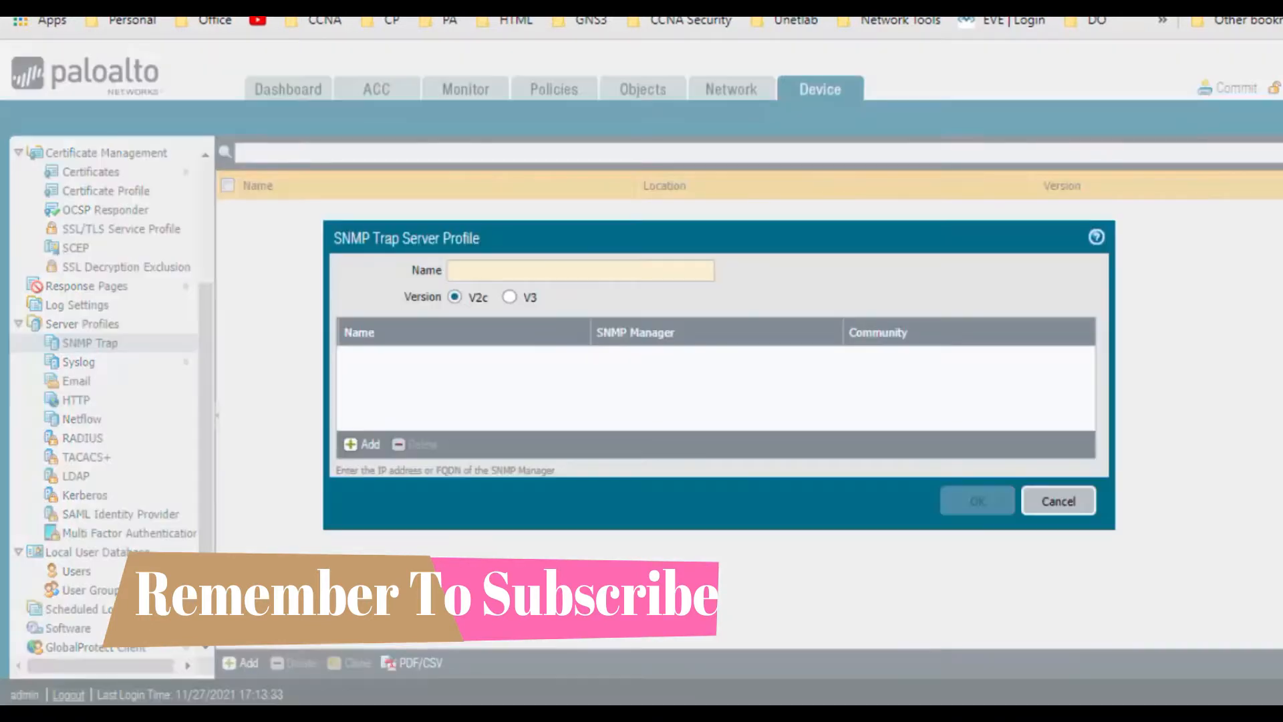
# Step: Name the trap server profile SNMP-Server, keeping version v2c
pyautogui.click(977, 500)
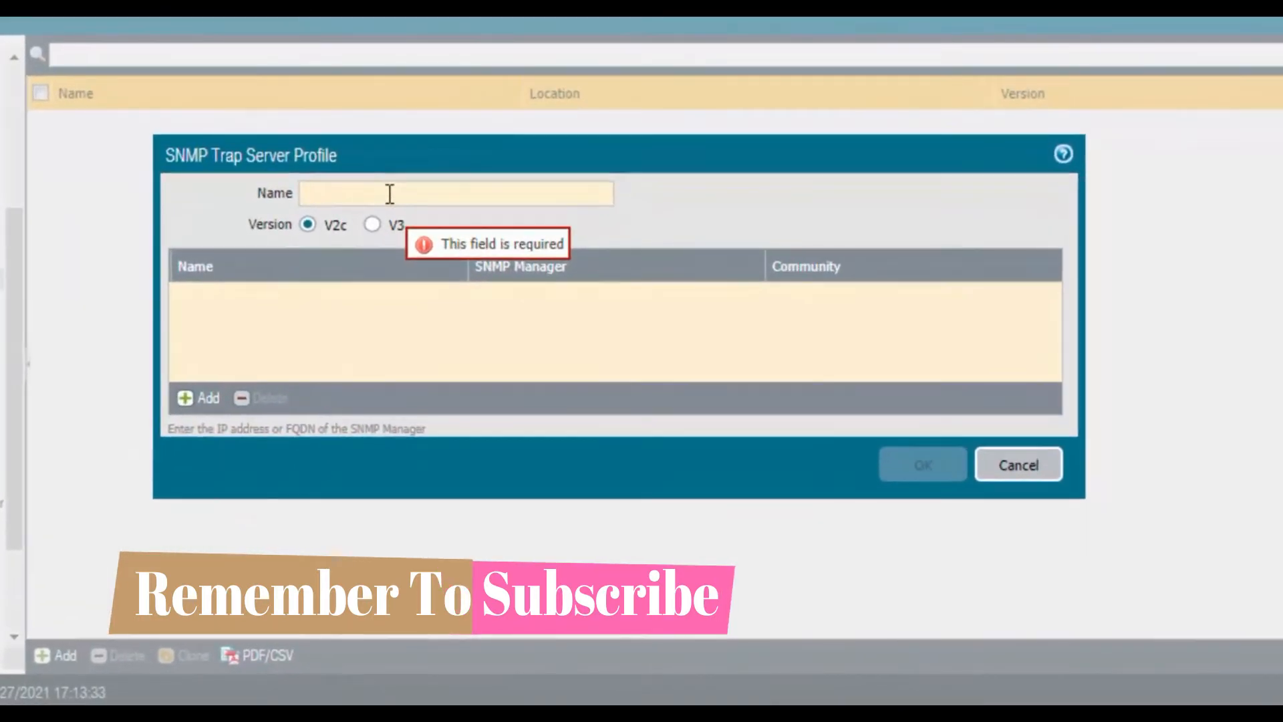
pyautogui.write('SNMP-')
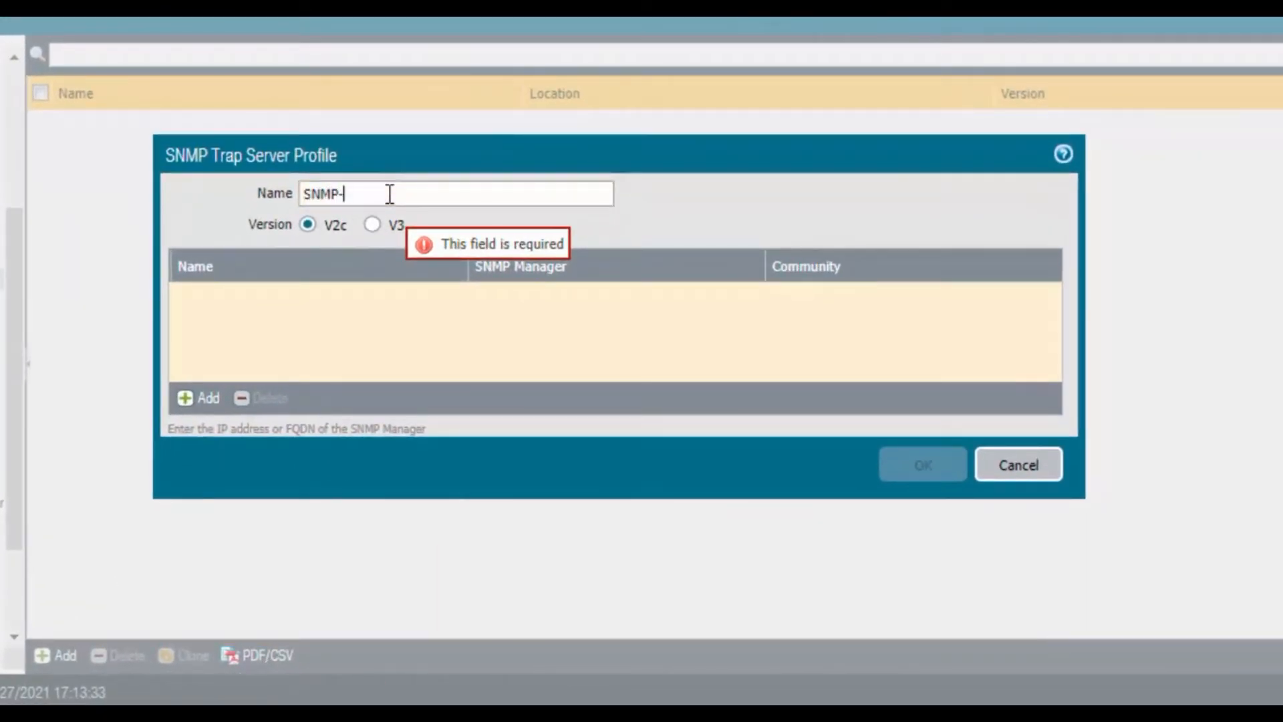
pyautogui.write('Servcer')
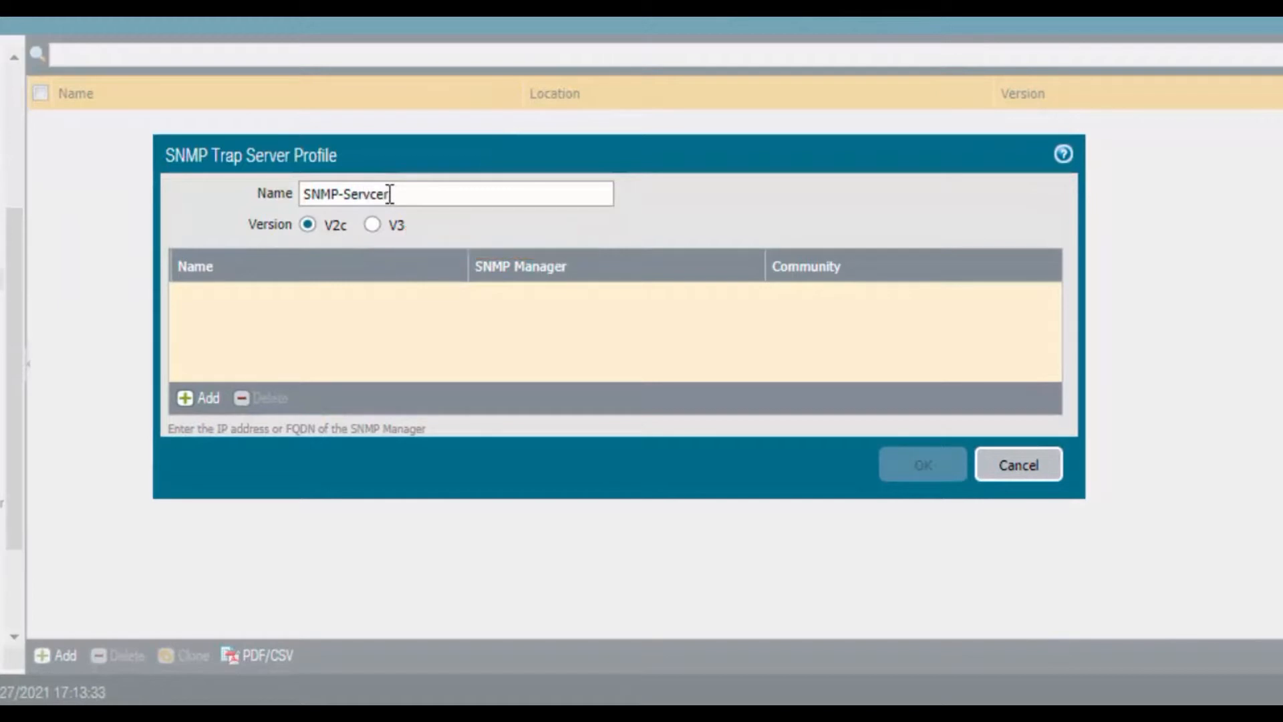
pyautogui.press('Backspace')
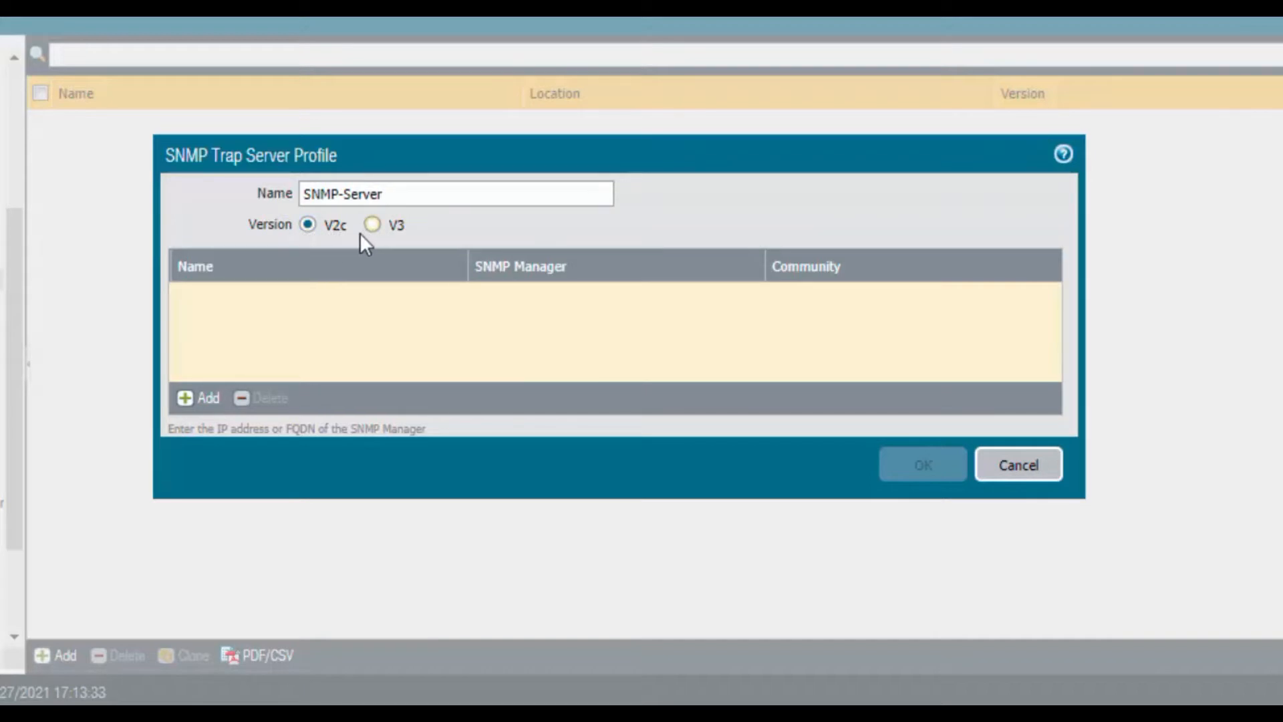
pyautogui.click(199, 398)
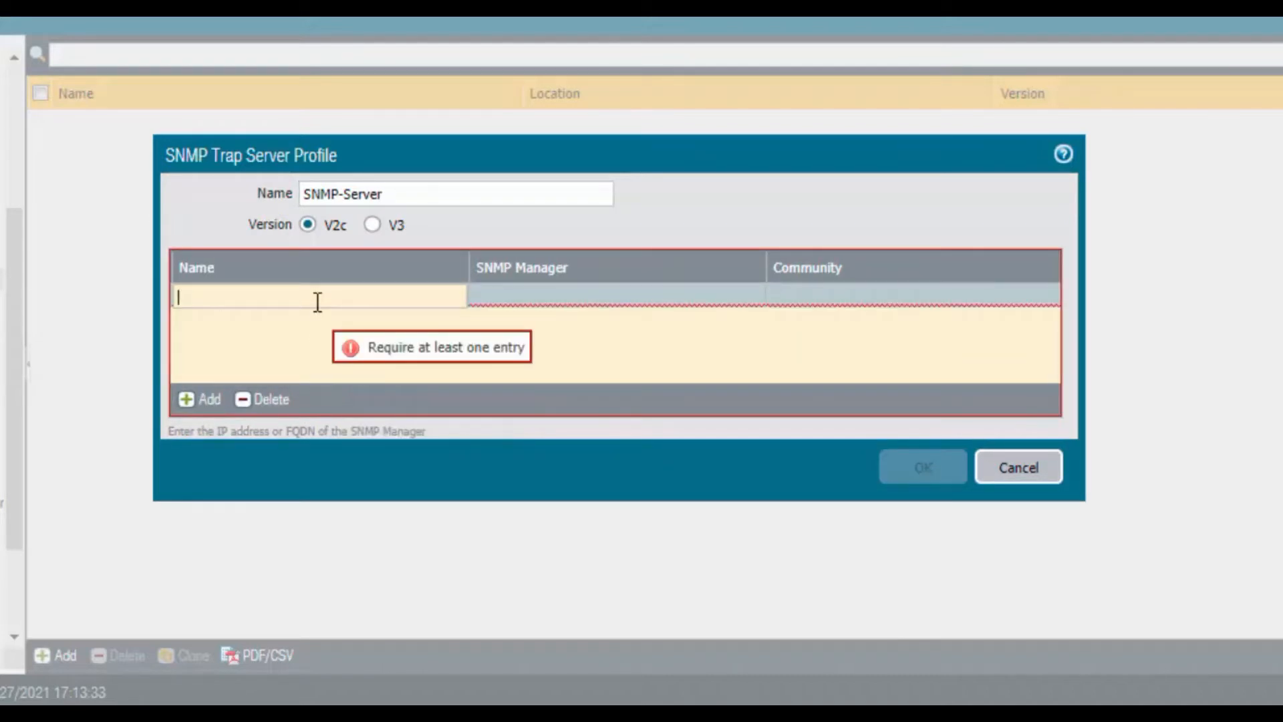
pyautogui.write('SNMP')
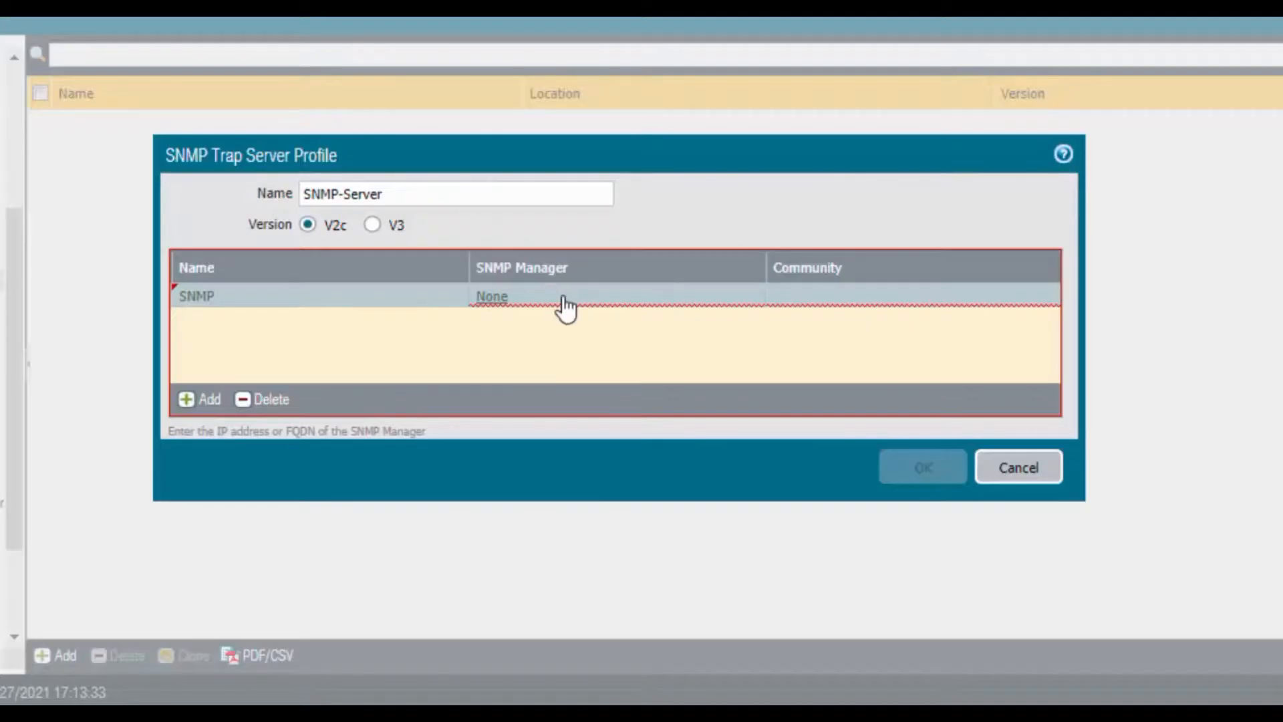
pyautogui.write('192')
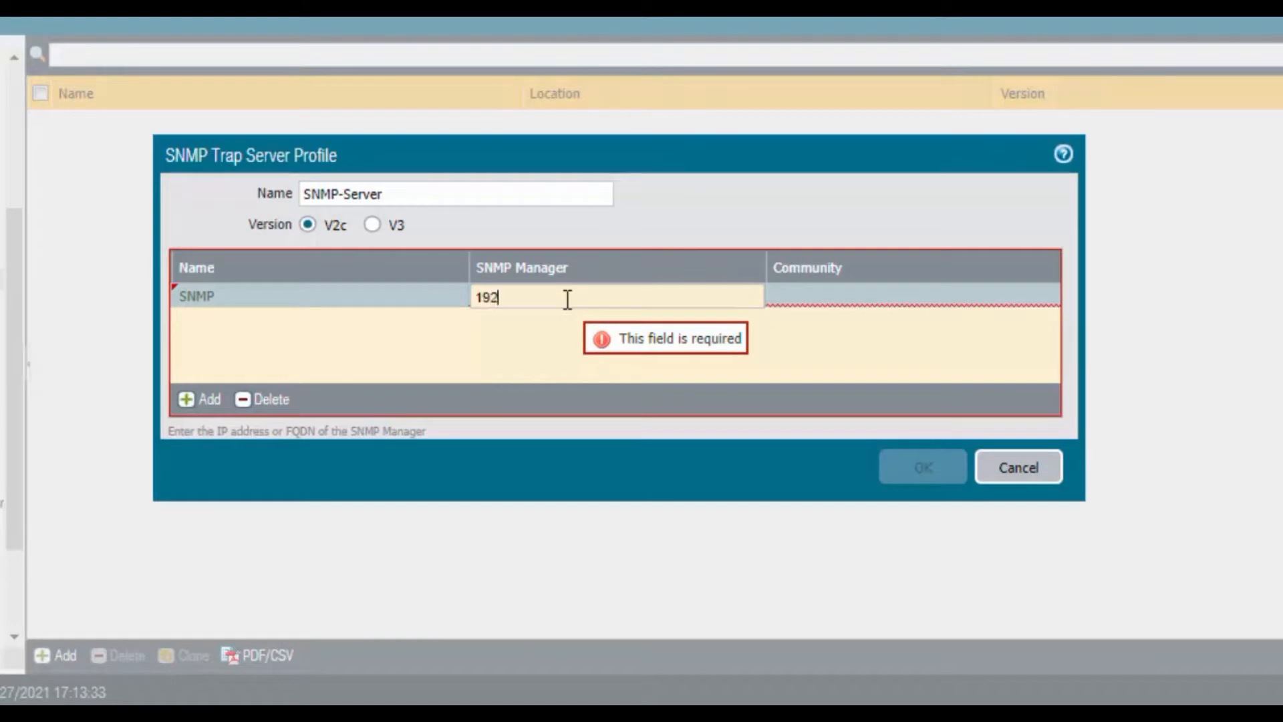
pyautogui.write('.168.3.')
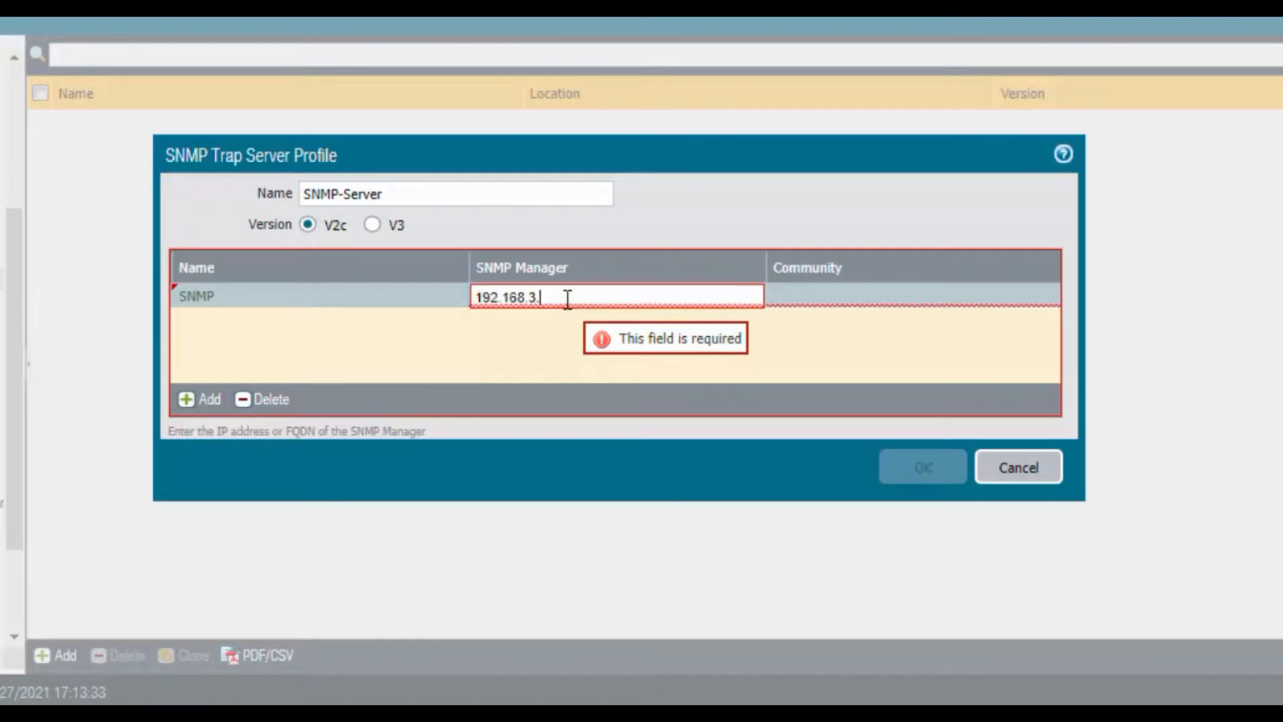
pyautogui.write('14')
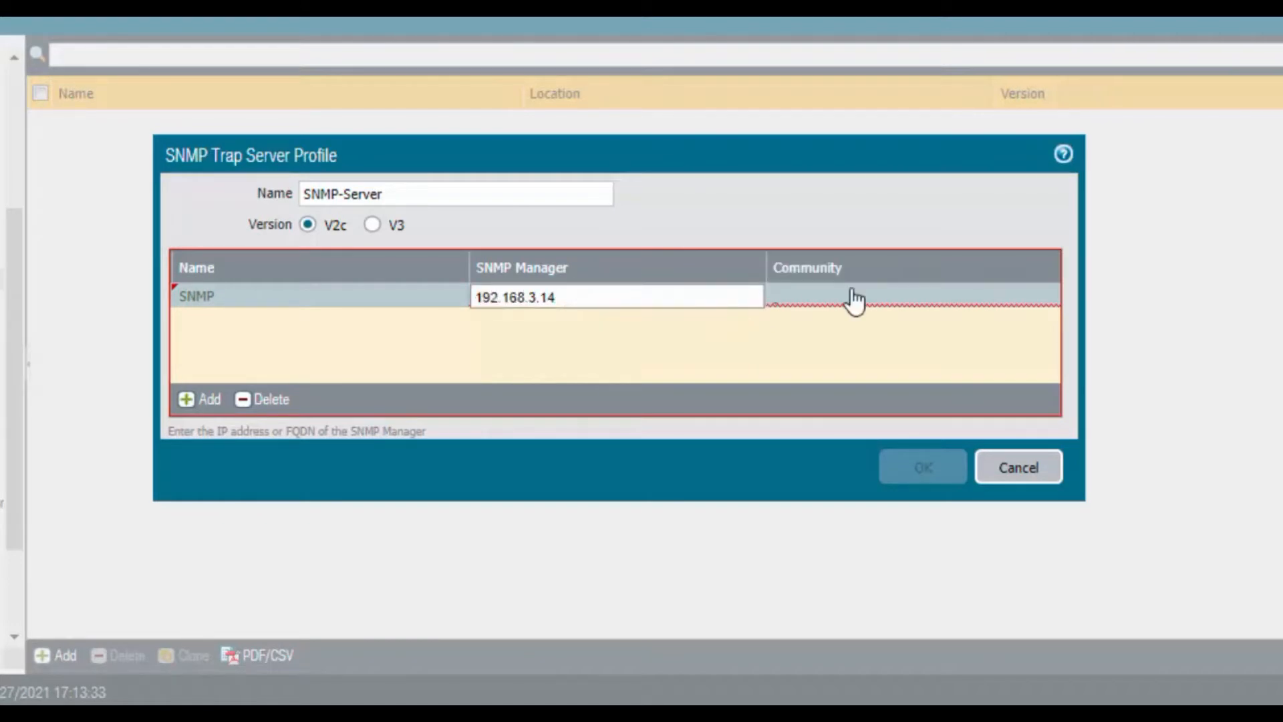
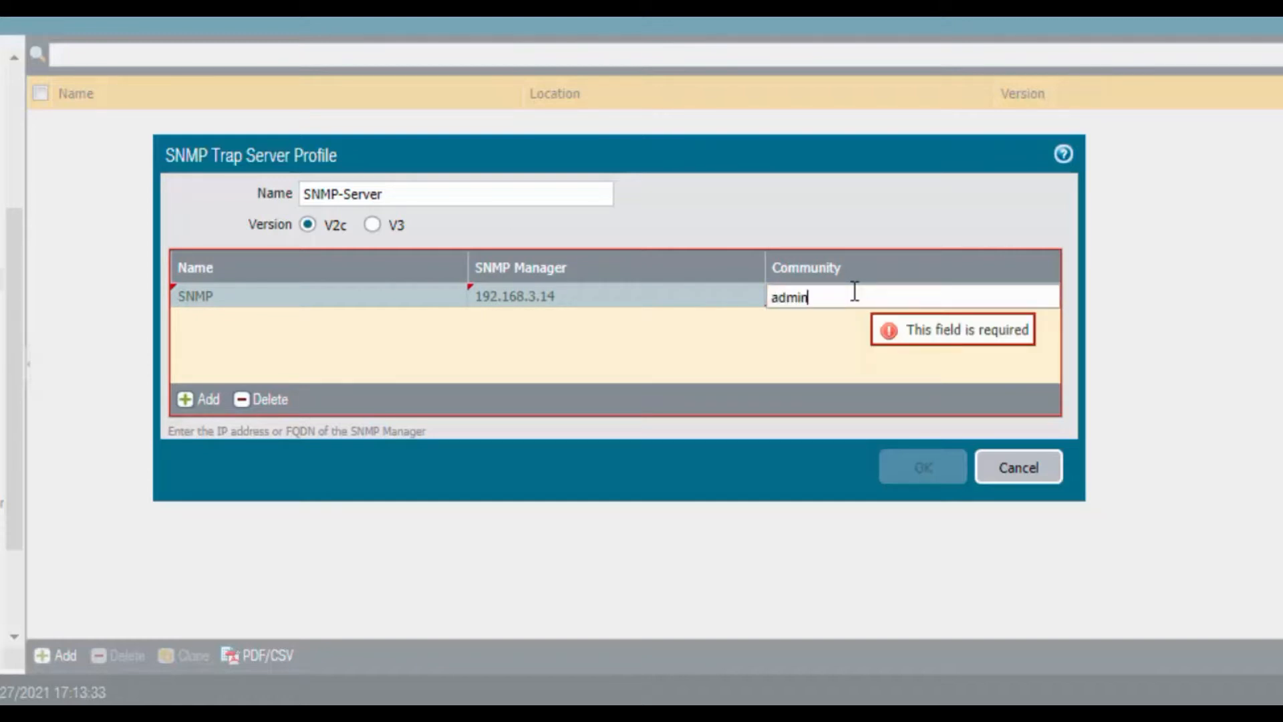
pyautogui.click(922, 465)
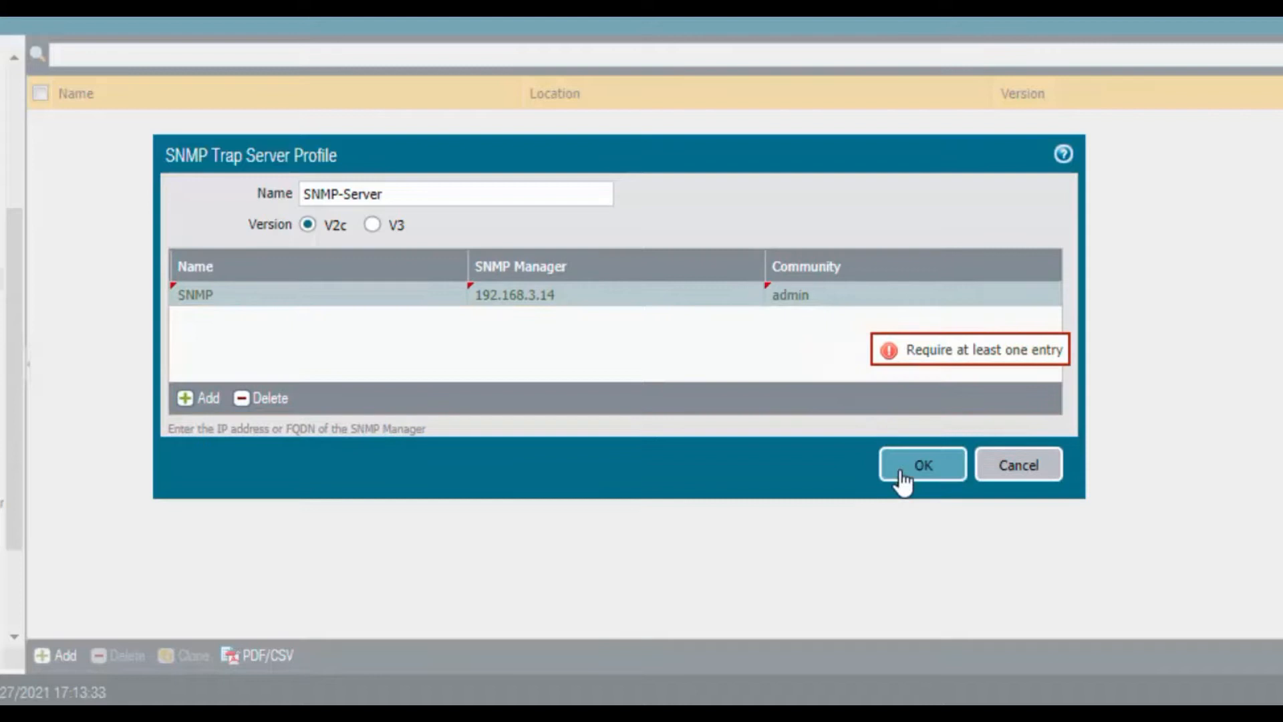
pyautogui.click(922, 464)
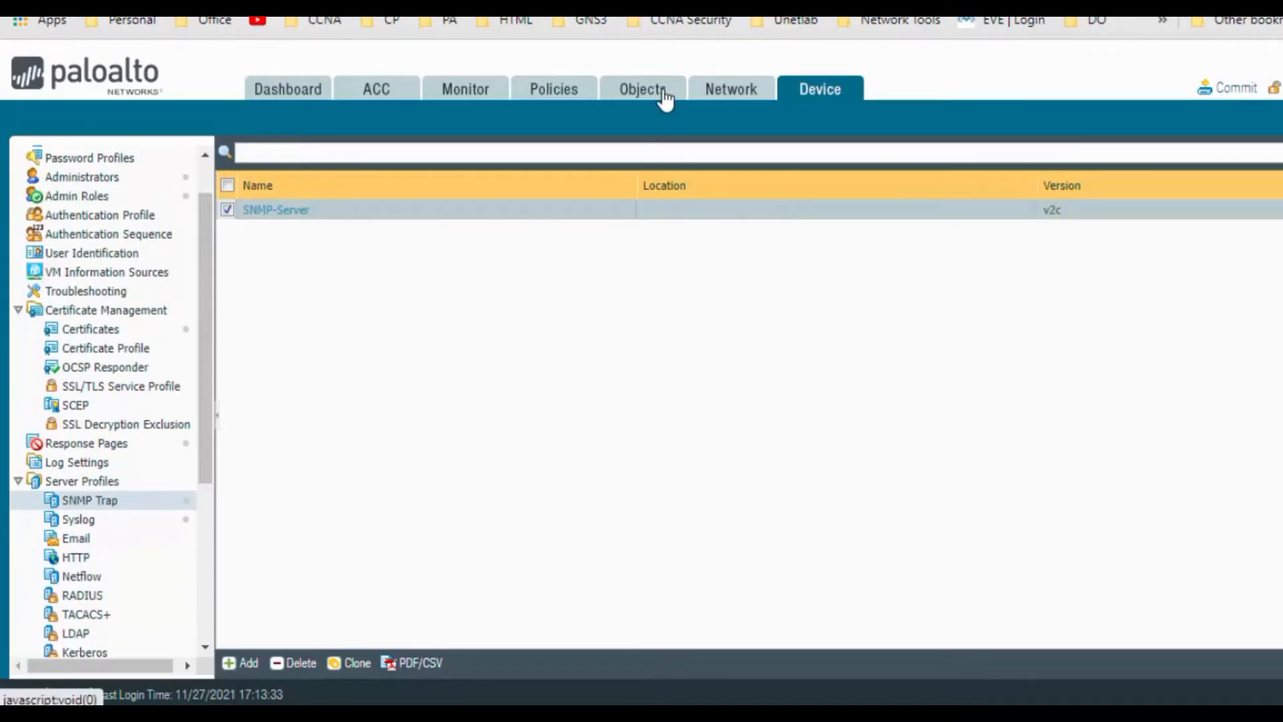
# Step: In Objects > Log Forwarding, open the Sys-log_FWD profile
pyautogui.click(642, 89)
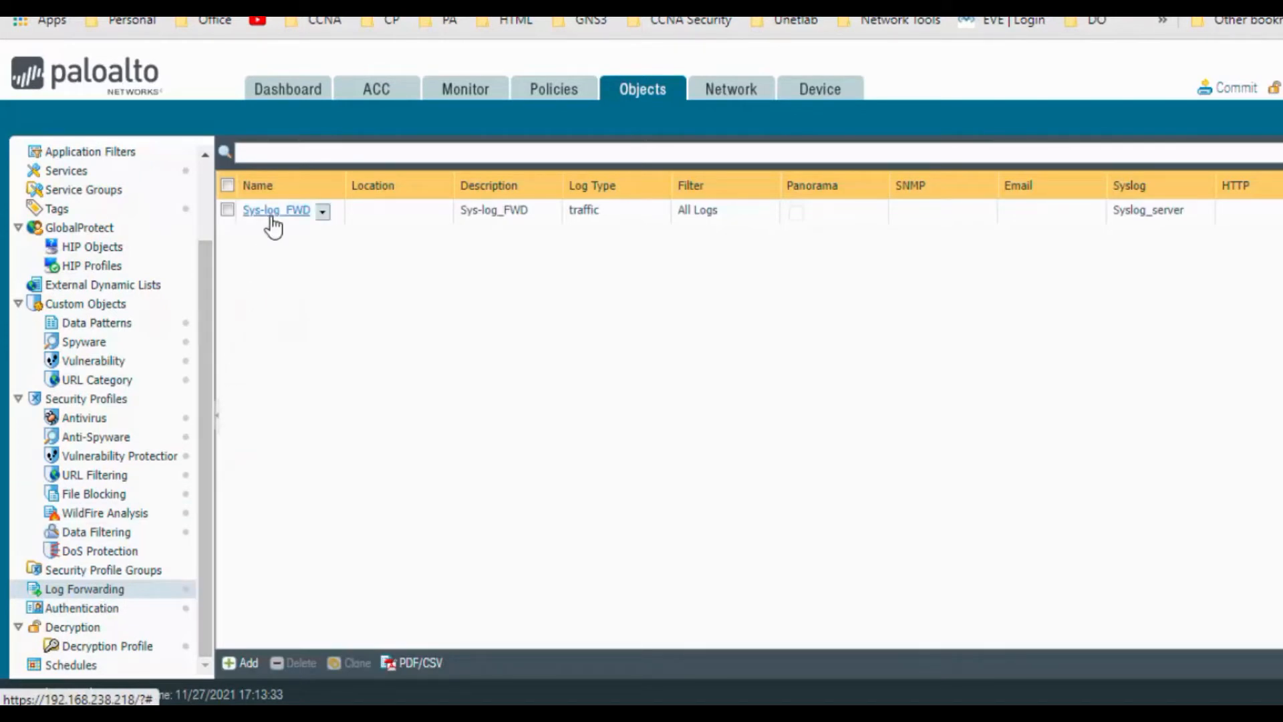
pyautogui.click(276, 209)
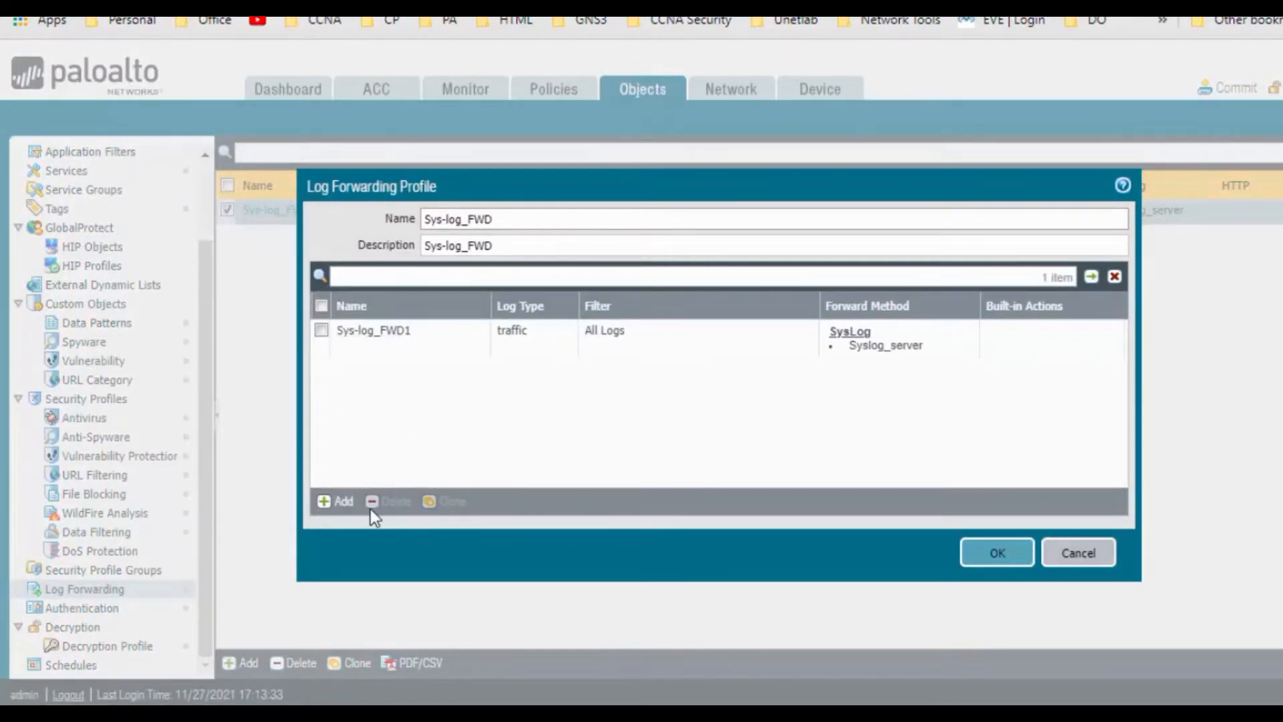
# Step: Add a match list named and described SNMP-Logs with log type traffic
pyautogui.click(336, 501)
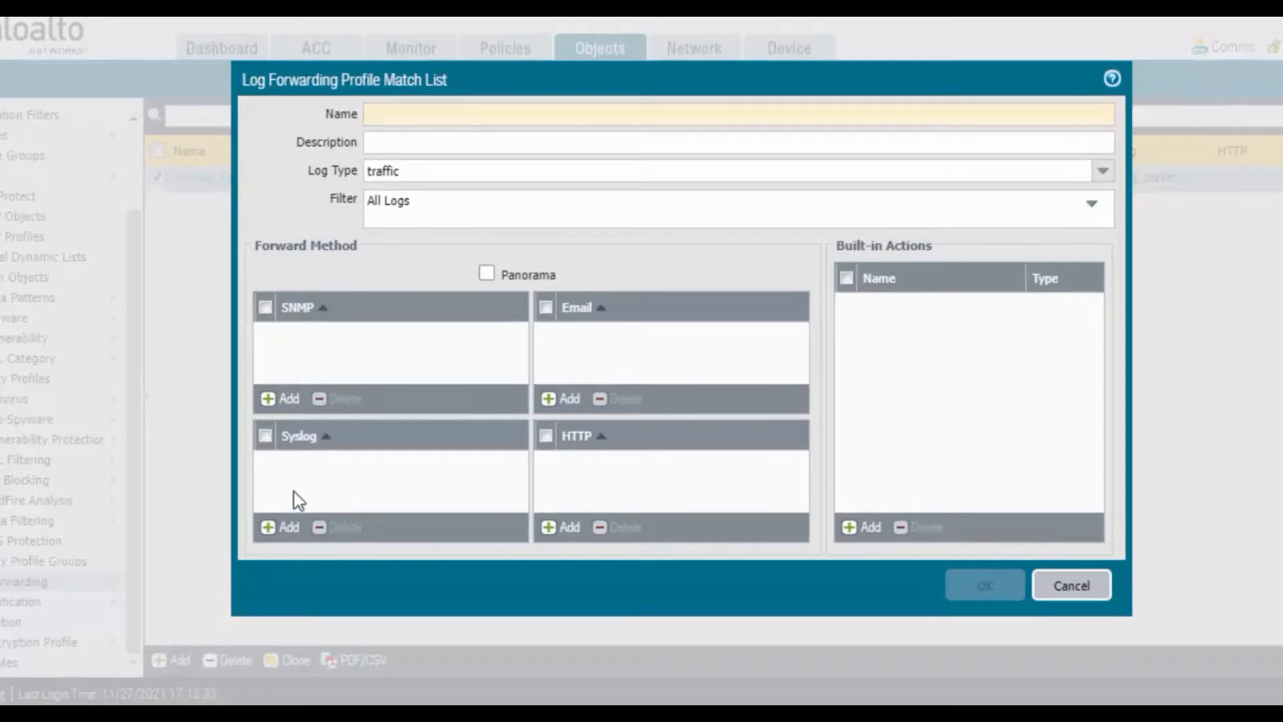
pyautogui.write('SNMP')
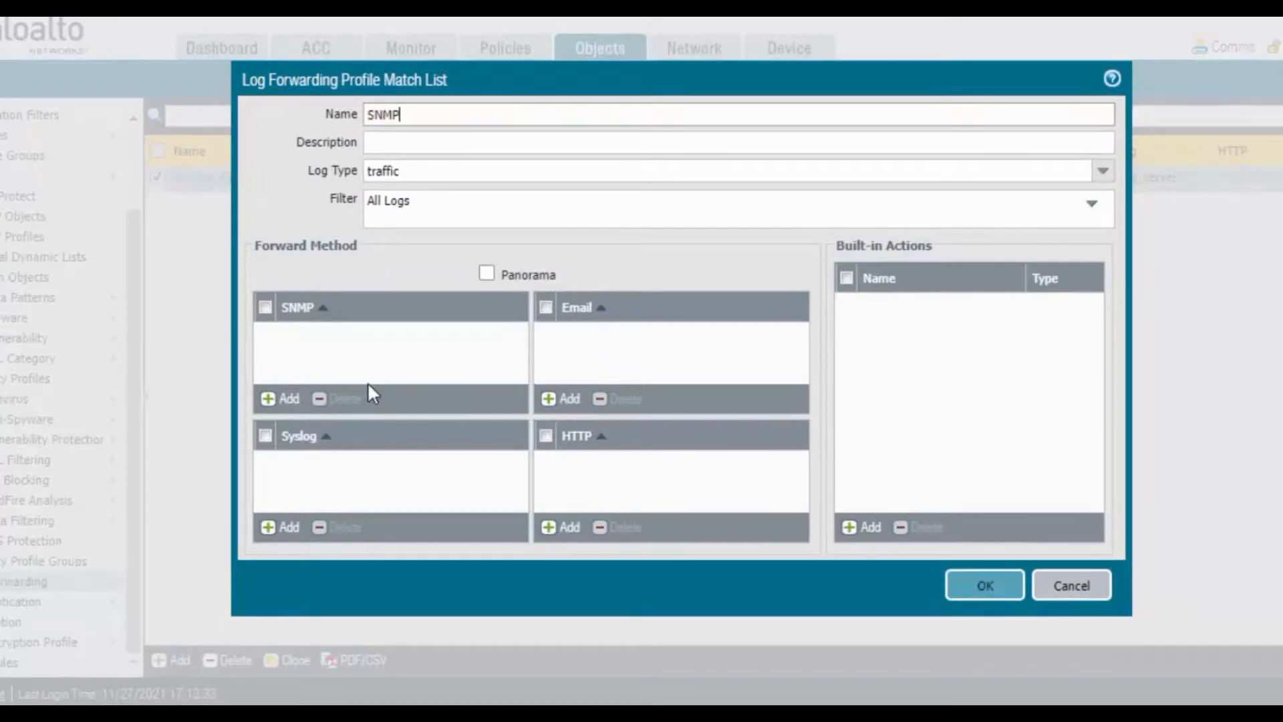
pyautogui.write('-Logs')
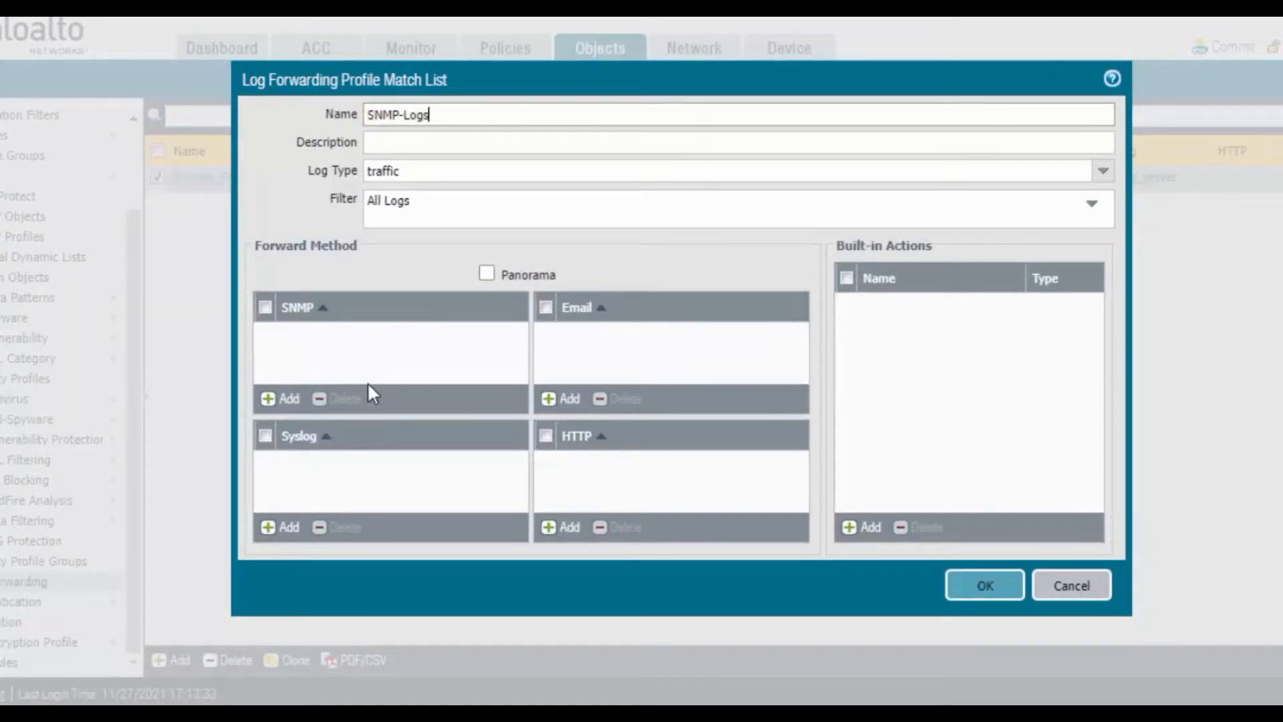
pyautogui.click(736, 141)
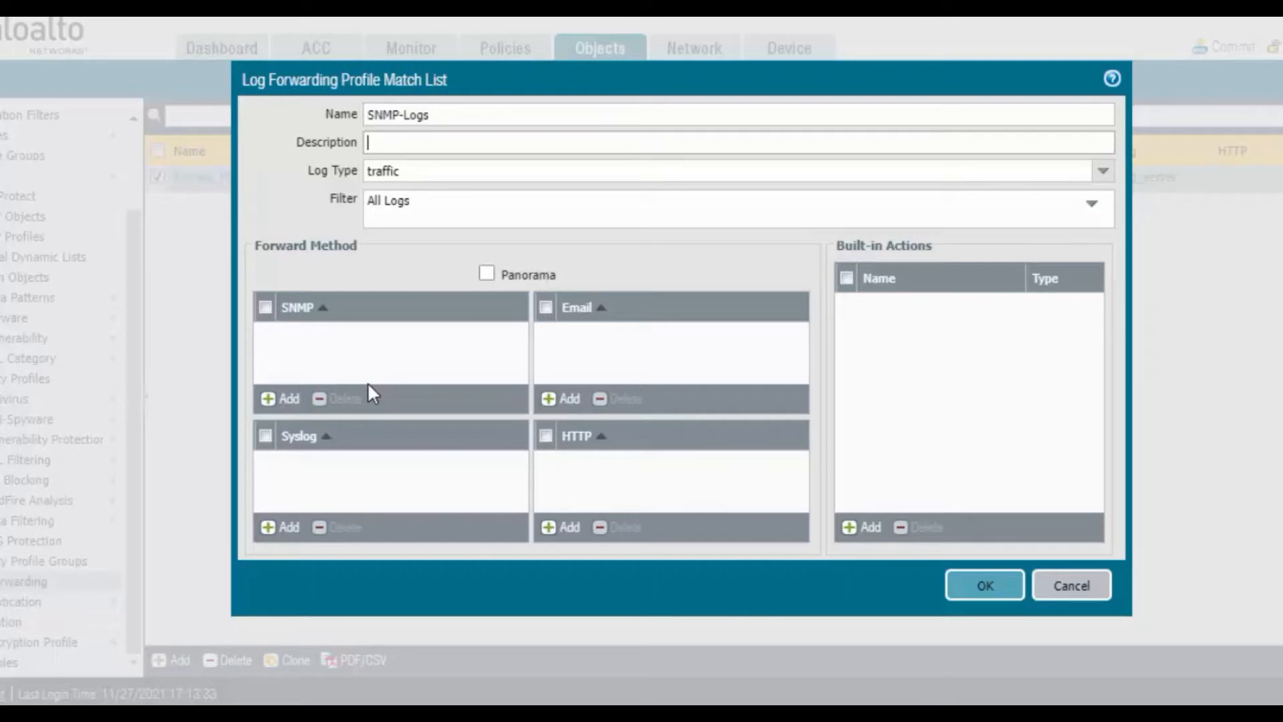
pyautogui.write('SNMP-Logs')
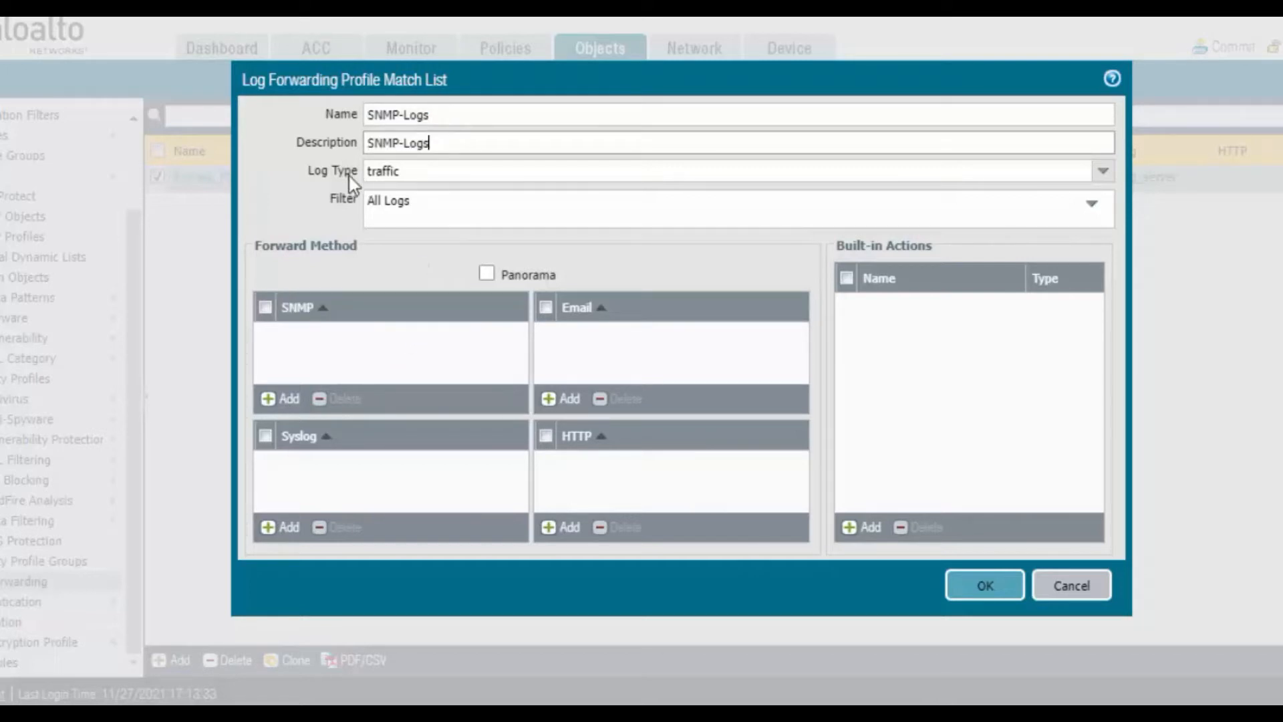
pyautogui.click(1103, 171)
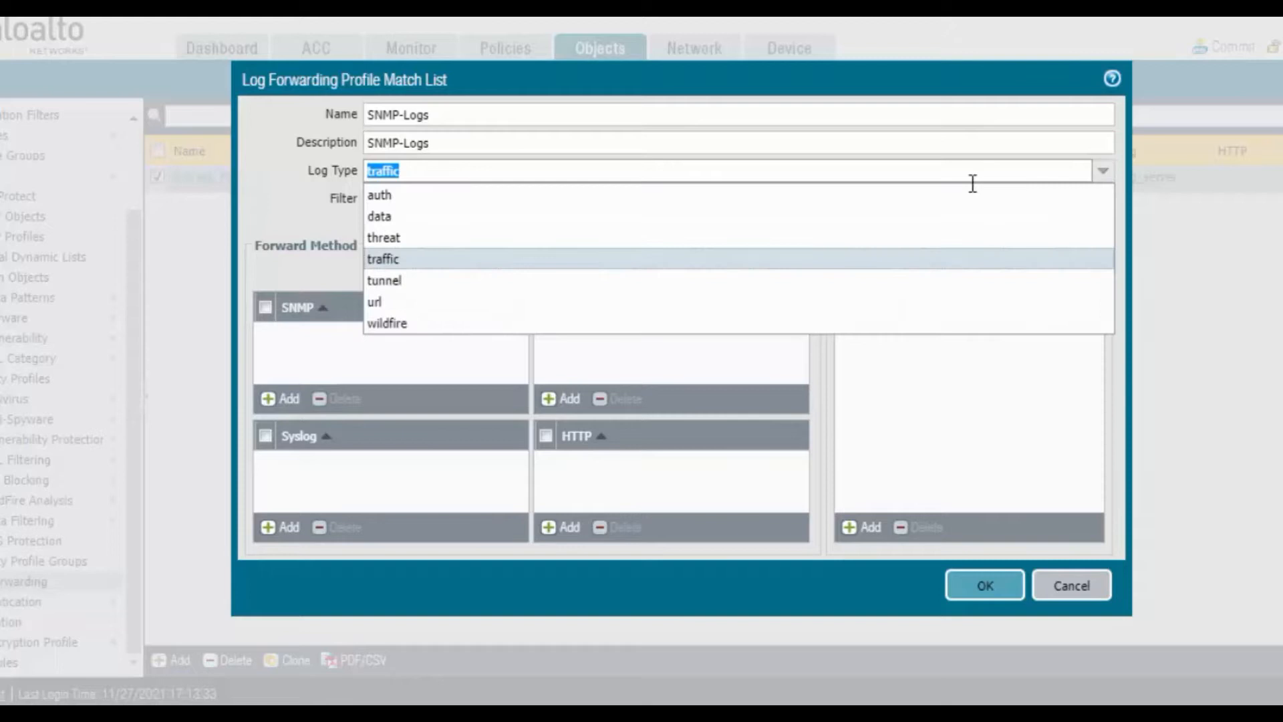
pyautogui.click(383, 259)
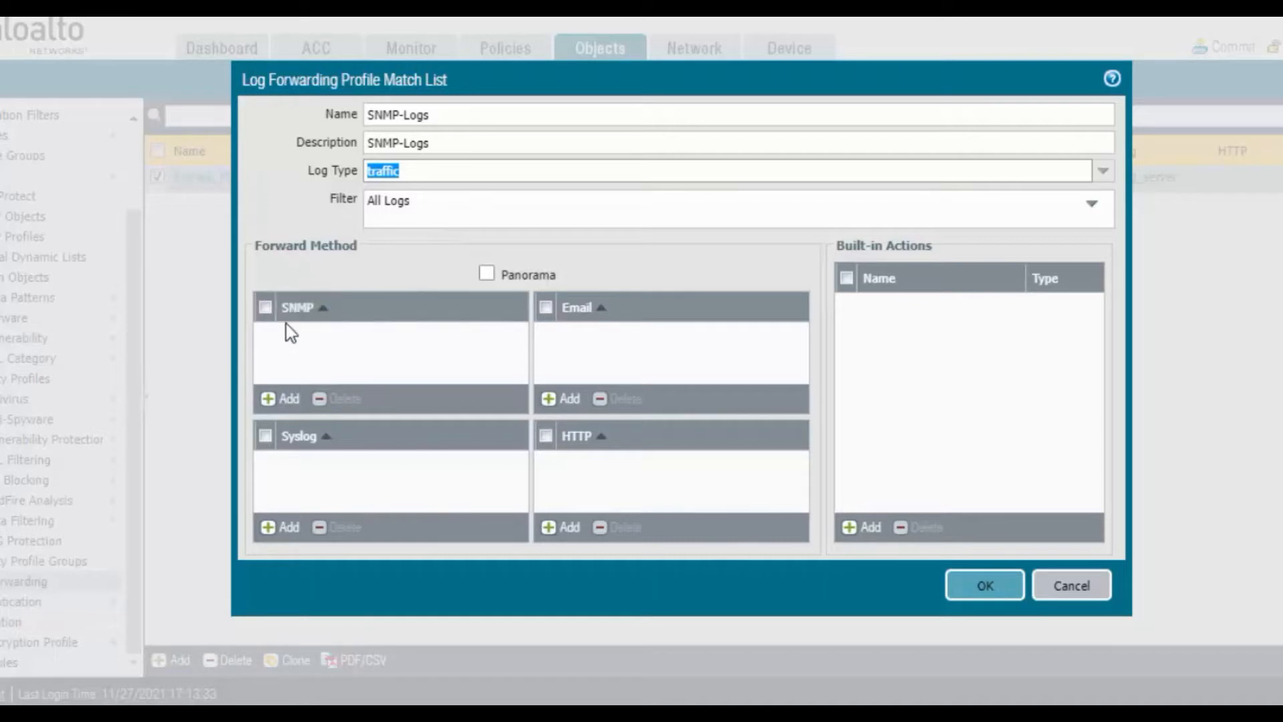
# Step: Set SNMP-Server as its SNMP destination and save the match list and Sys-log_FWD profile
pyautogui.click(281, 398)
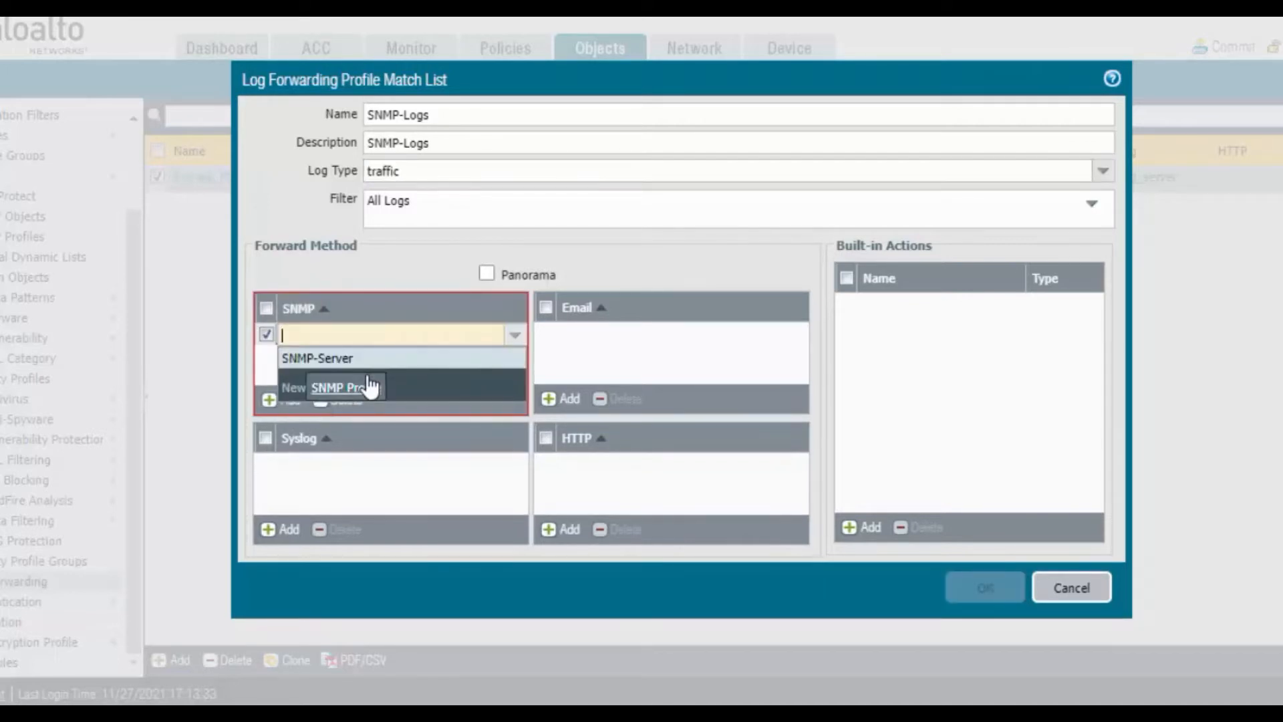
pyautogui.click(317, 357)
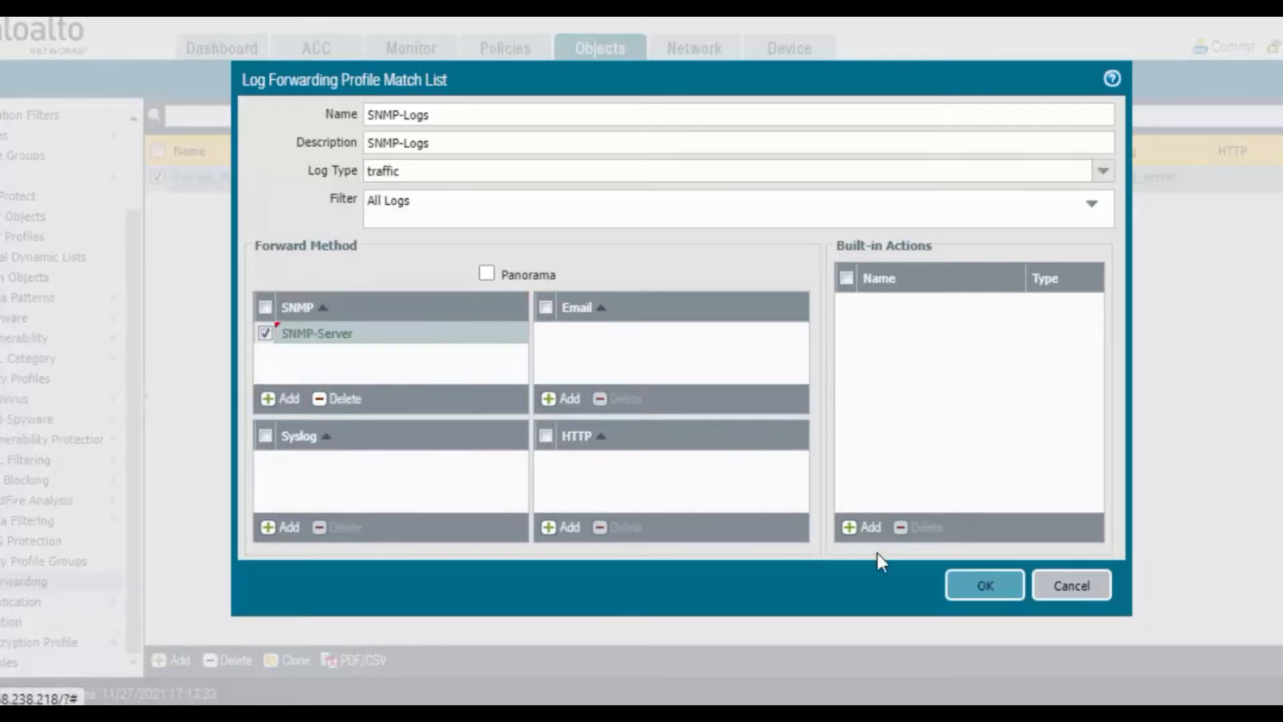
pyautogui.click(984, 586)
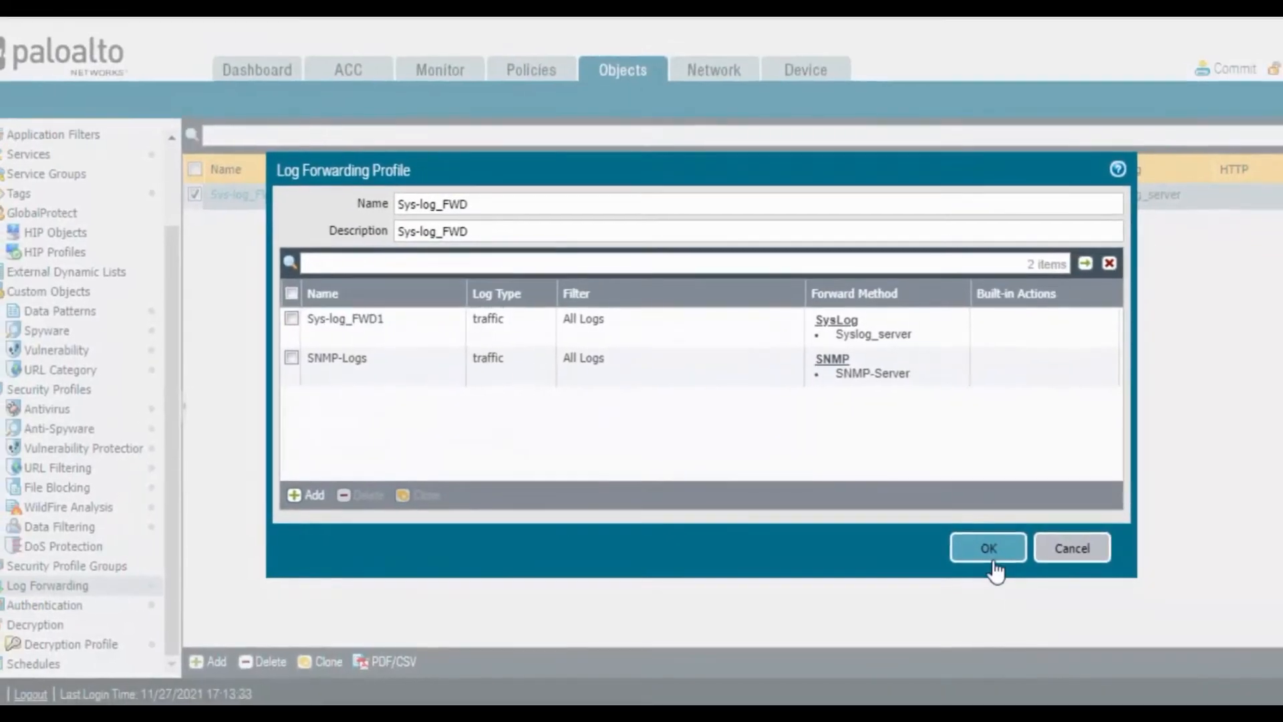
pyautogui.click(988, 548)
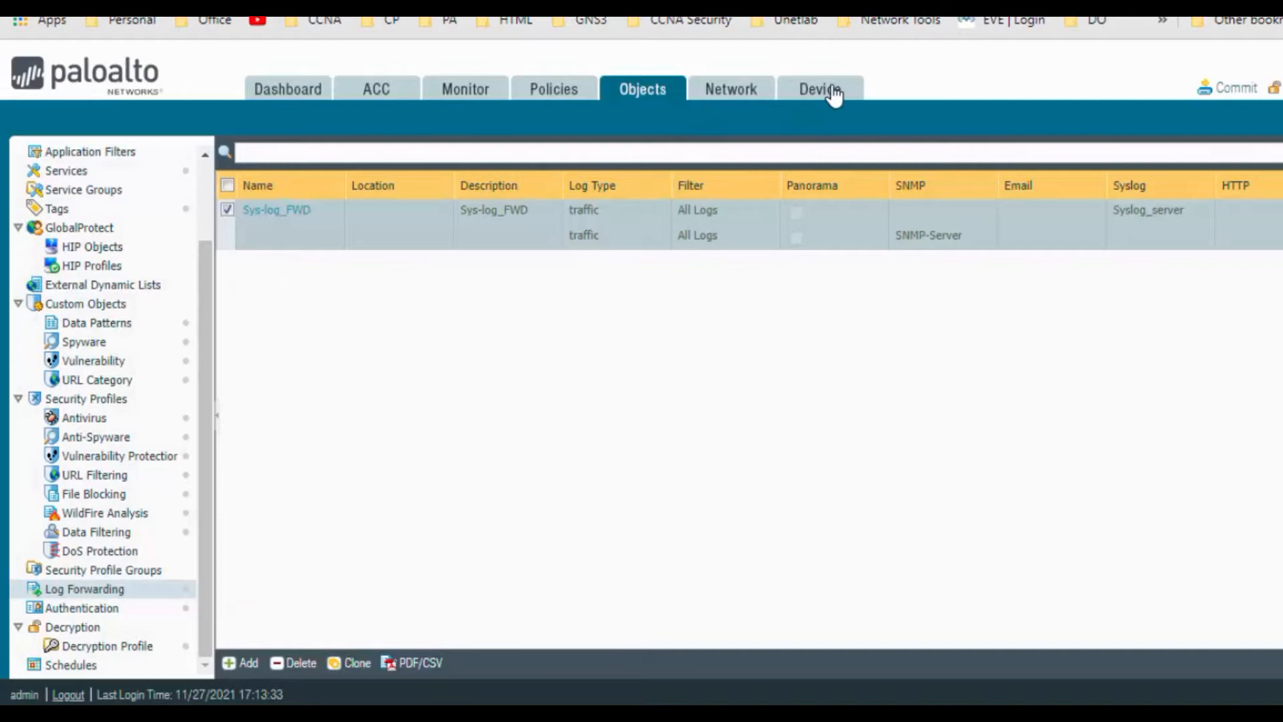
# Step: Show the Device > Setup Management page for firewall PA-FW-01
pyautogui.click(819, 88)
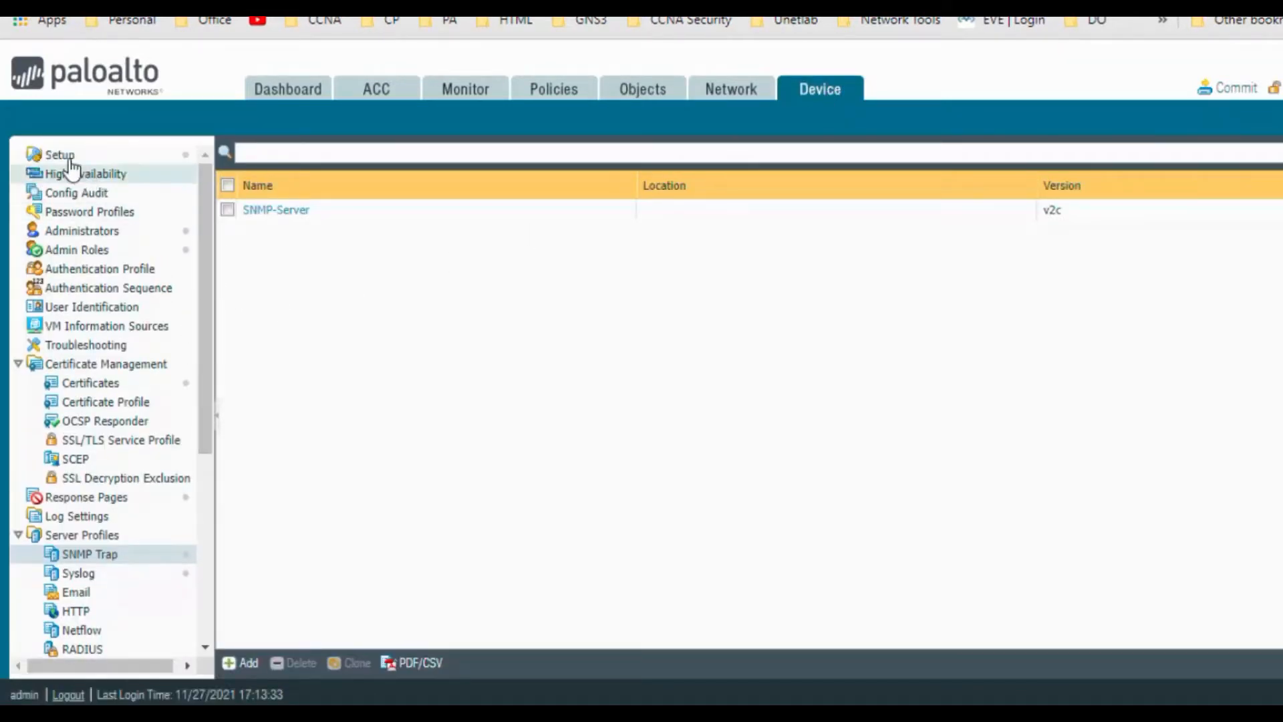
pyautogui.click(59, 154)
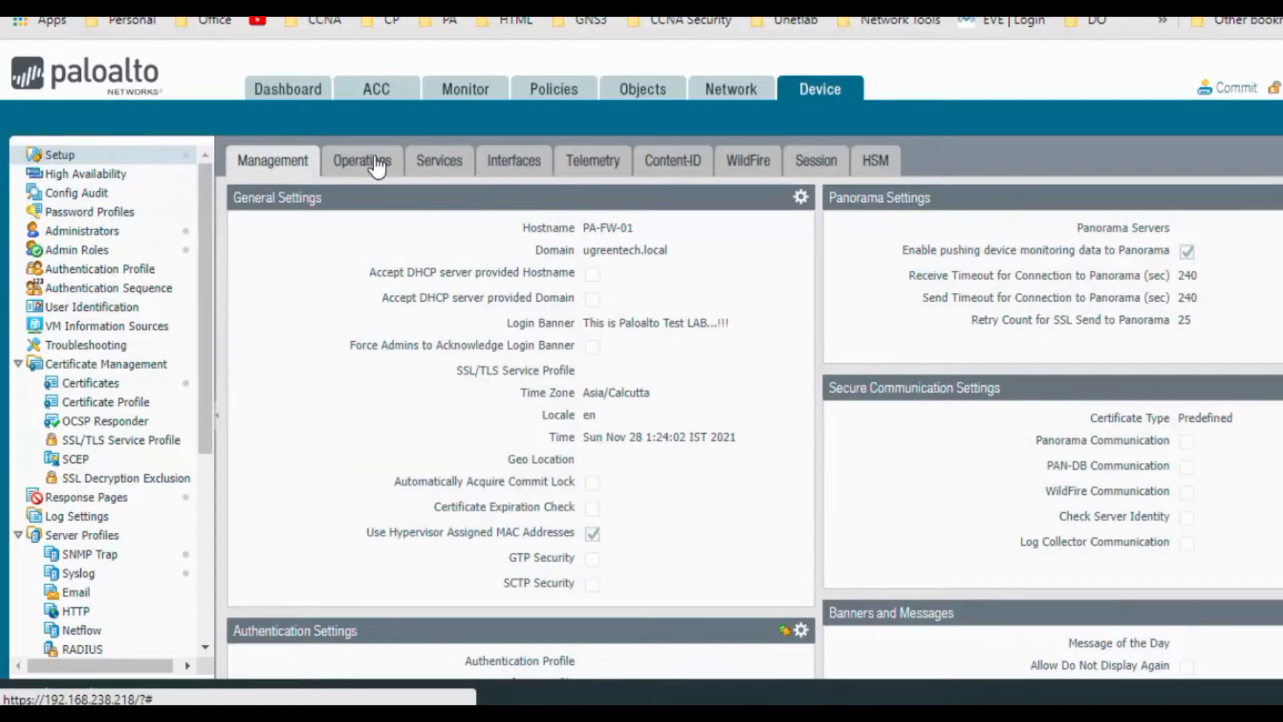
pyautogui.click(361, 160)
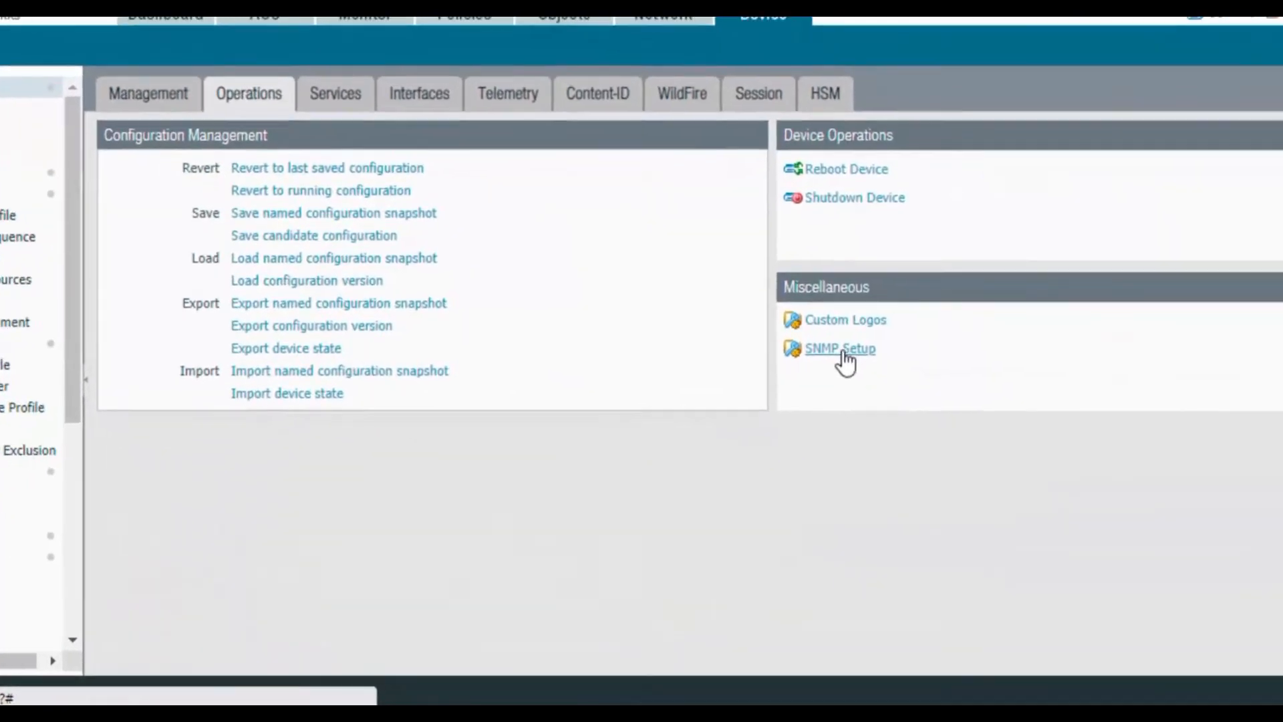
pyautogui.click(839, 348)
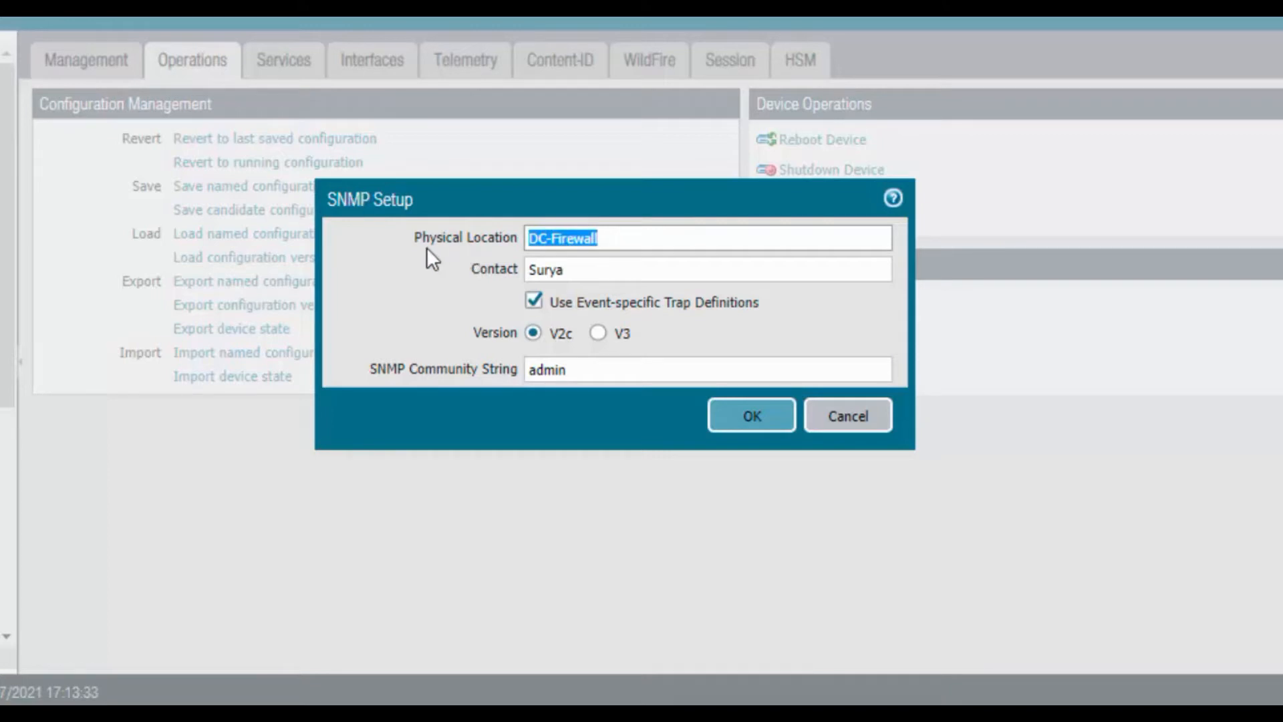
pyautogui.click(707, 269)
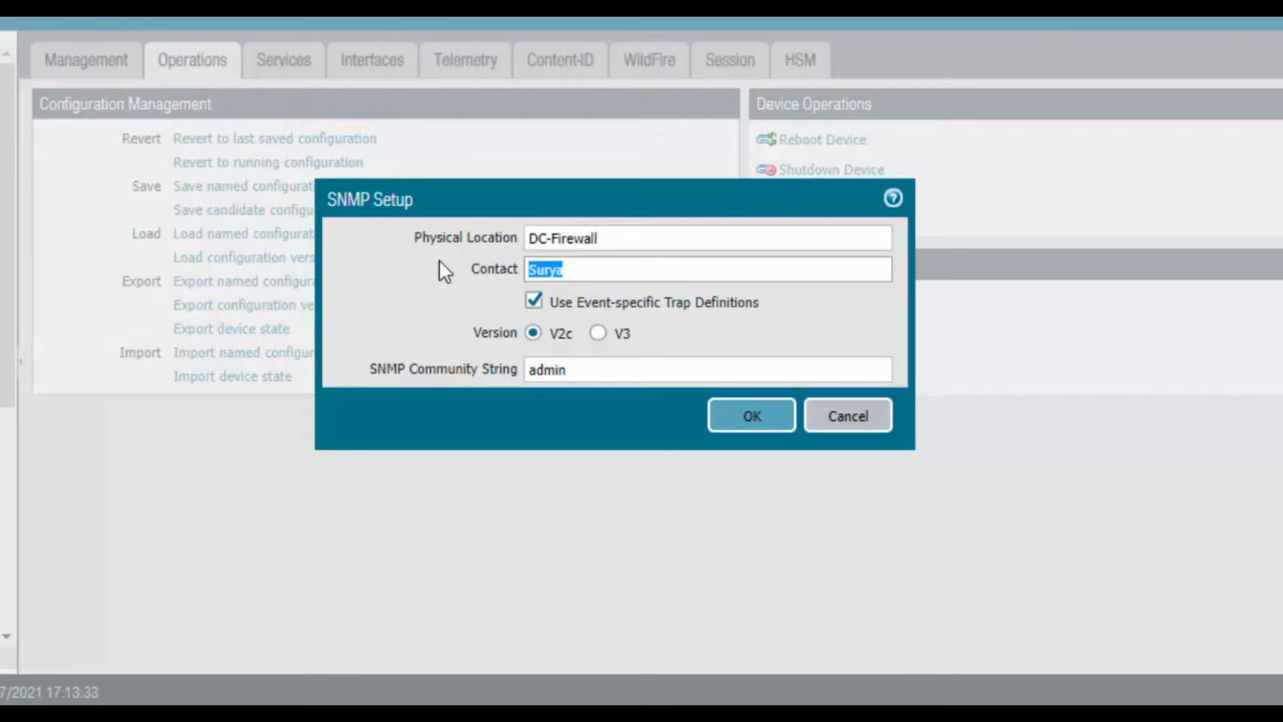
pyautogui.moveTo(610, 317)
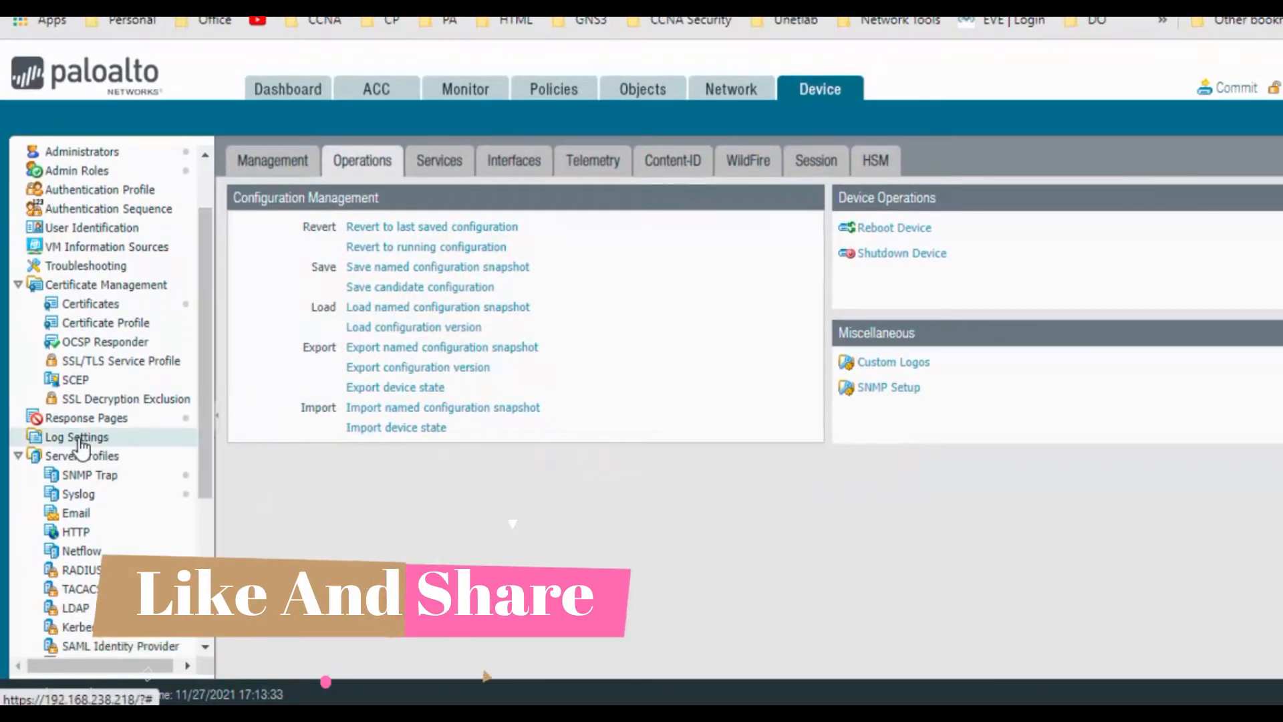
# Step: In Log Settings, add a System-Logs rule forwarding all system logs to SNMP-Server
pyautogui.click(77, 437)
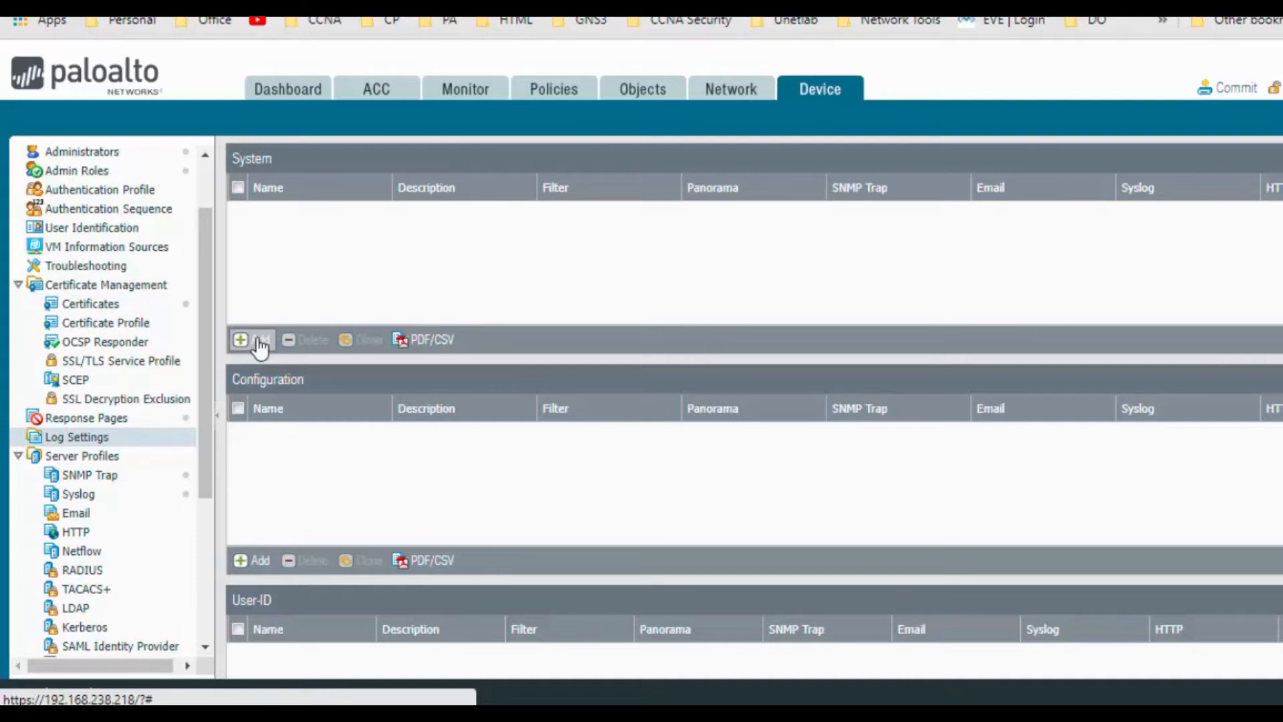
pyautogui.click(240, 339)
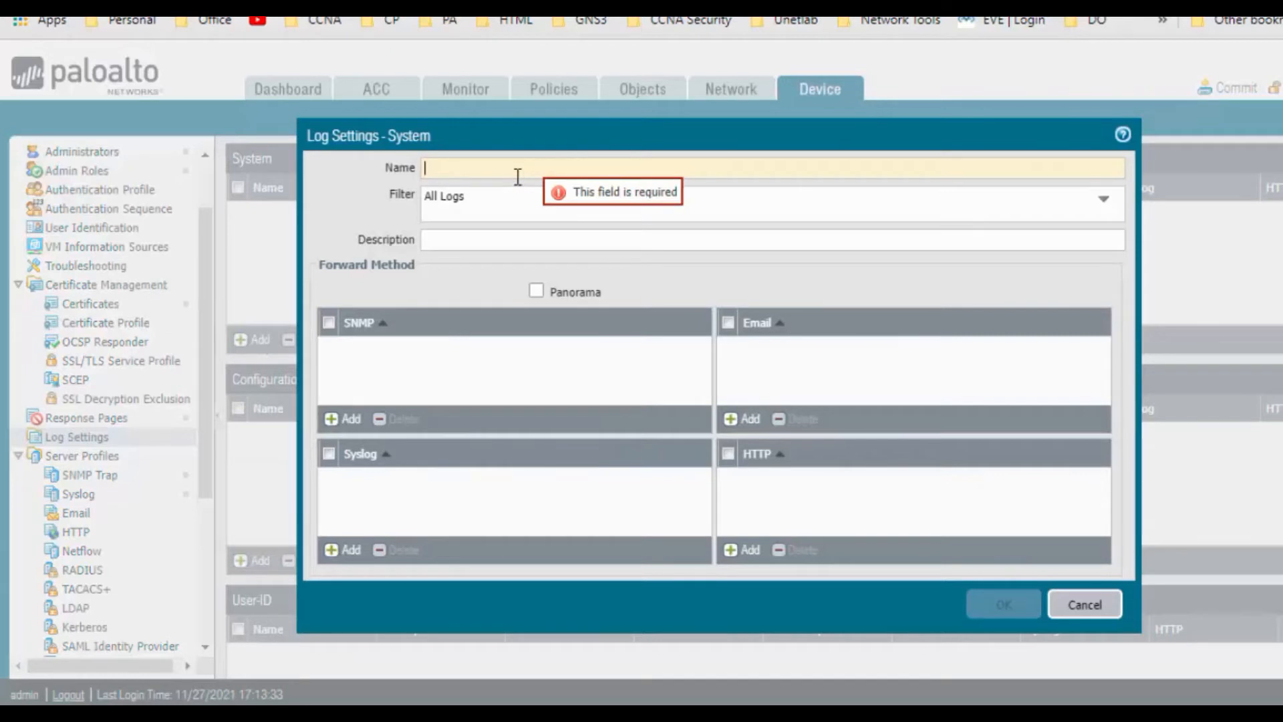
pyautogui.write('System-Logs')
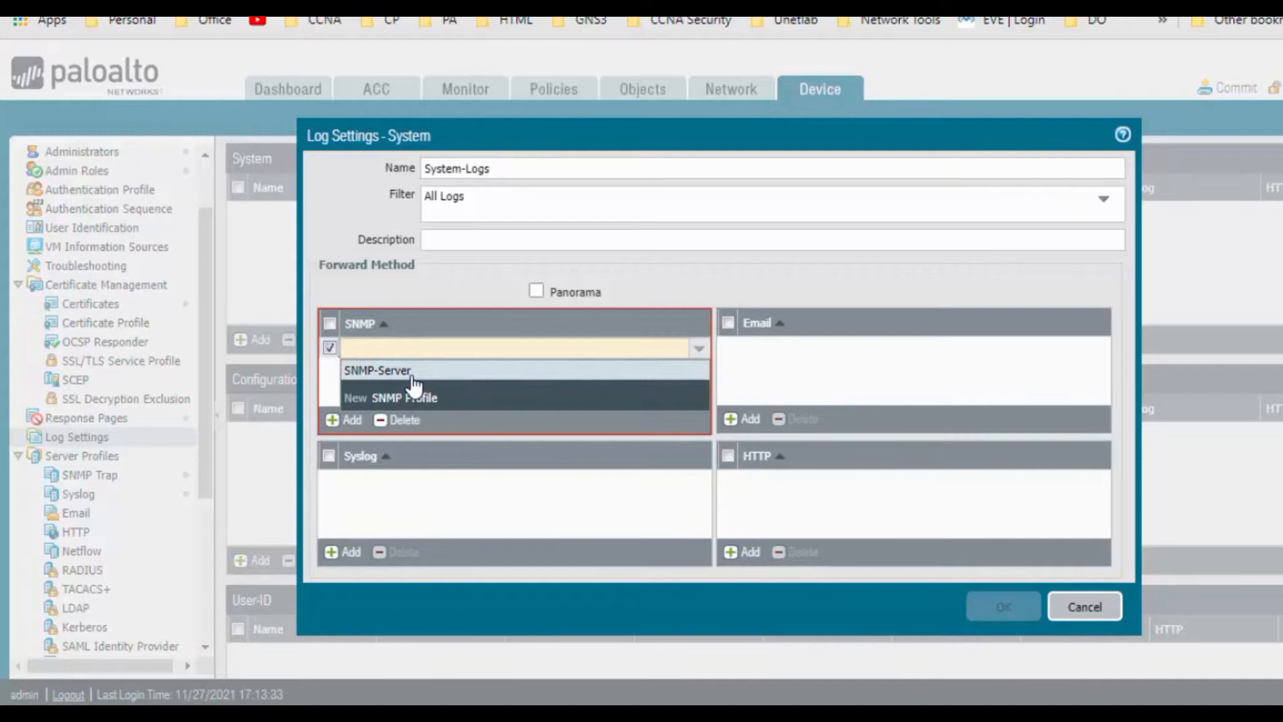
pyautogui.click(377, 370)
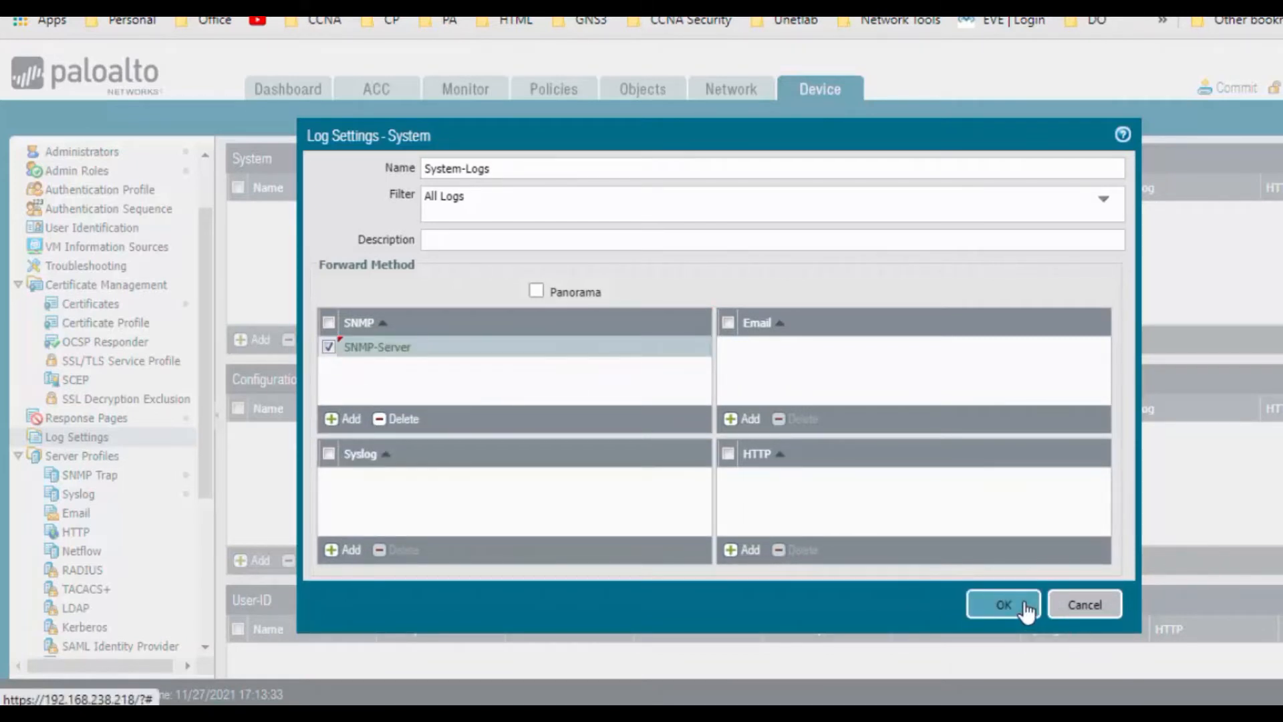
pyautogui.click(1003, 604)
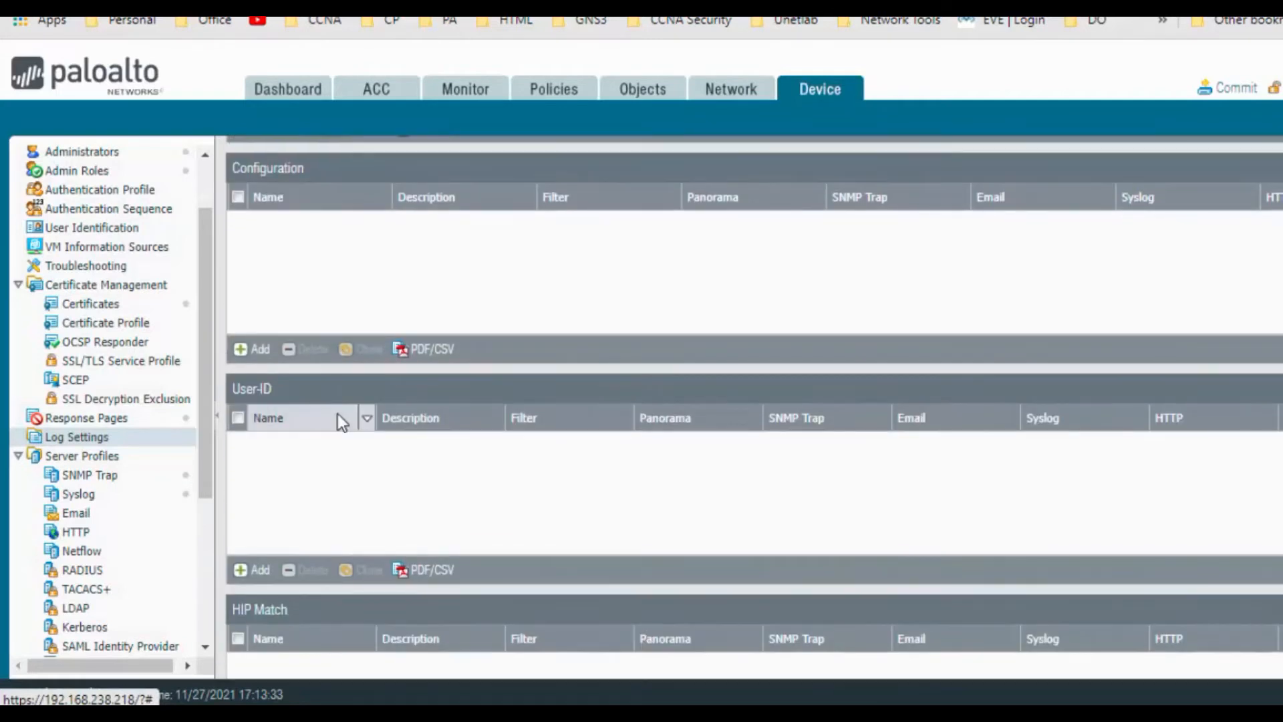
pyautogui.scroll(-3)
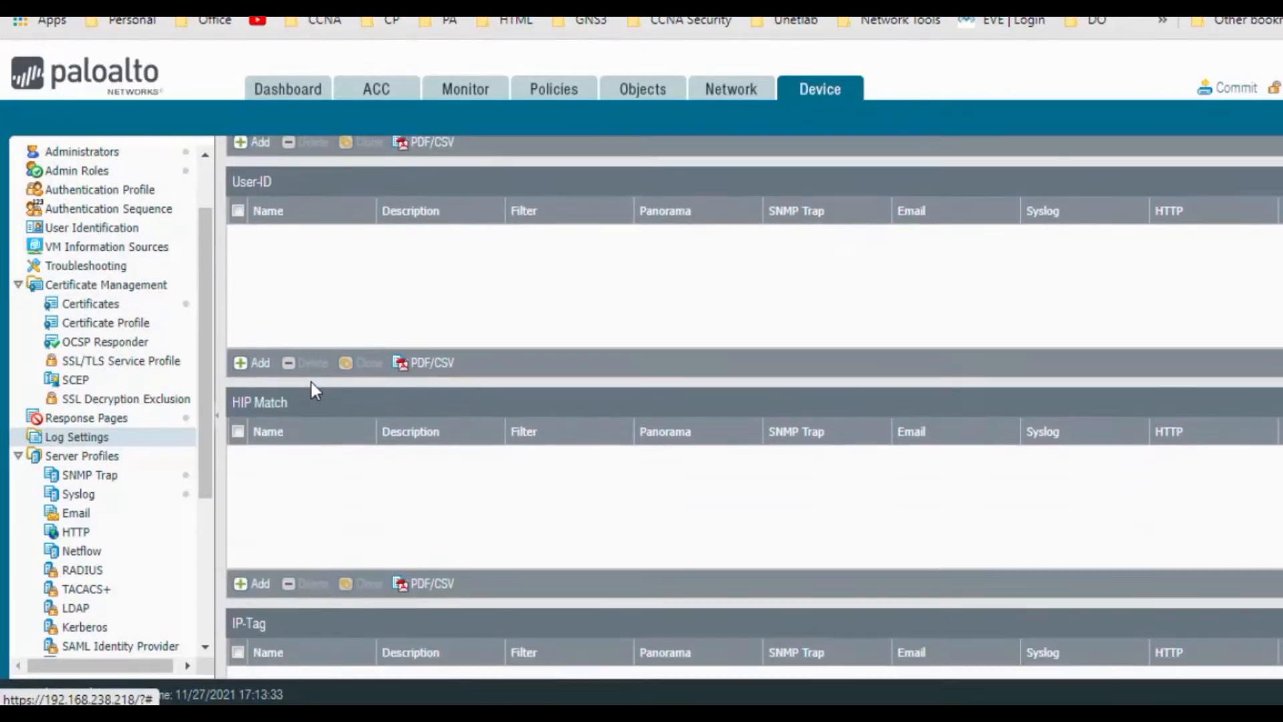
pyautogui.scroll(-3)
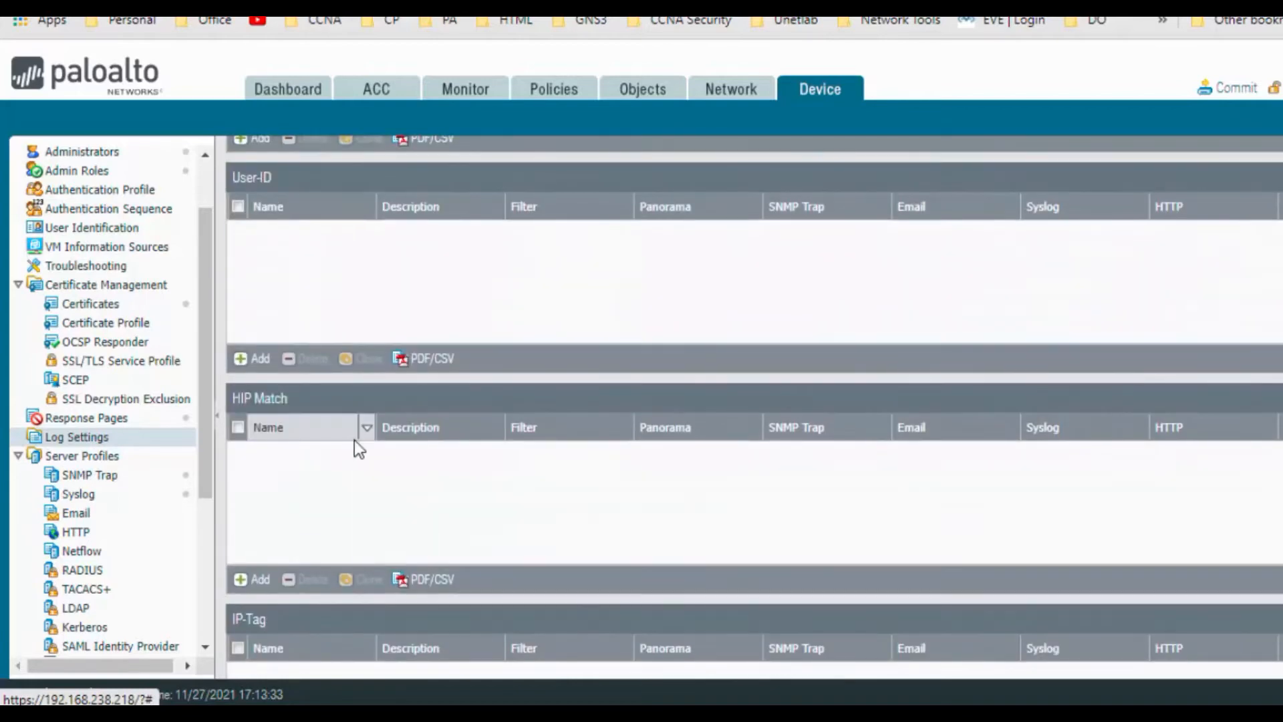
pyautogui.scroll(3)
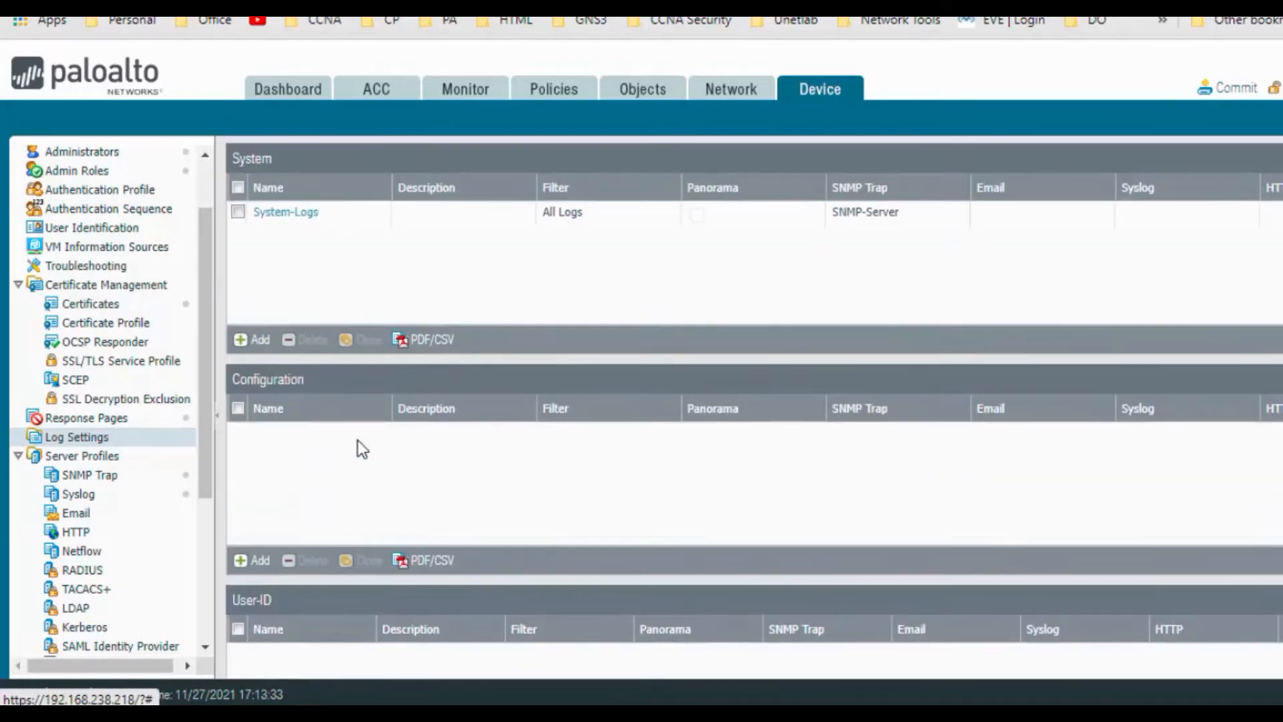
pyautogui.moveTo(259, 561)
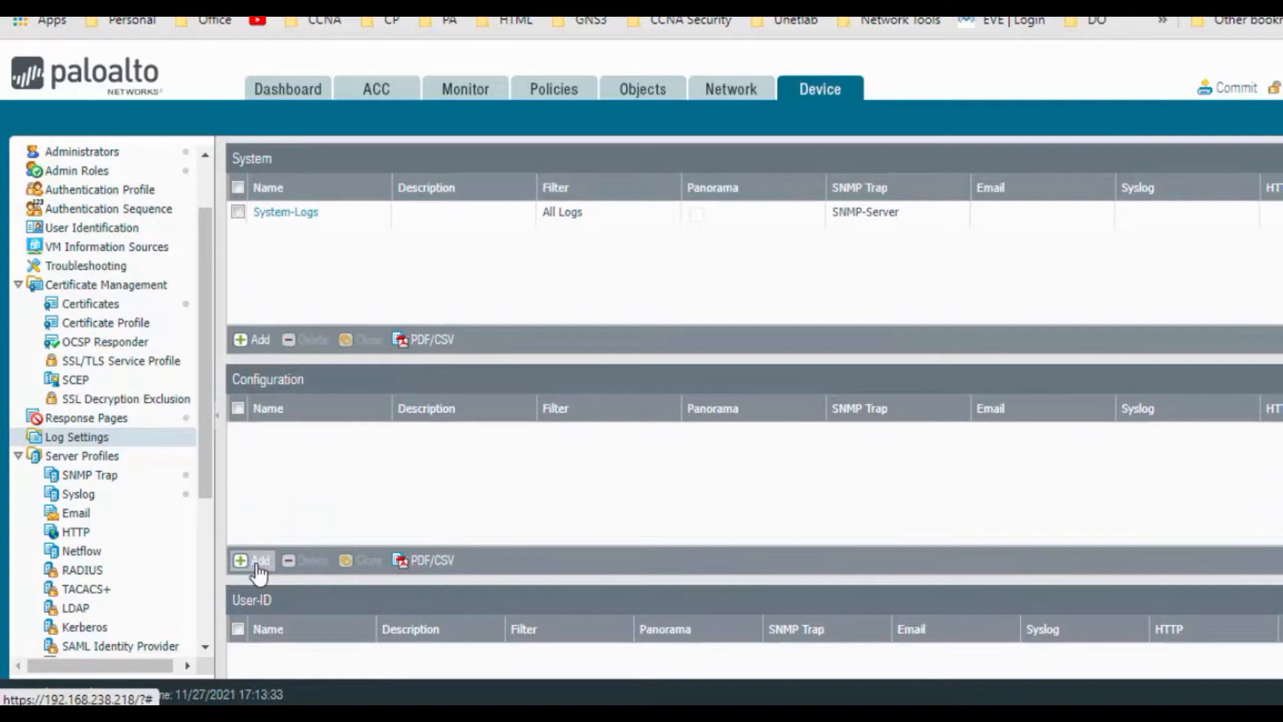
# Step: Add a Configuration _logs entry with matching description forwarding configuration logs to SNMP-Server
pyautogui.click(252, 560)
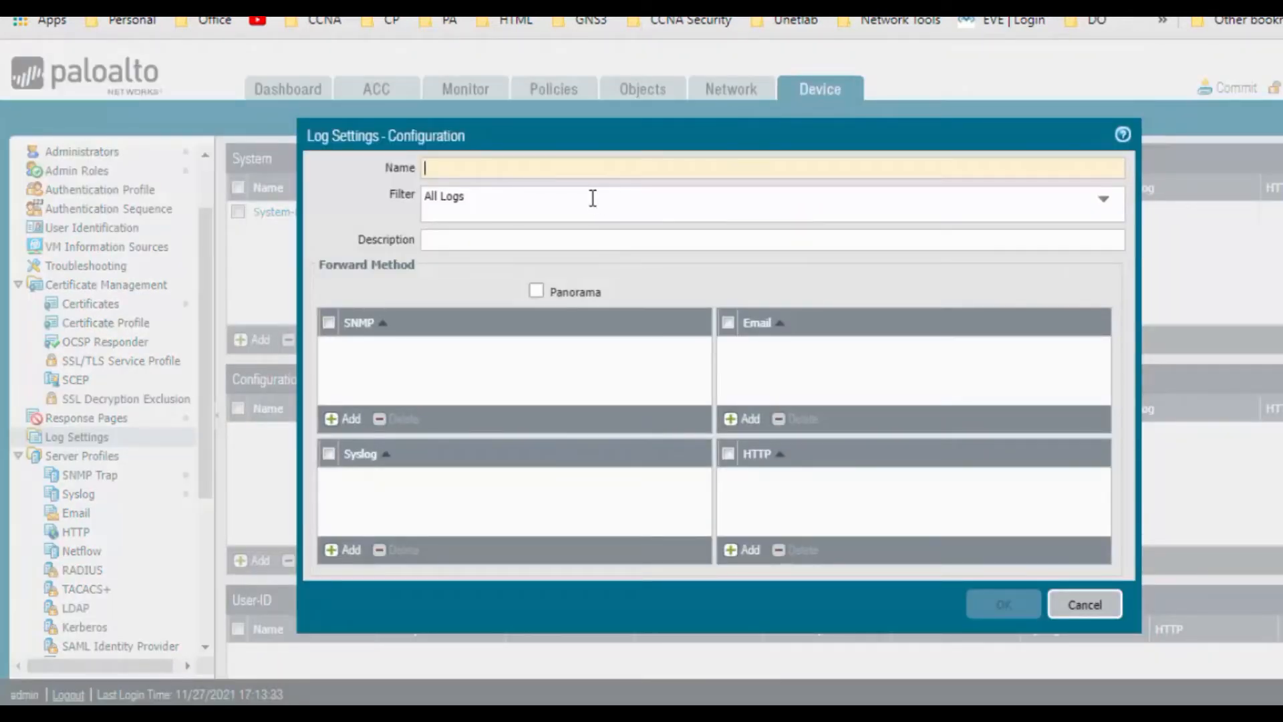
pyautogui.write('Configurat')
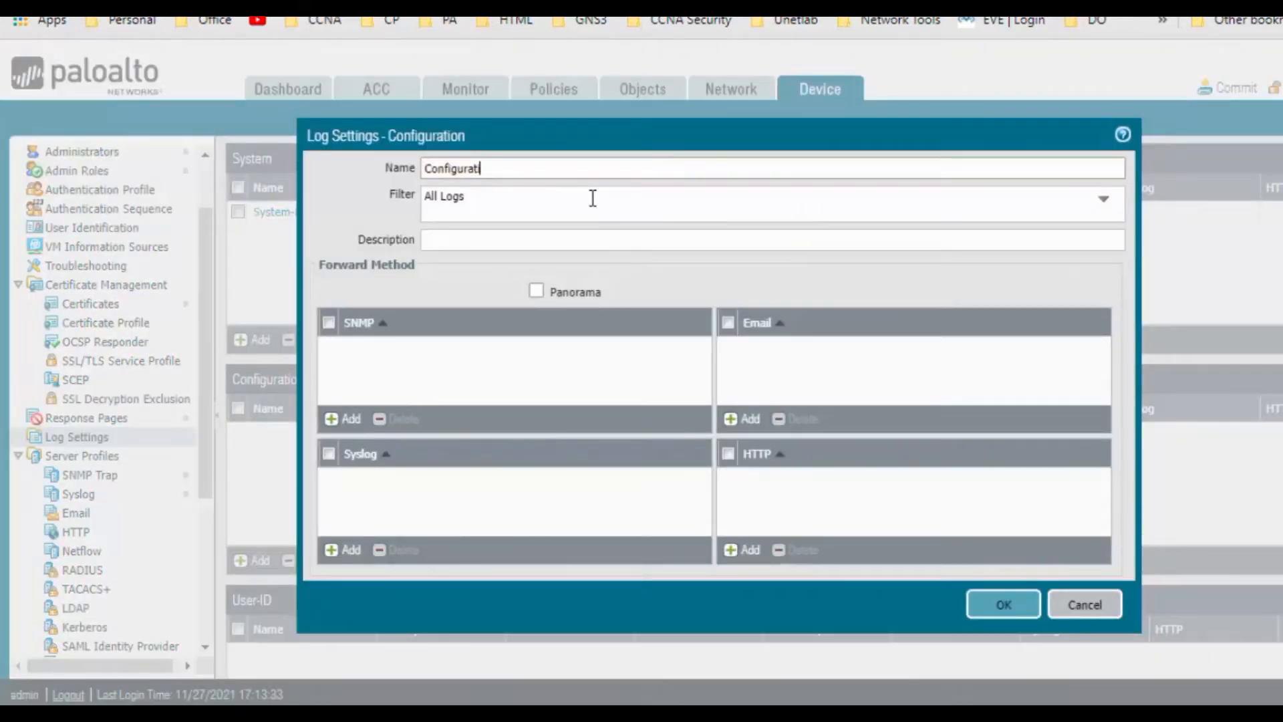
pyautogui.write('ion _')
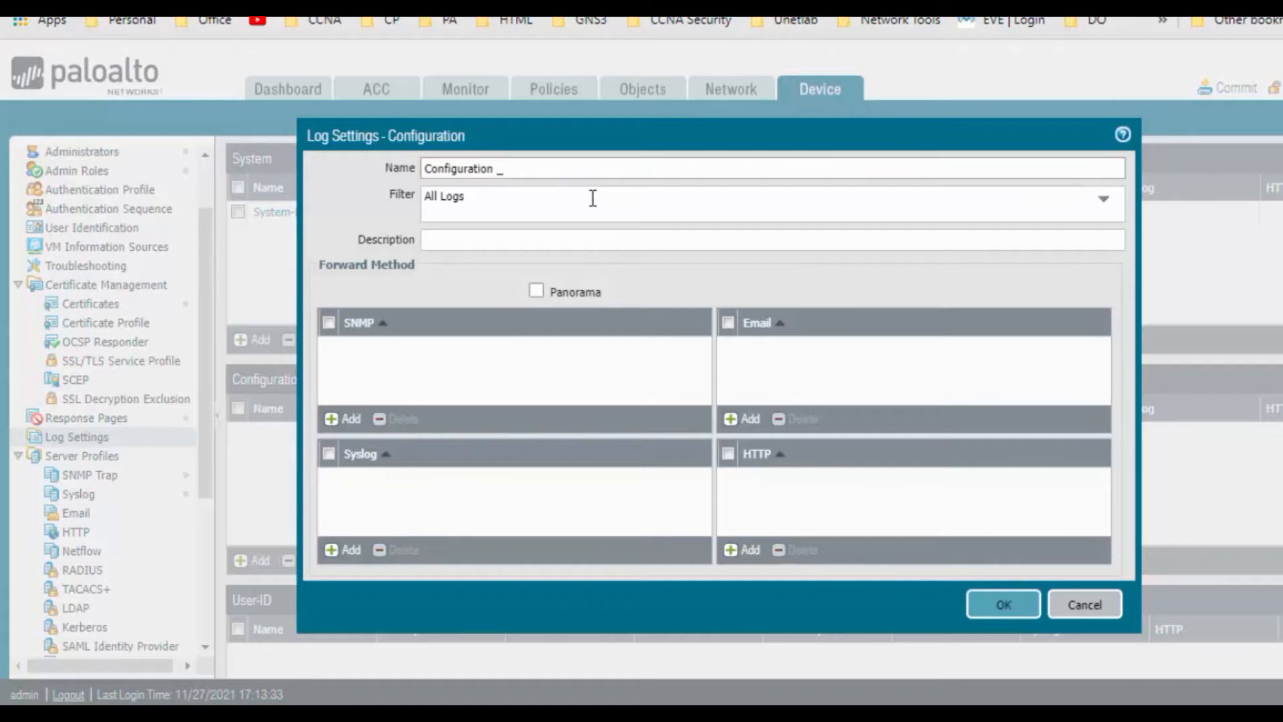
pyautogui.write('logs')
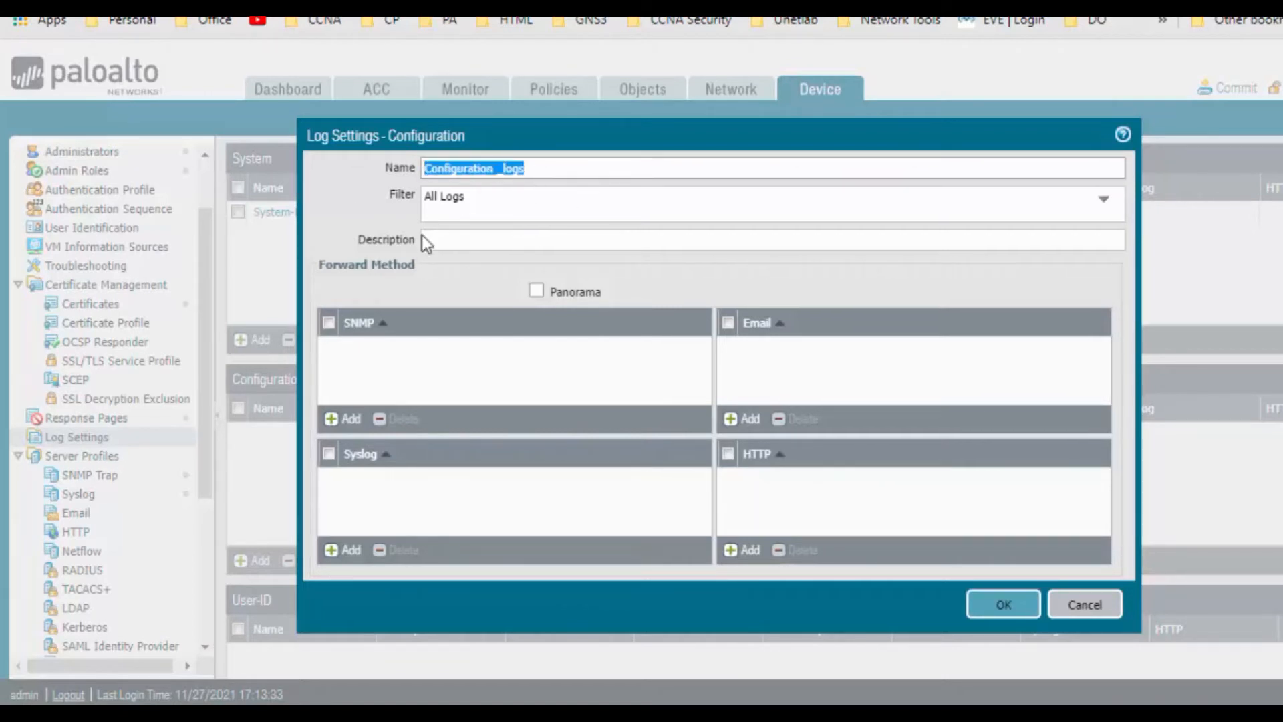
pyautogui.write('Configuration _logs')
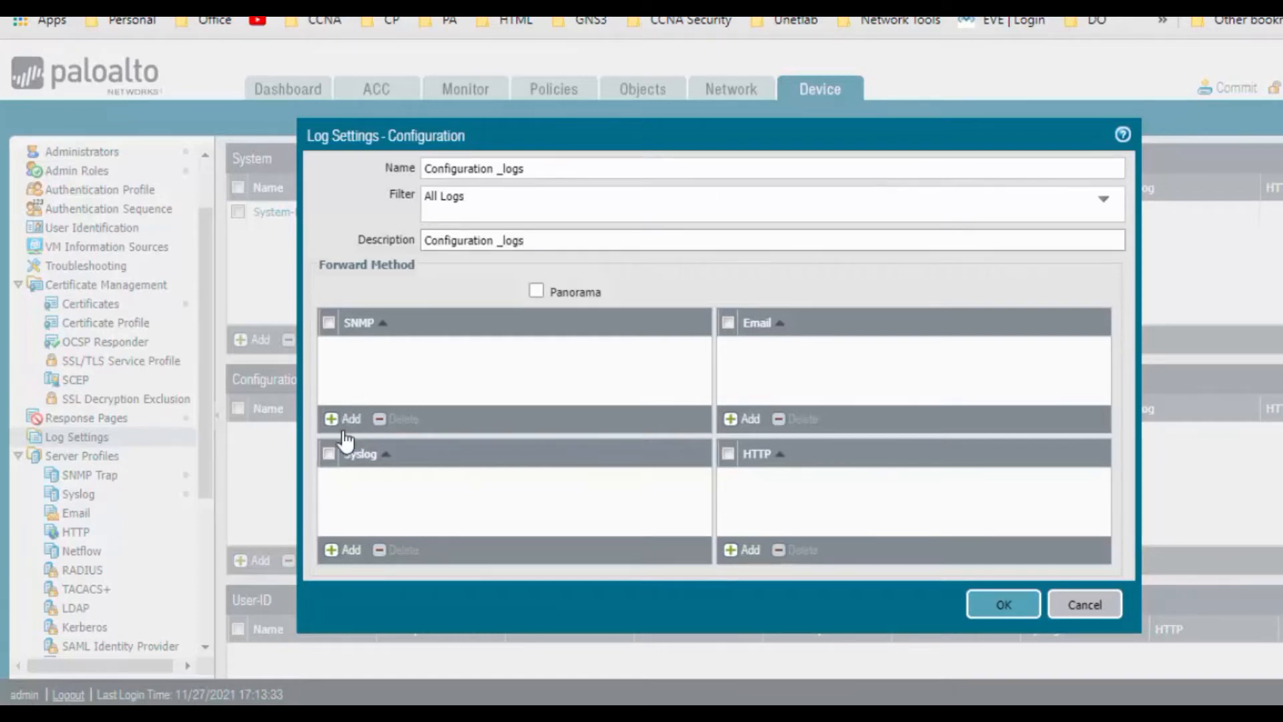
pyautogui.click(343, 418)
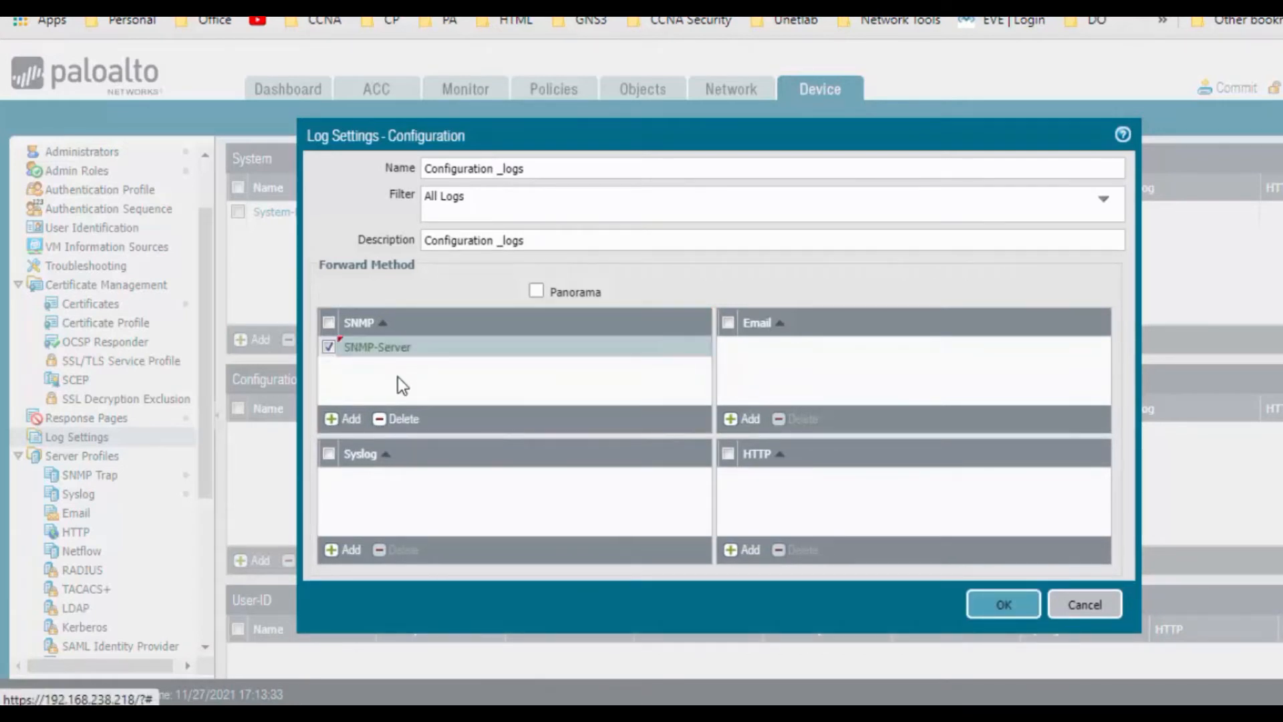
pyautogui.click(1003, 604)
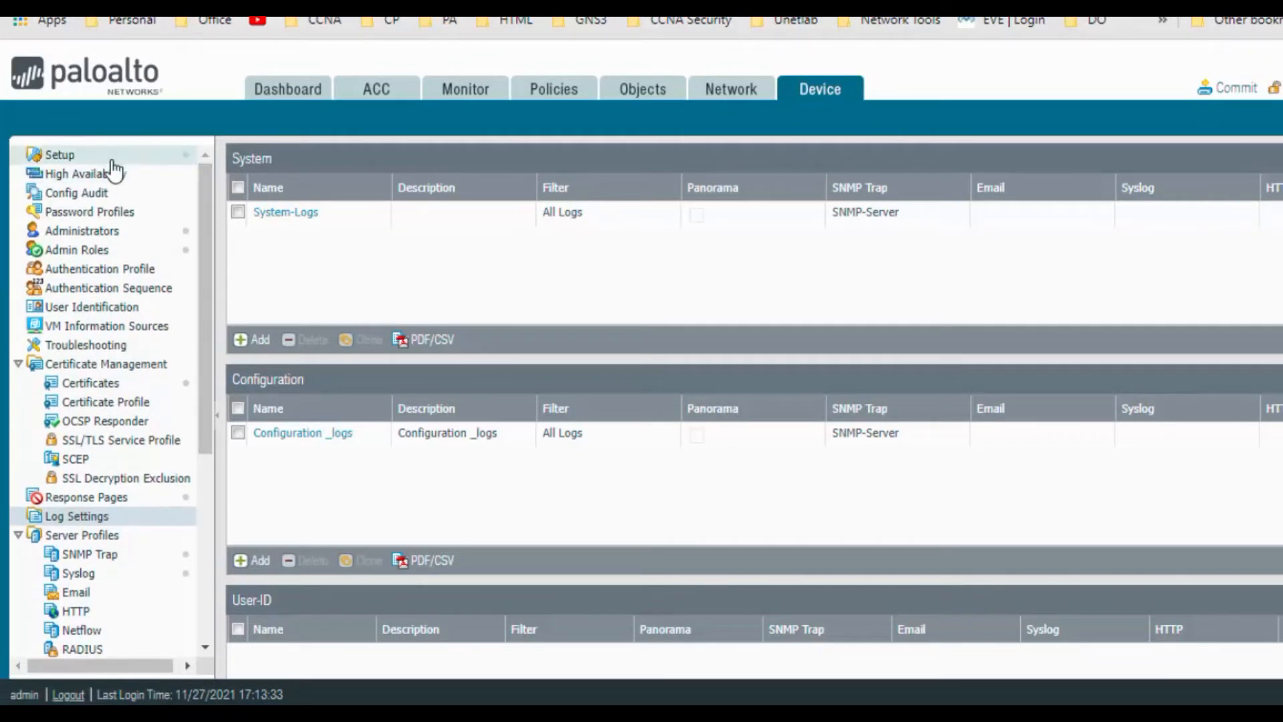
# Step: Review Setup Management and the Management interface settings, then show the Services settings
pyautogui.click(59, 153)
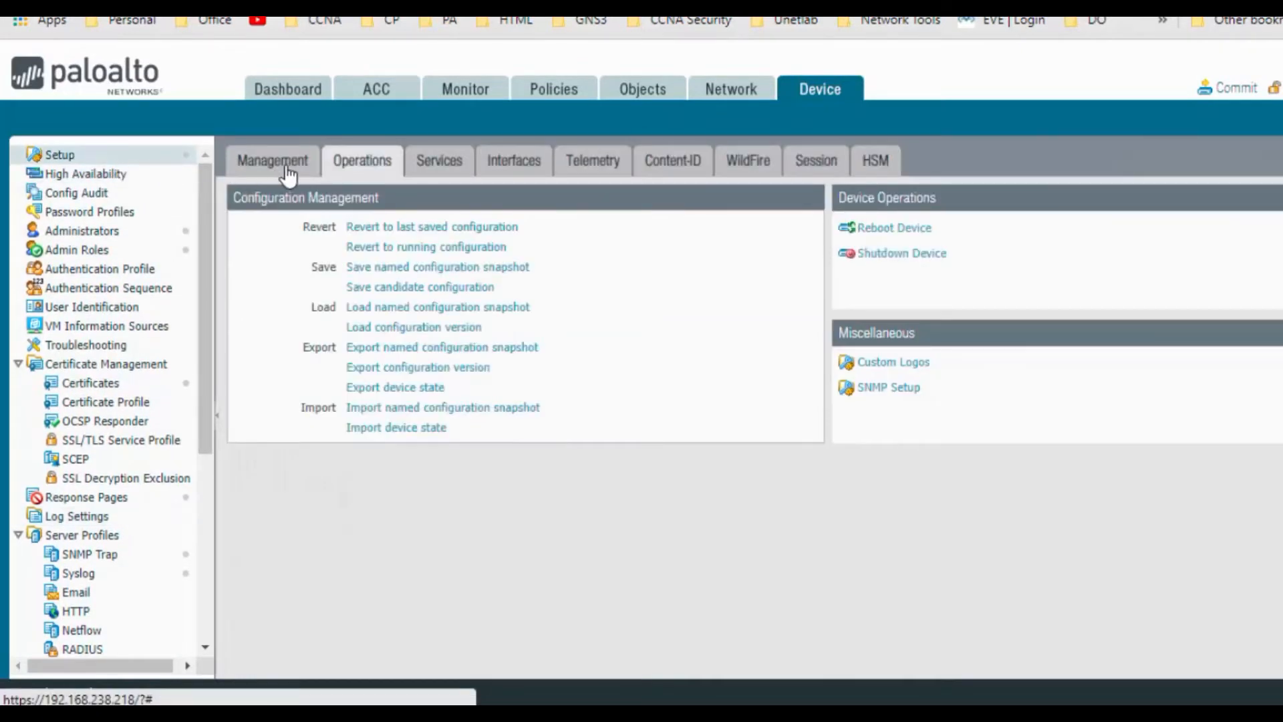
pyautogui.click(272, 160)
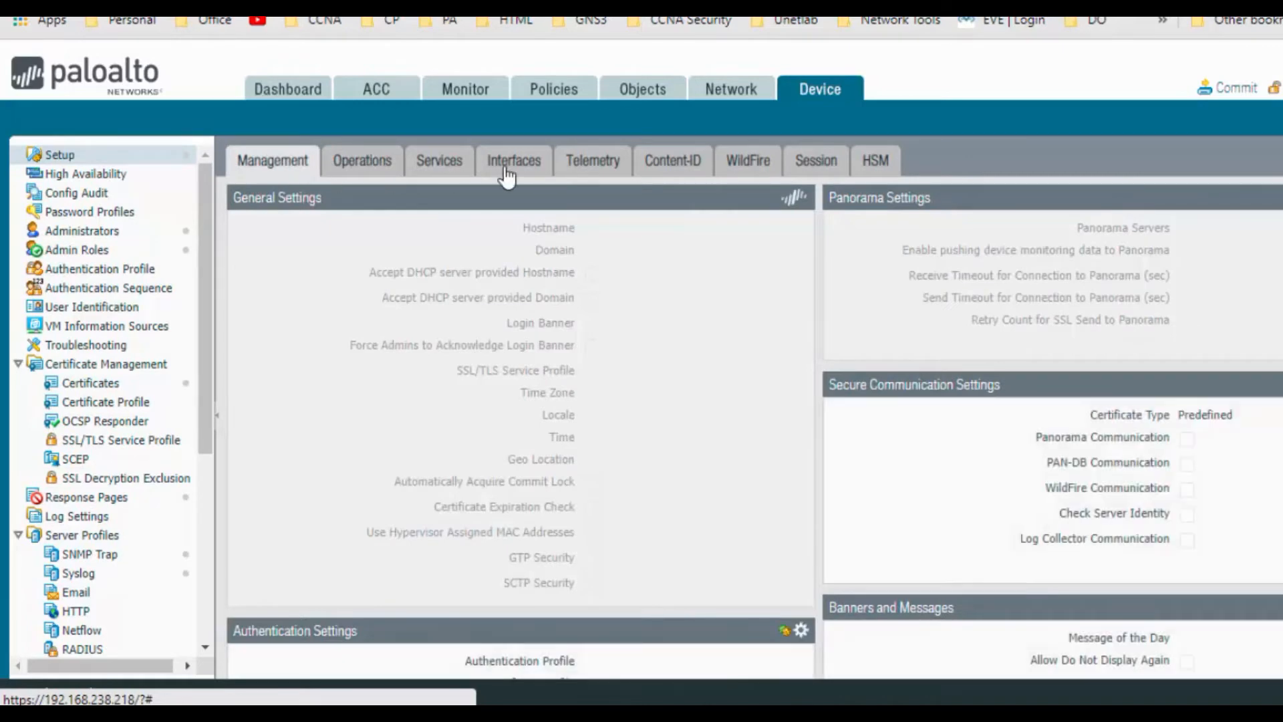
pyautogui.click(514, 161)
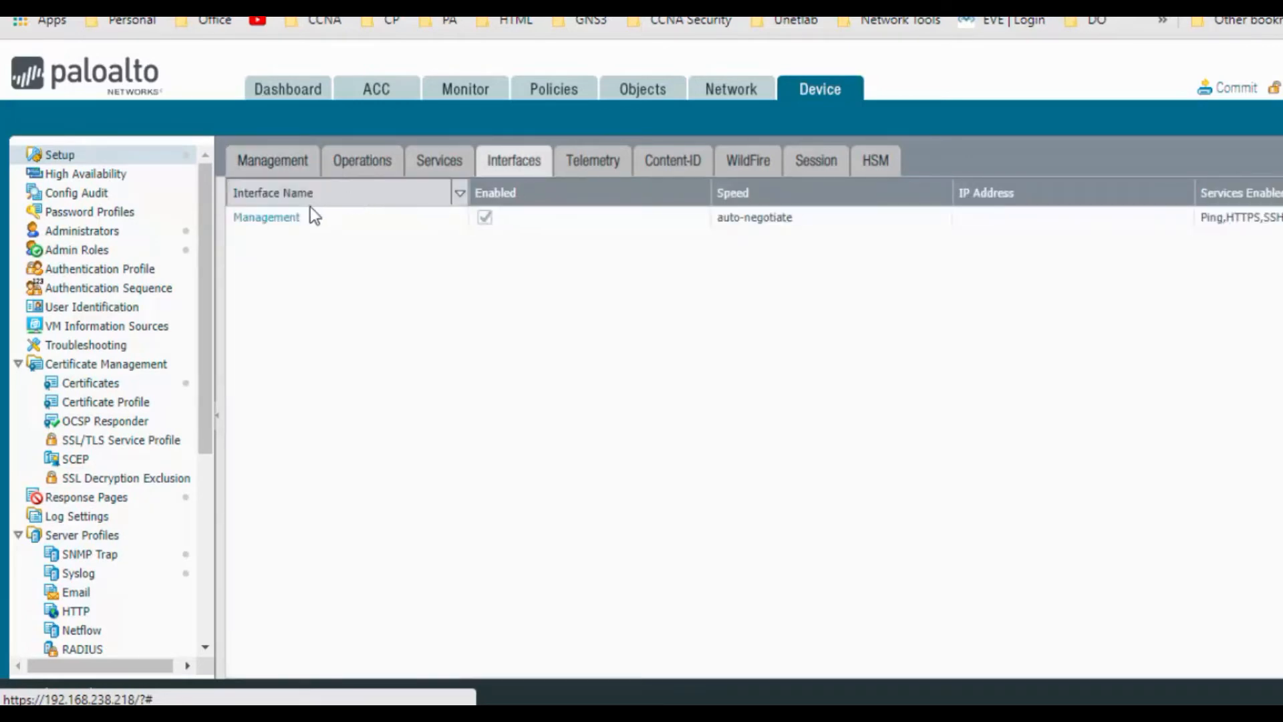
pyautogui.click(265, 216)
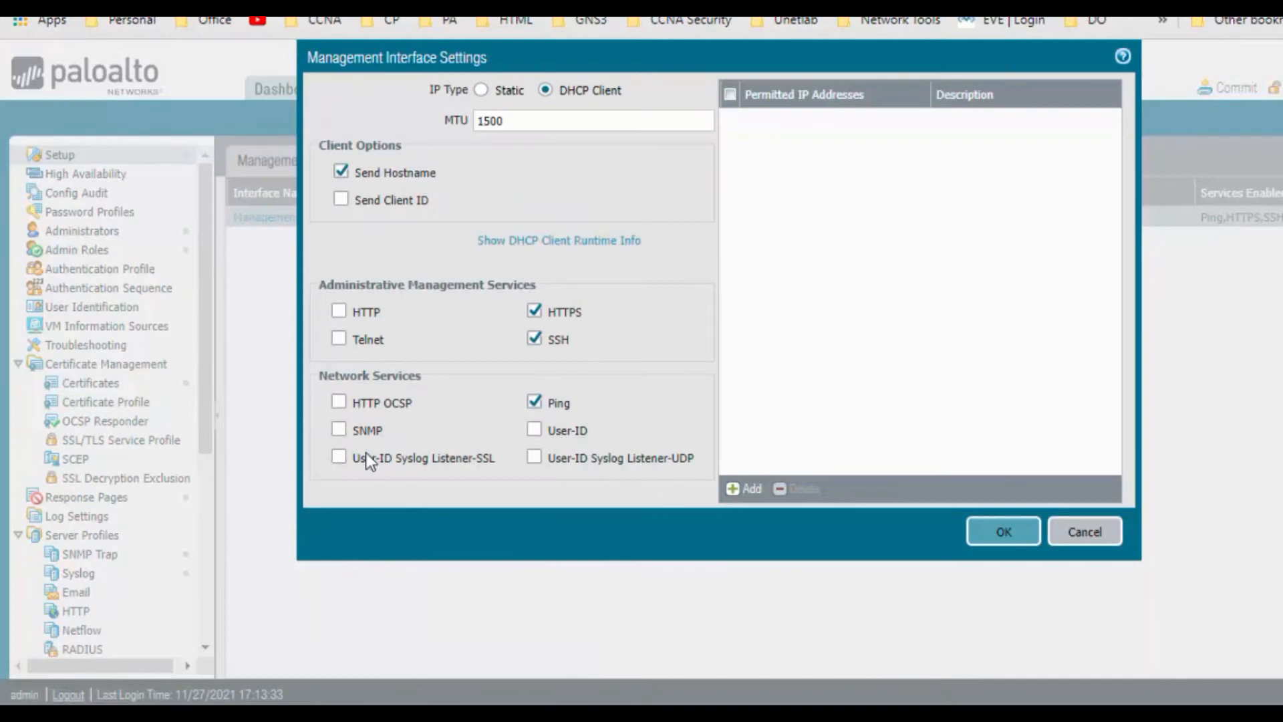
pyautogui.click(1003, 531)
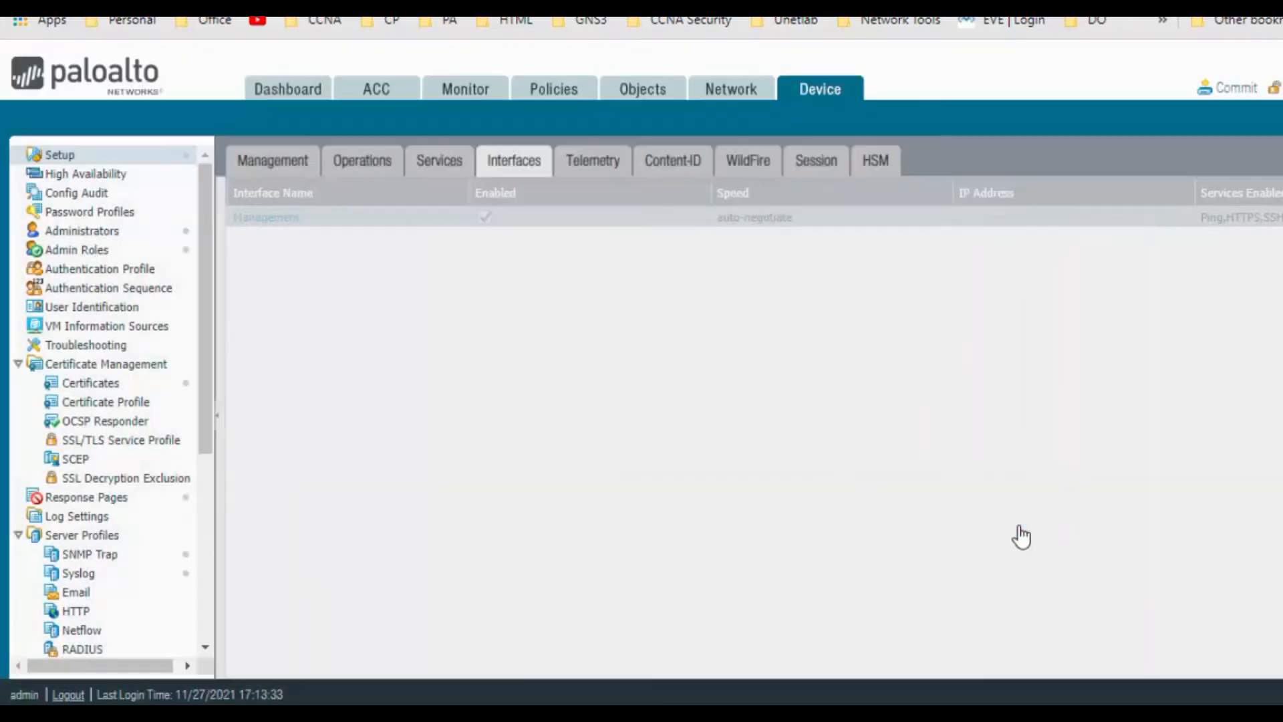
pyautogui.click(439, 160)
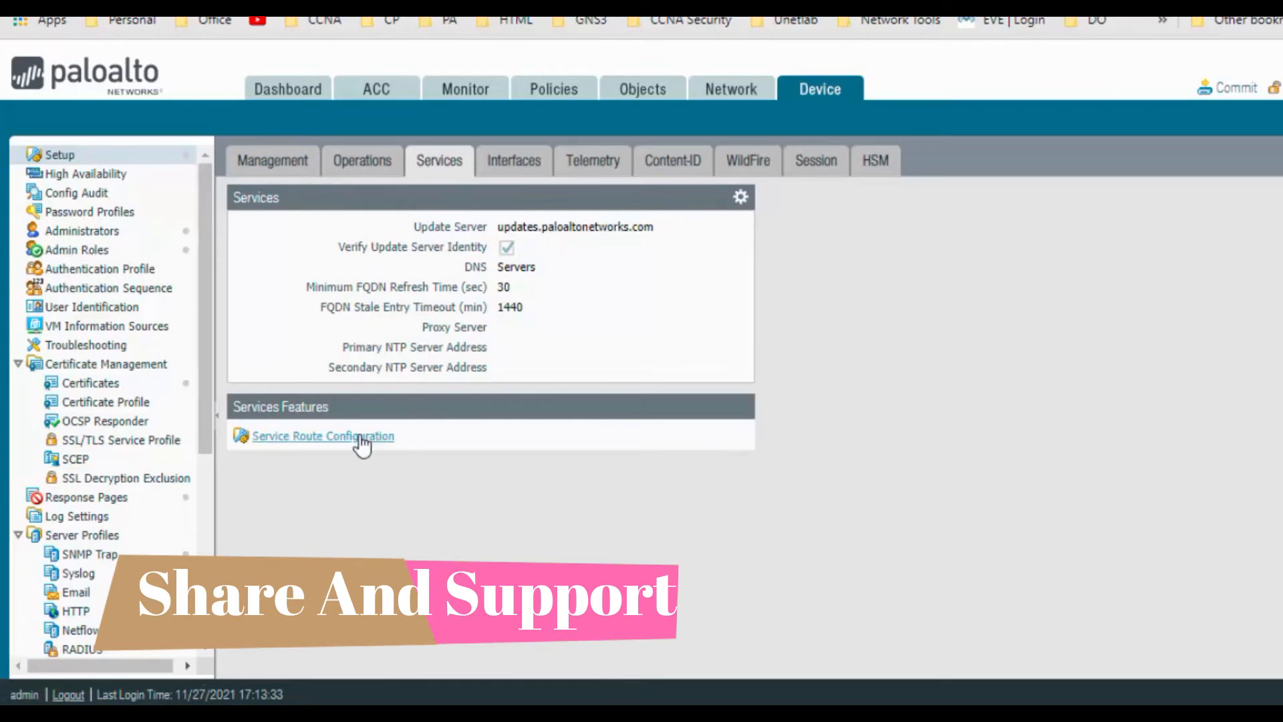
# Step: Set the SNMP service route source to ethernet1/3 at 192.168.3.100/24
pyautogui.click(321, 435)
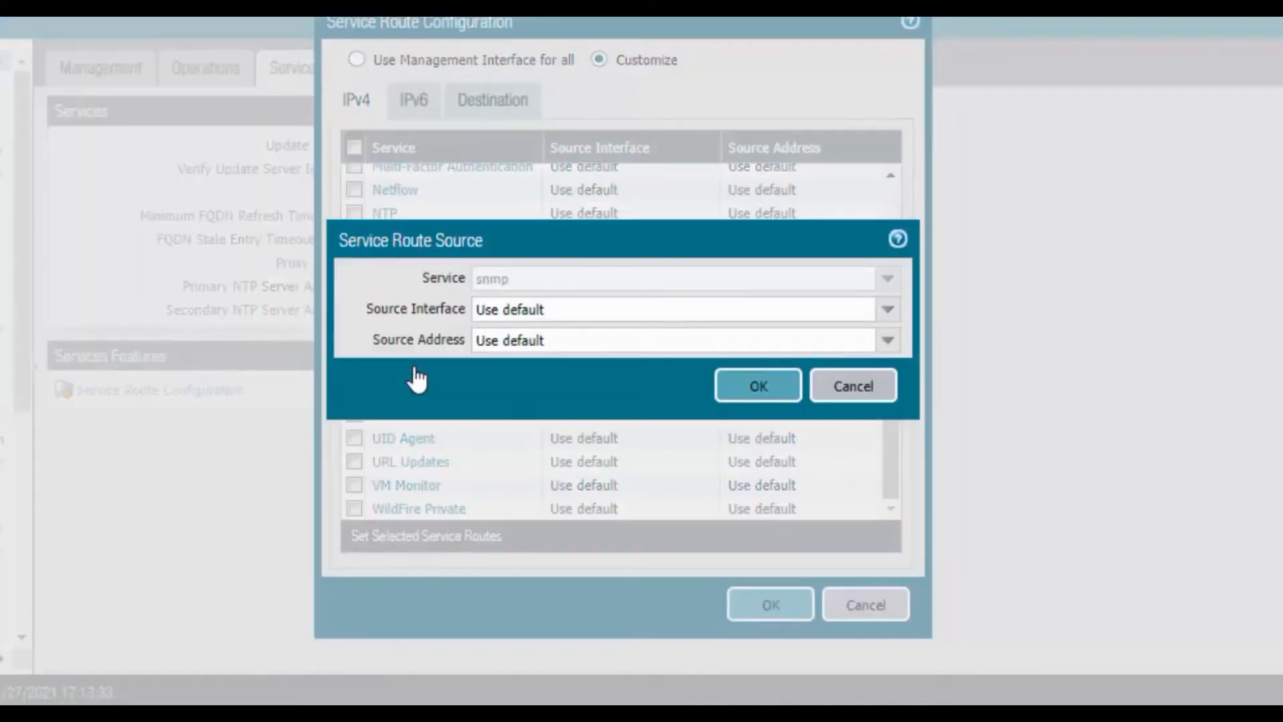
pyautogui.click(886, 309)
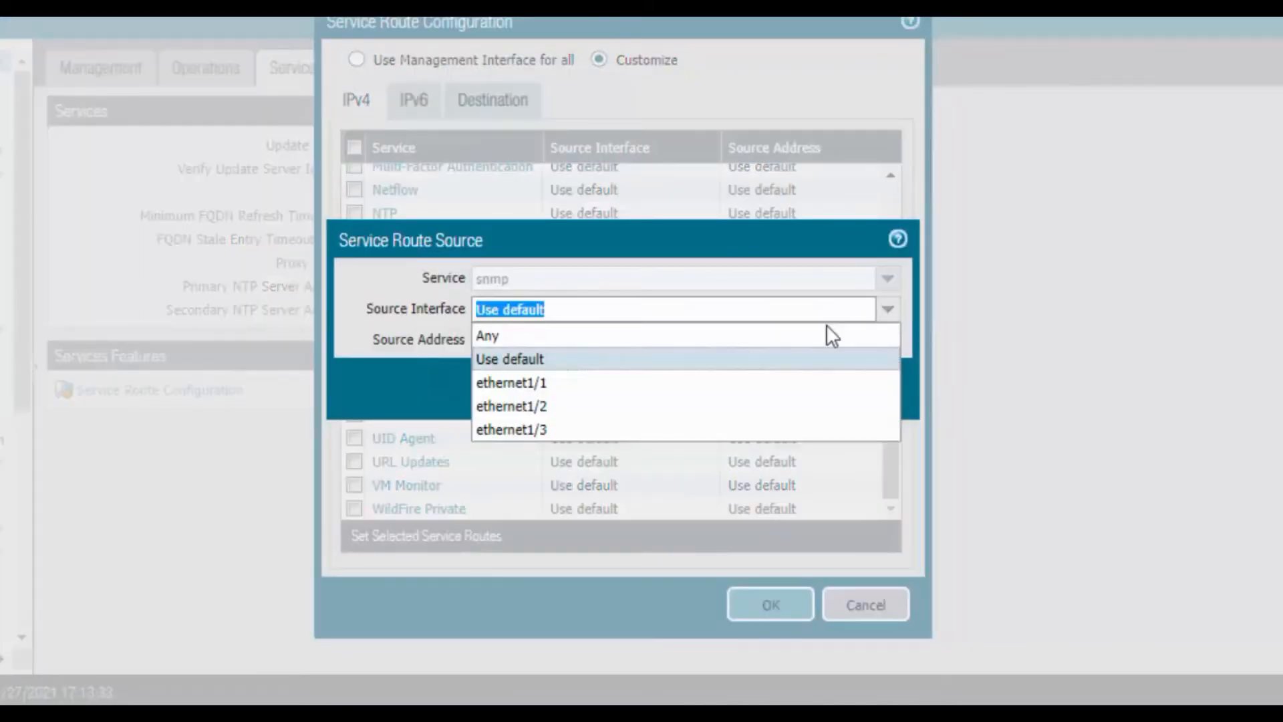
pyautogui.click(512, 429)
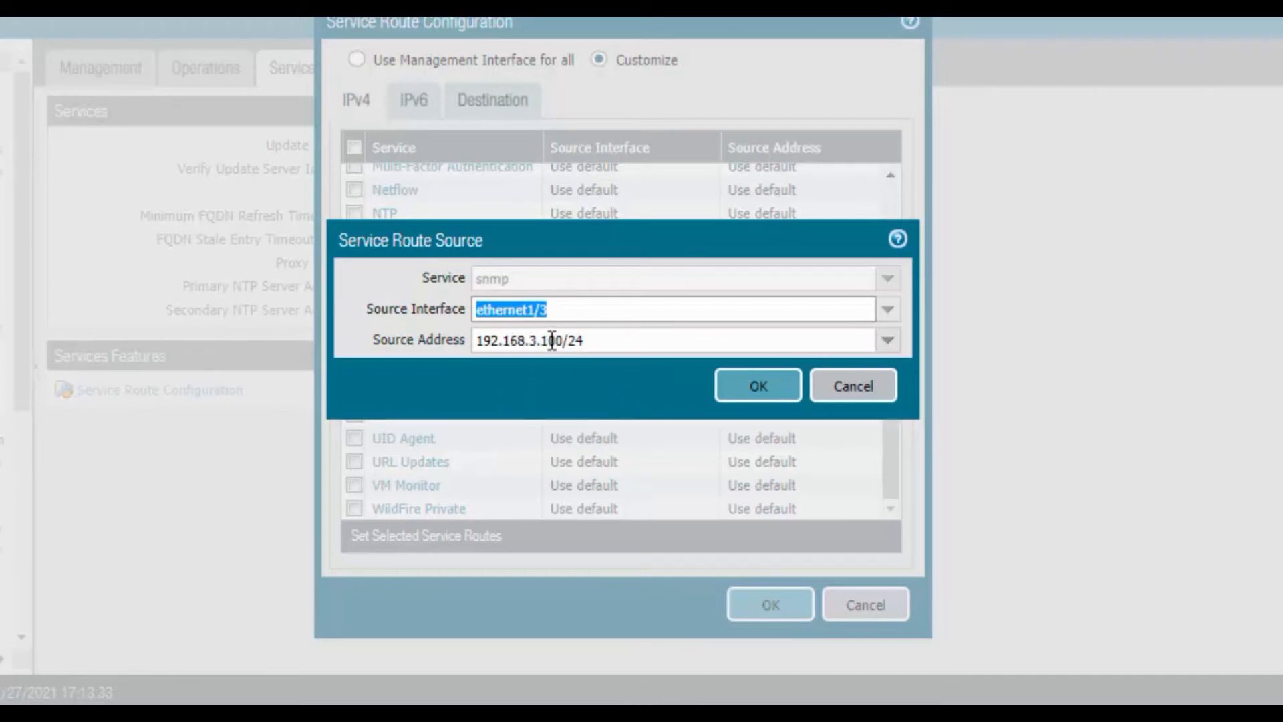
pyautogui.click(757, 385)
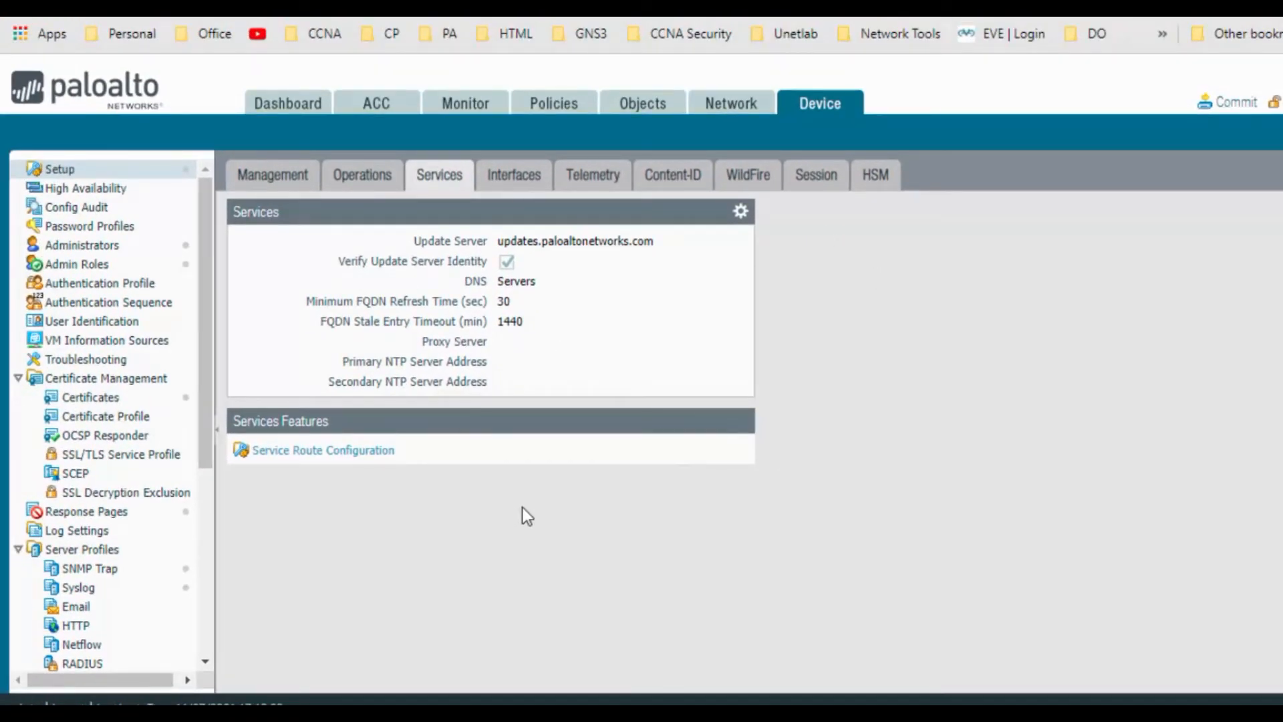
pyautogui.moveTo(523, 475)
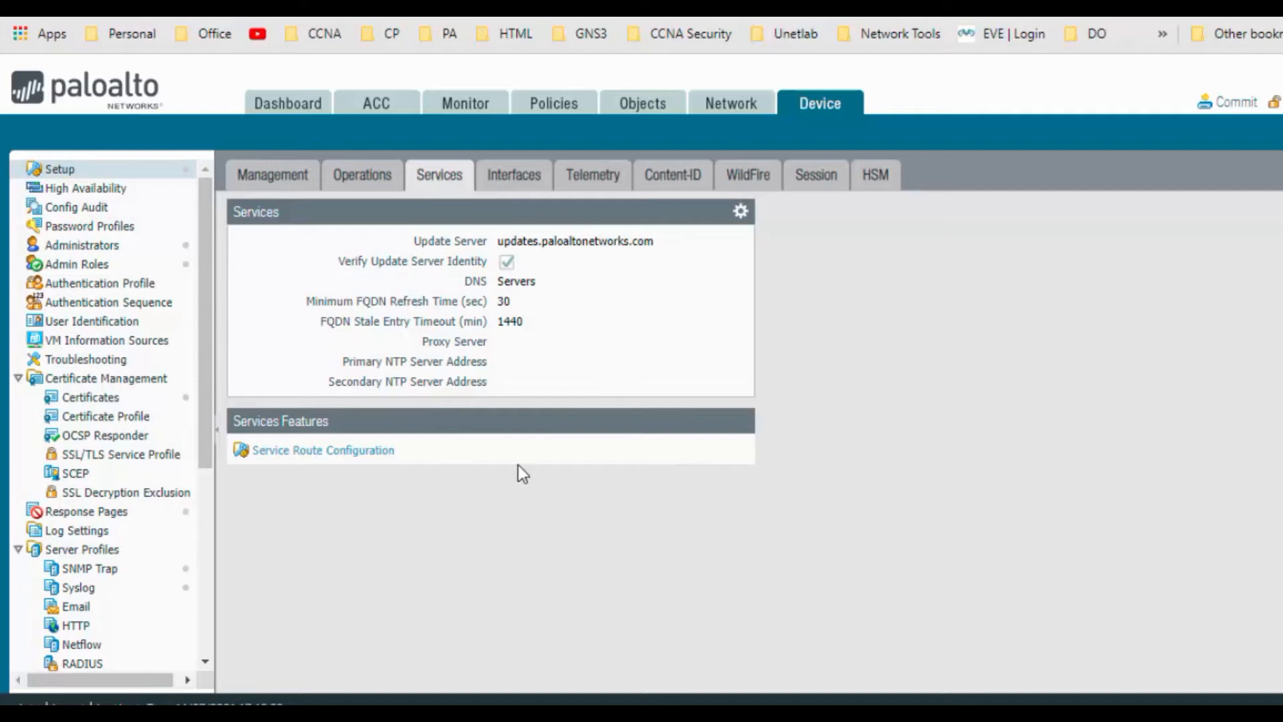
pyautogui.moveTo(867, 296)
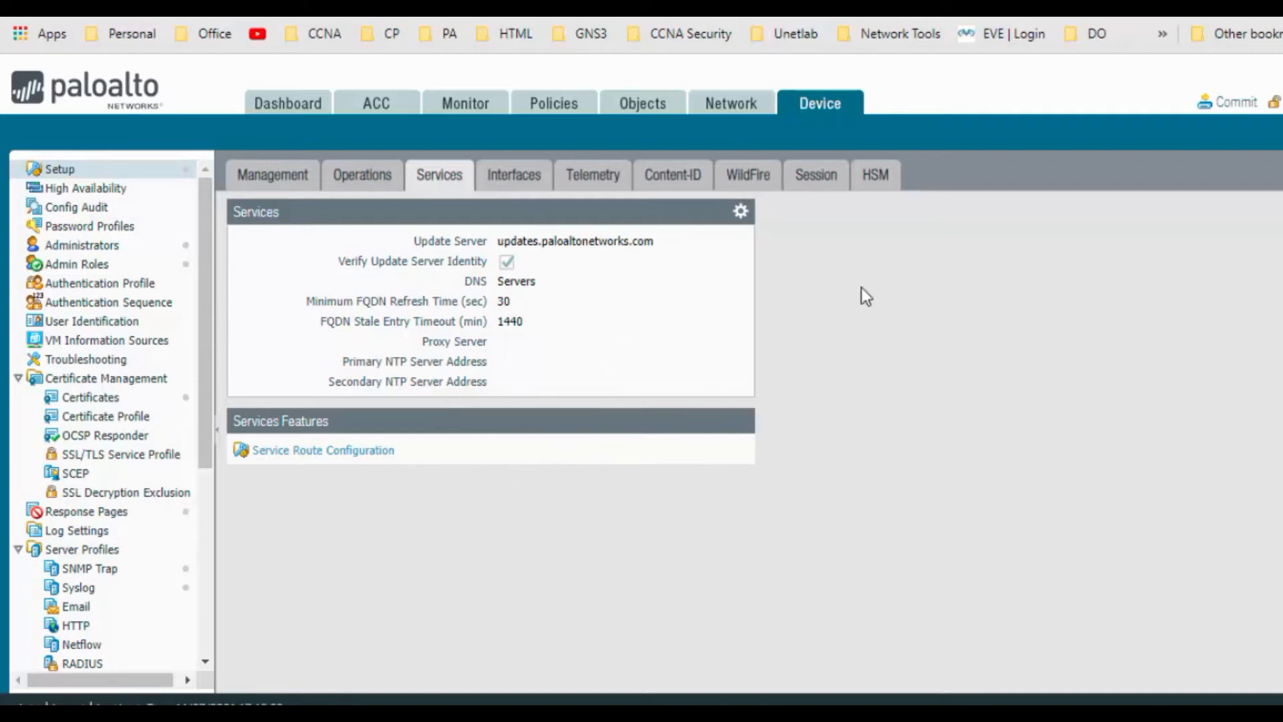
# Step: Commit all pending configuration changes to the firewall
pyautogui.click(1232, 102)
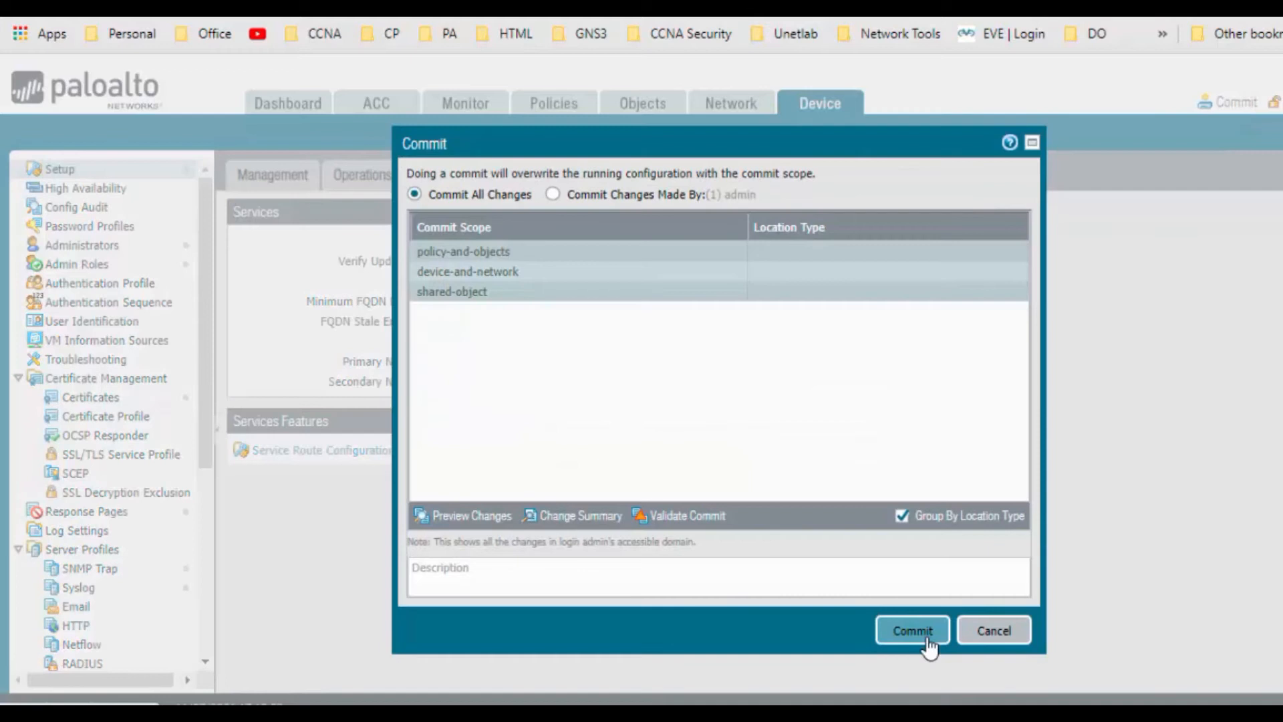
pyautogui.click(912, 630)
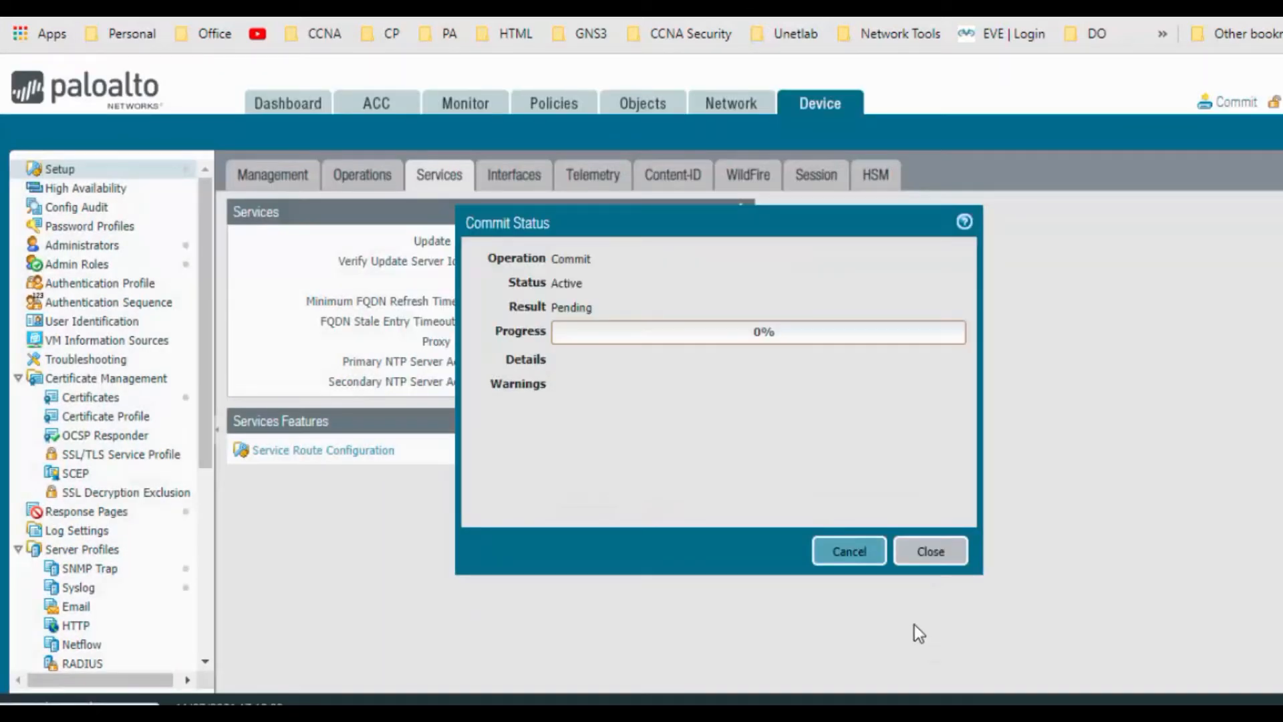
pyautogui.moveTo(892, 620)
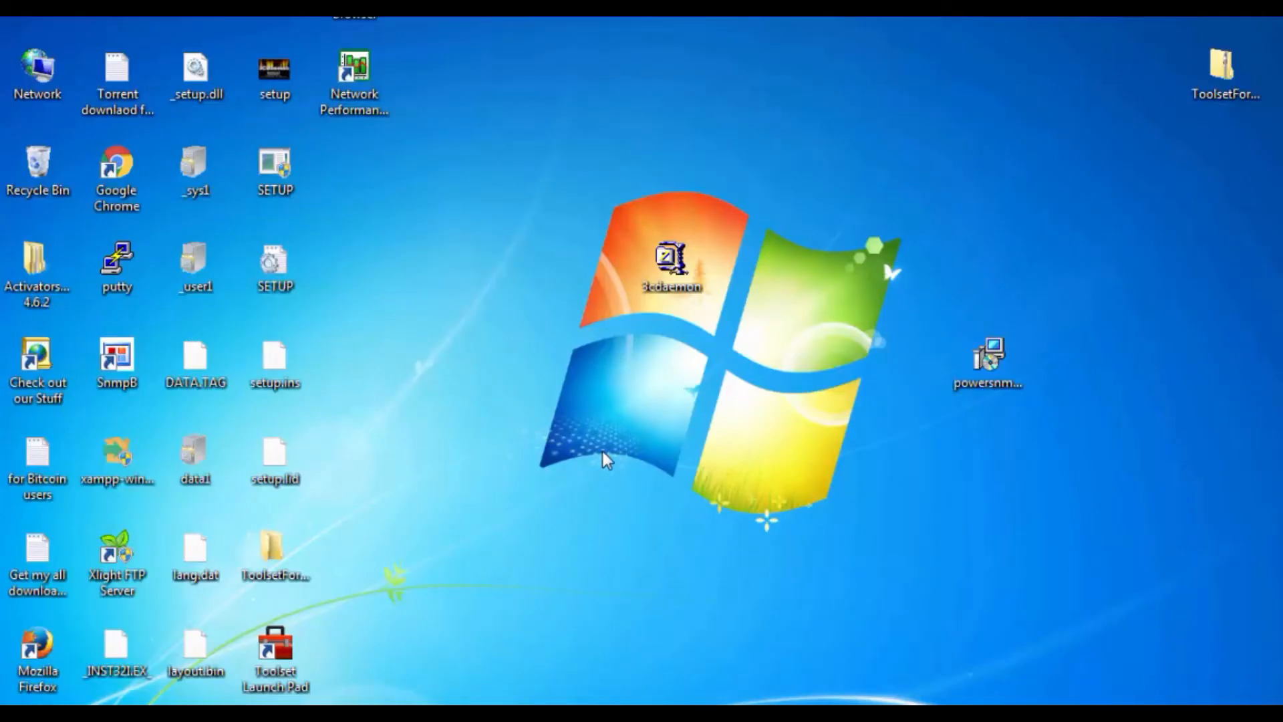
pyautogui.moveTo(561, 569)
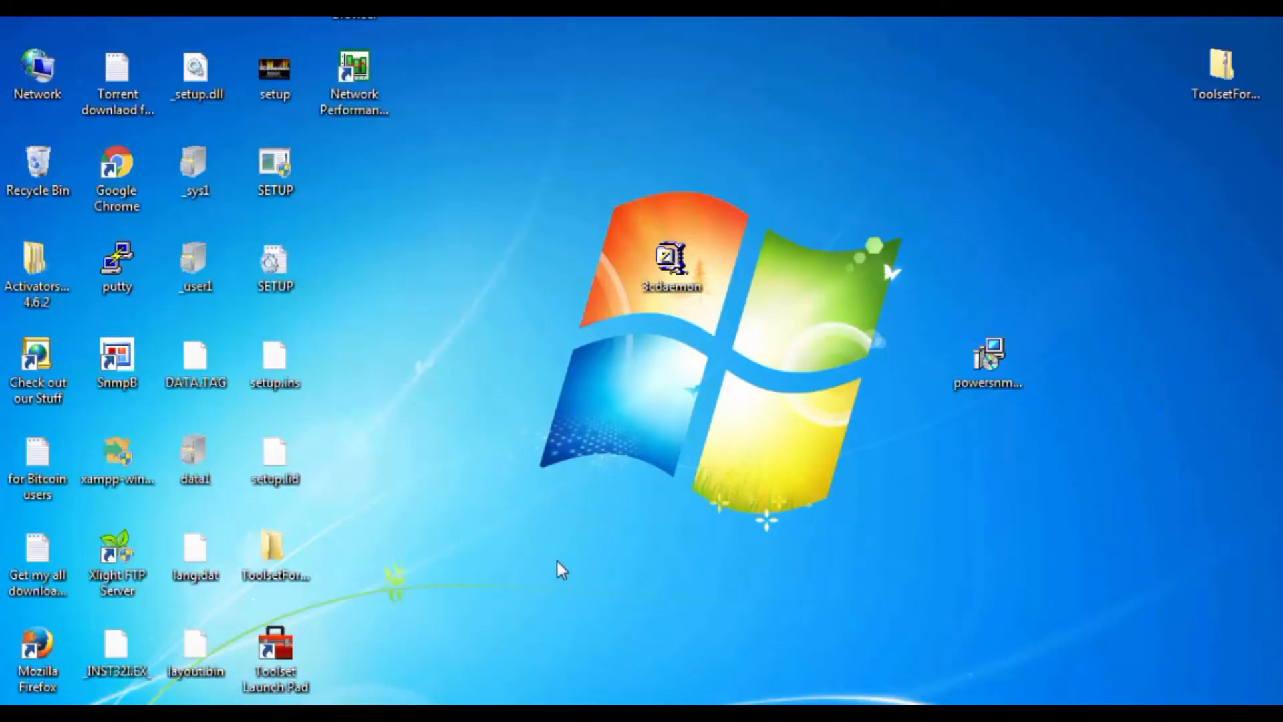
# Step: Launch PowerSNMP Free Manager from its desktop shortcut
pyautogui.click(16, 711)
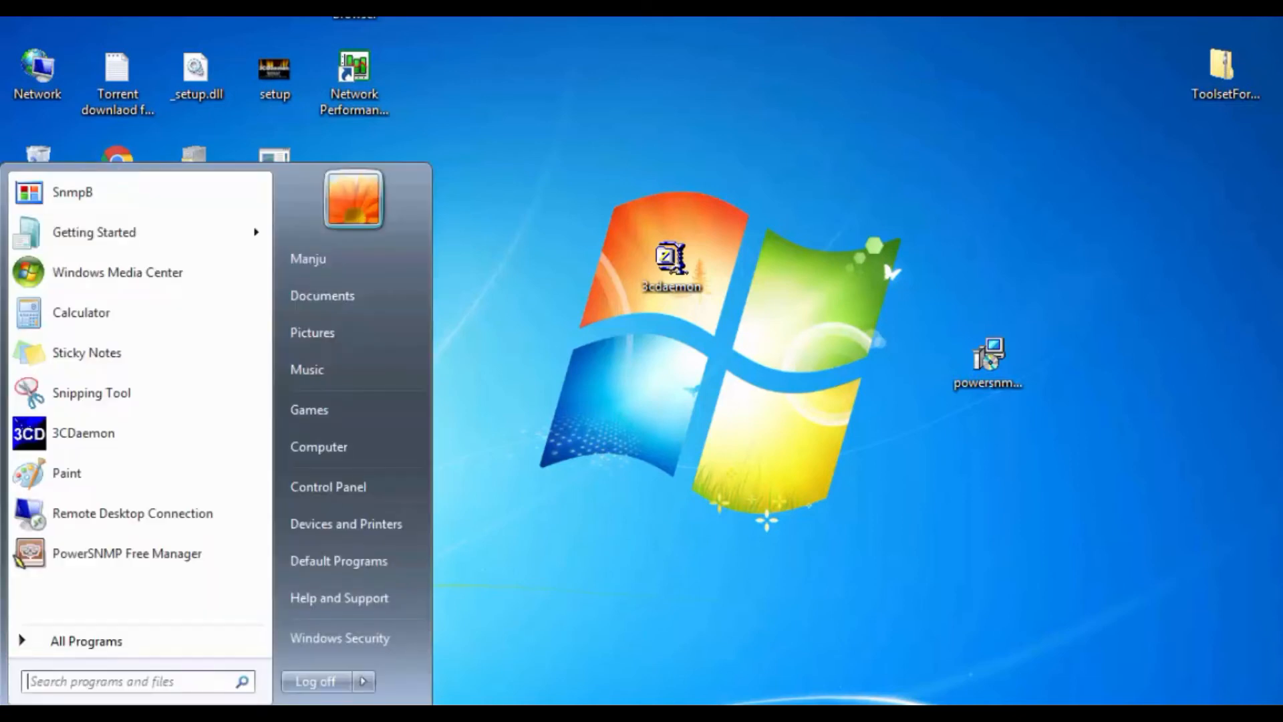
pyautogui.moveTo(90, 565)
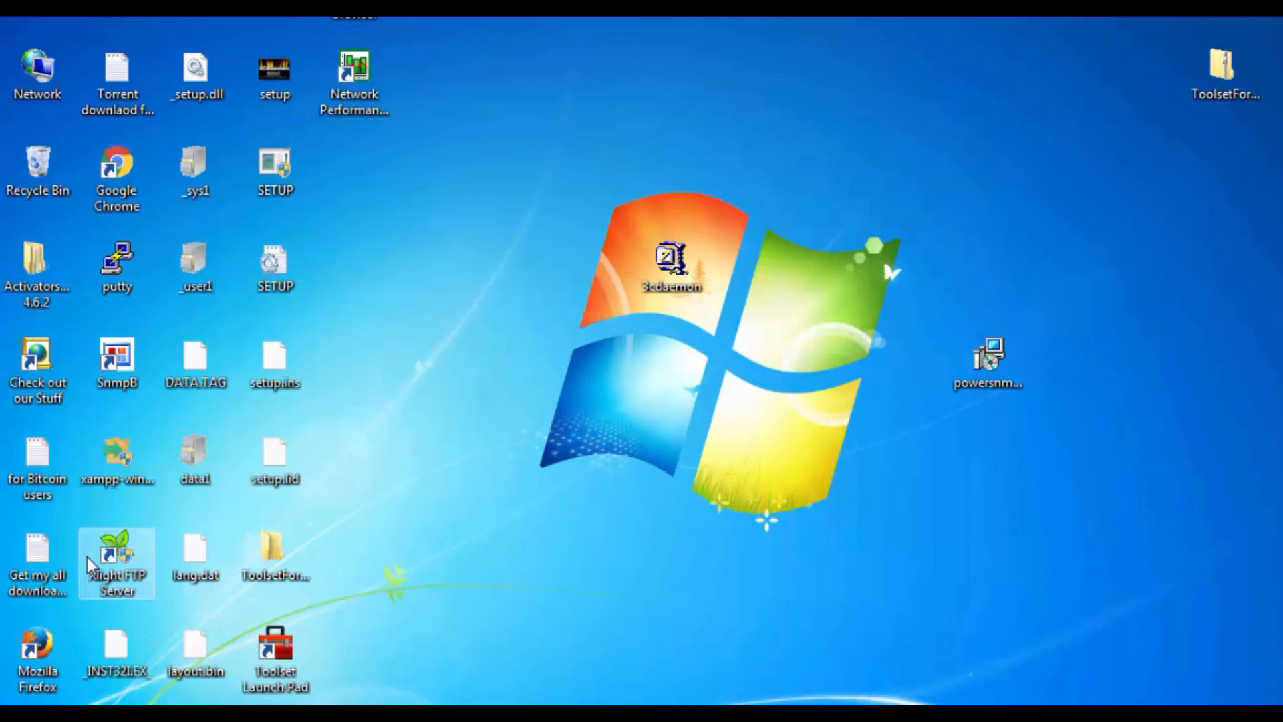
pyautogui.doubleClick(987, 362)
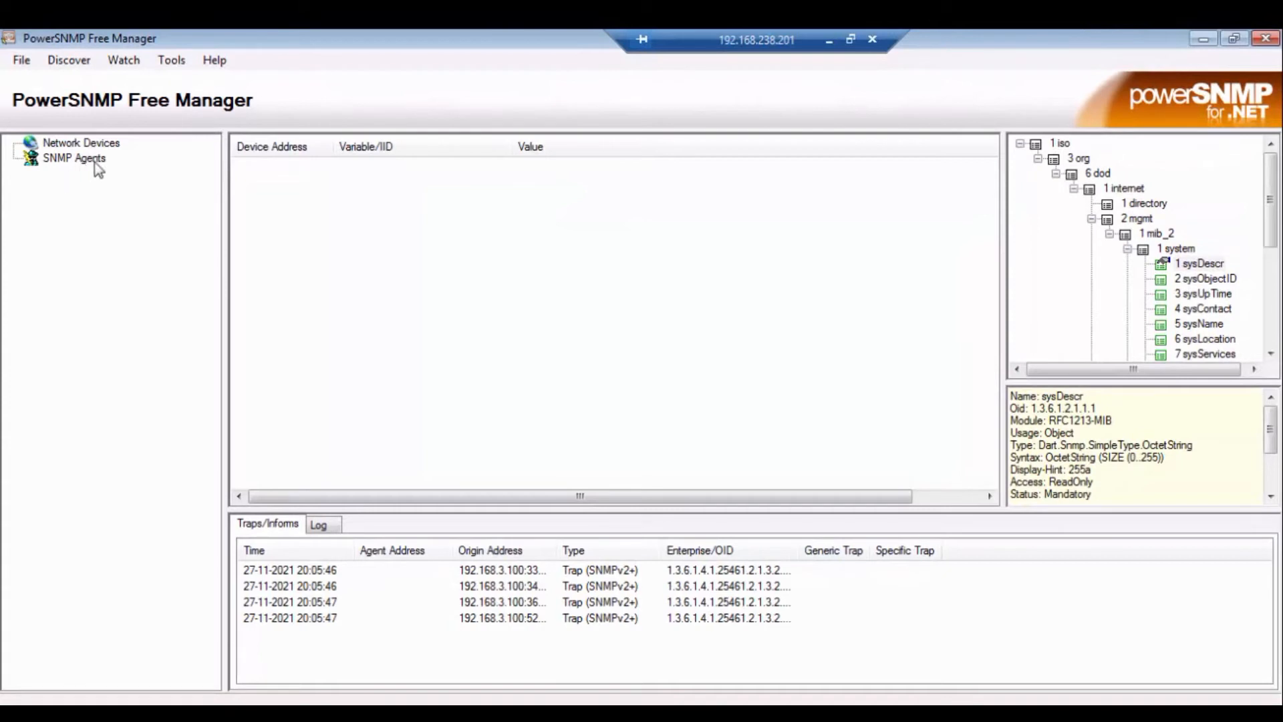
pyautogui.moveTo(1196, 56)
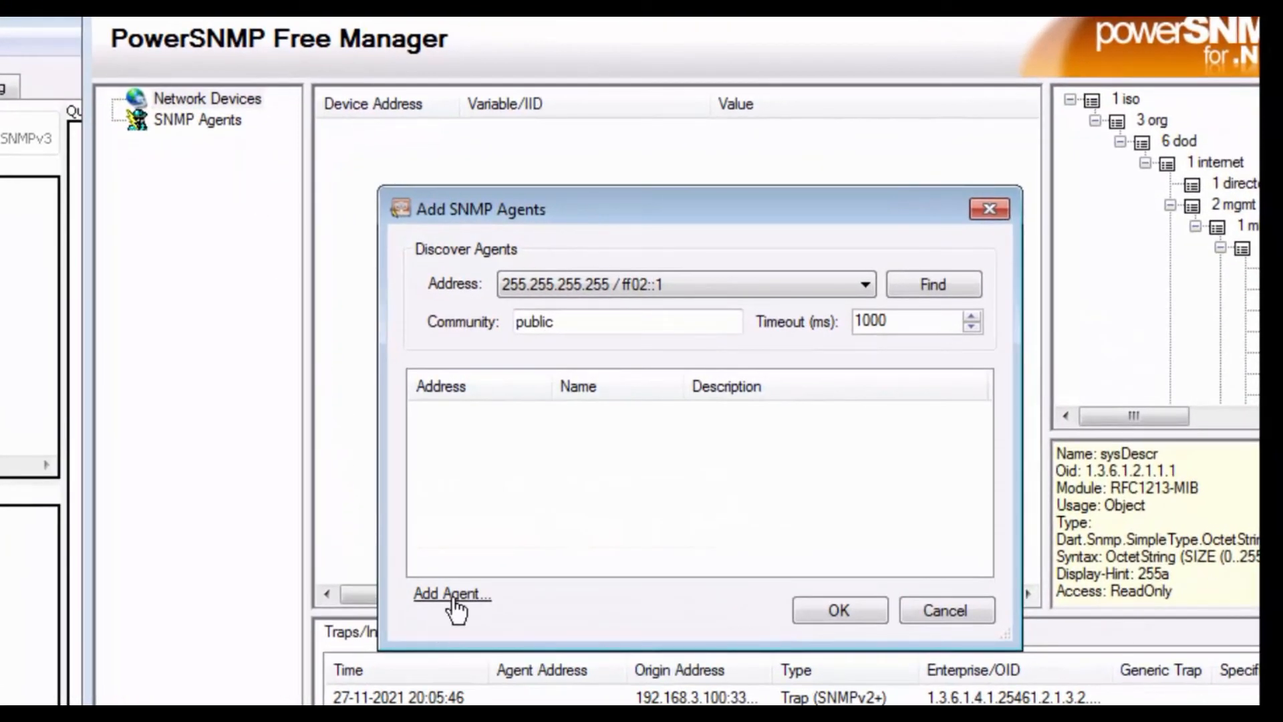
pyautogui.click(452, 593)
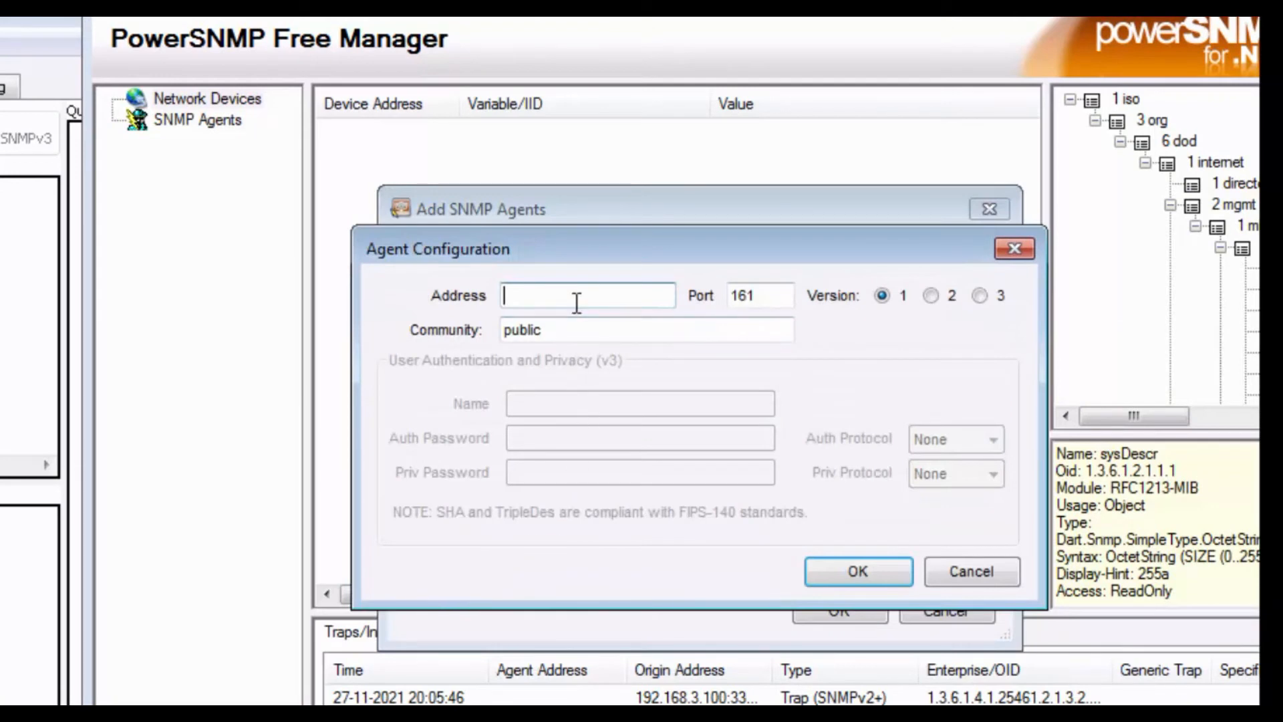
pyautogui.write('192.168.3.1')
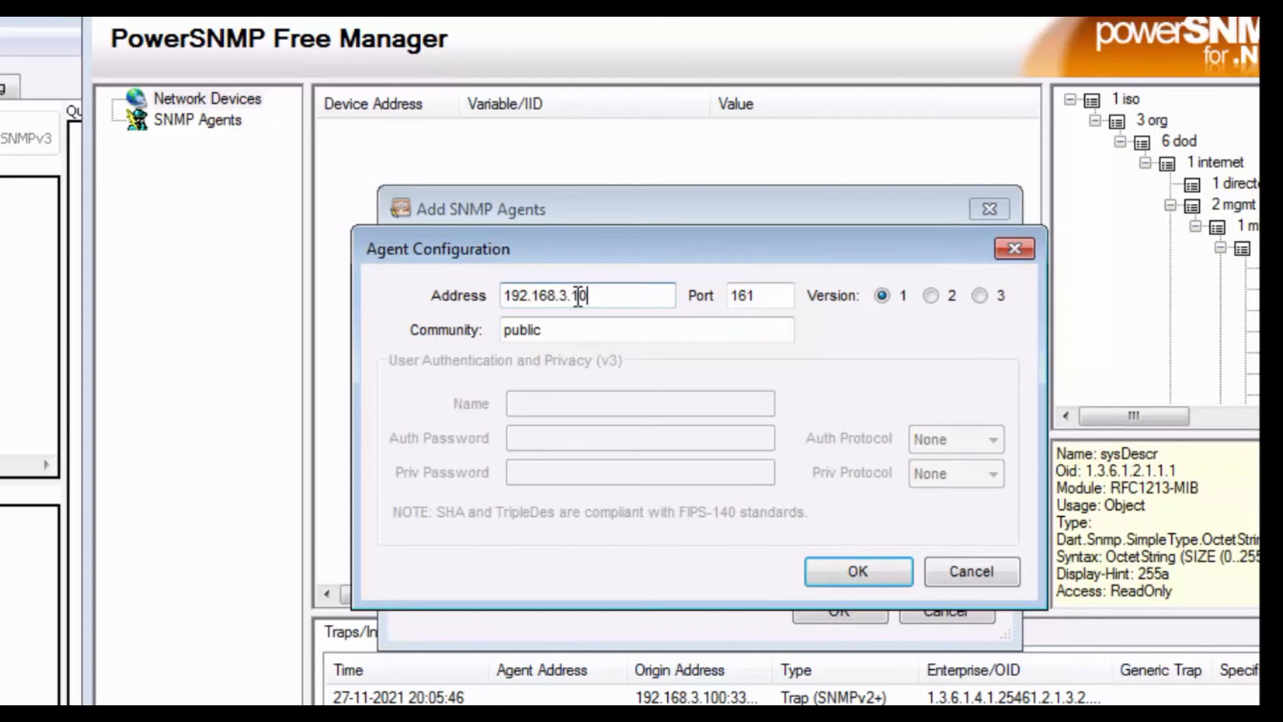
pyautogui.write('0')
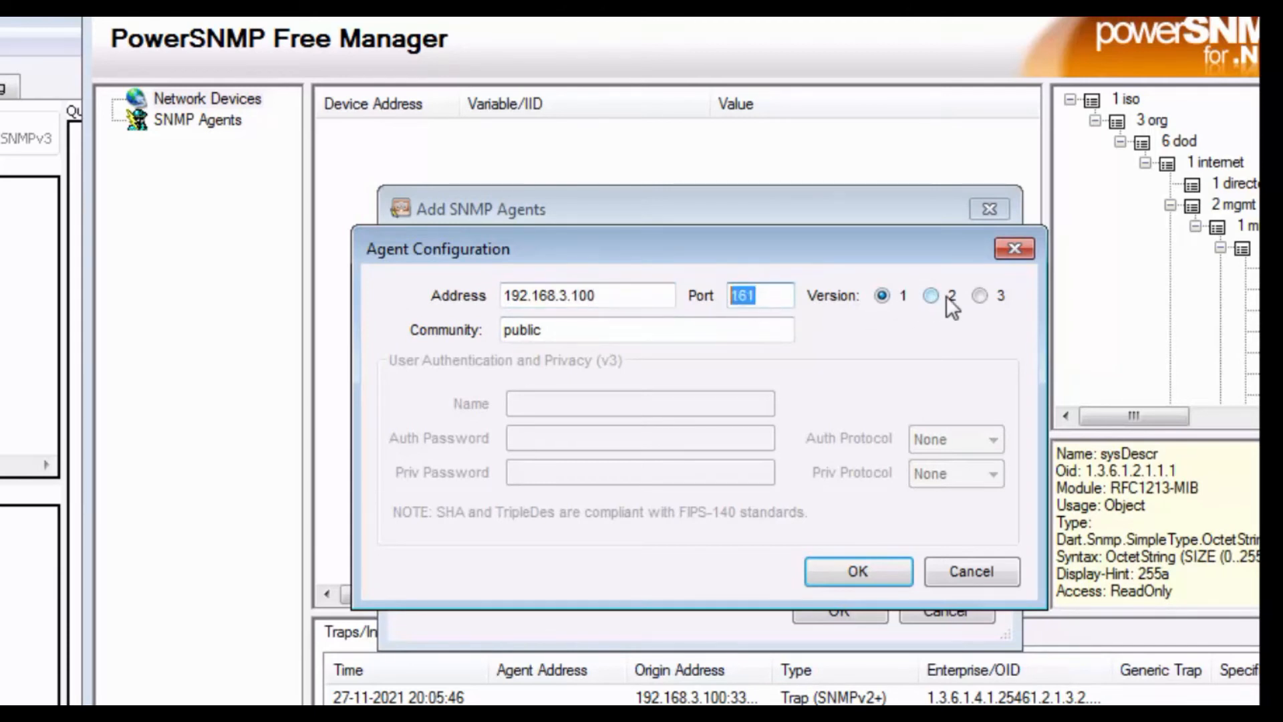
pyautogui.click(930, 295)
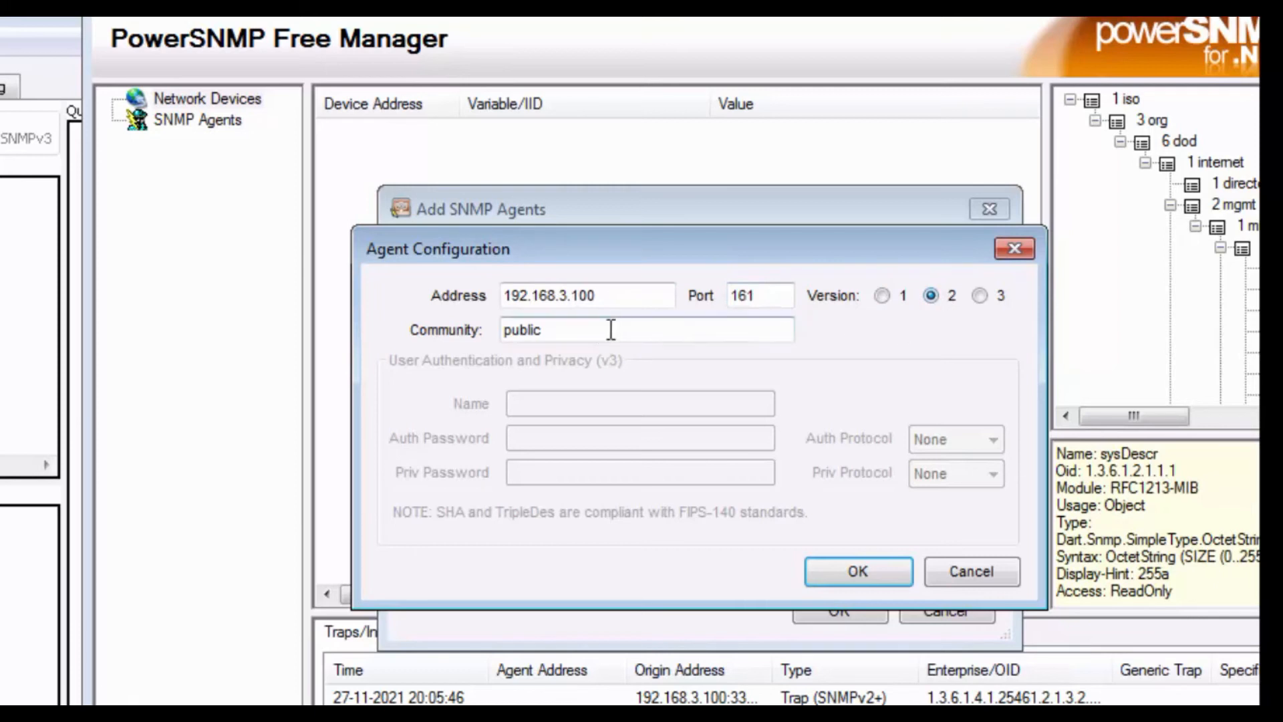
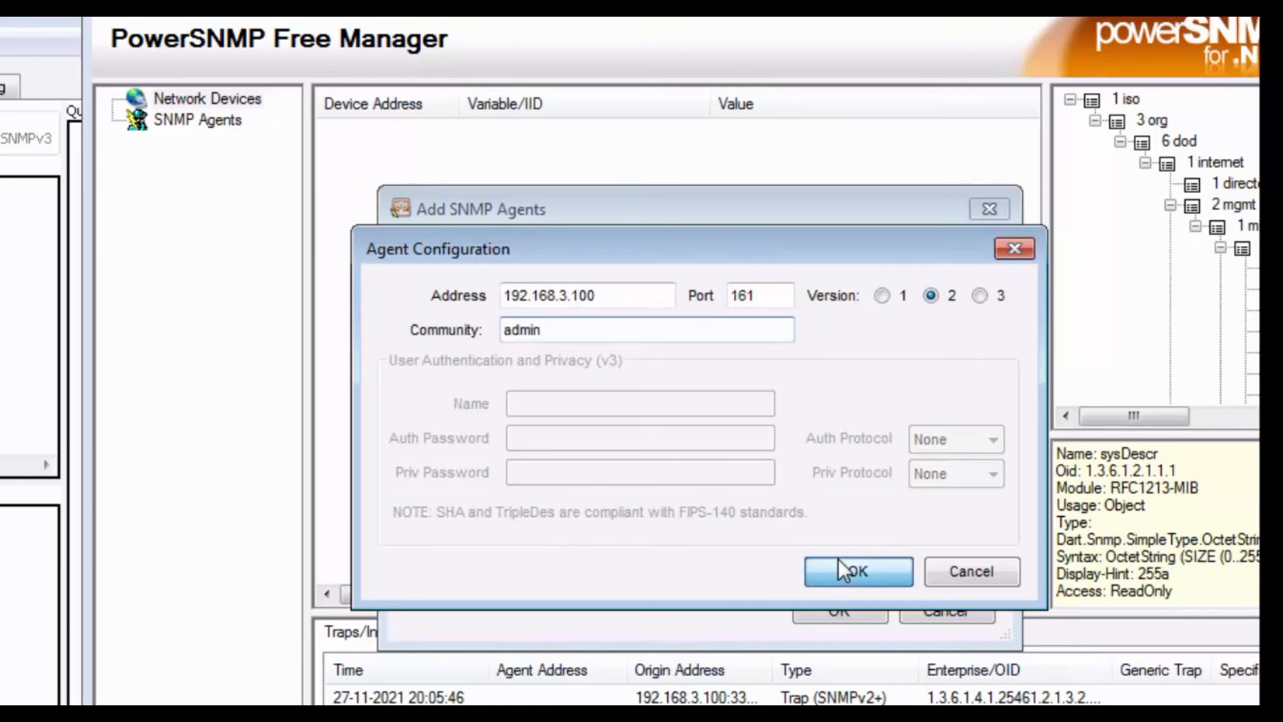
pyautogui.click(858, 572)
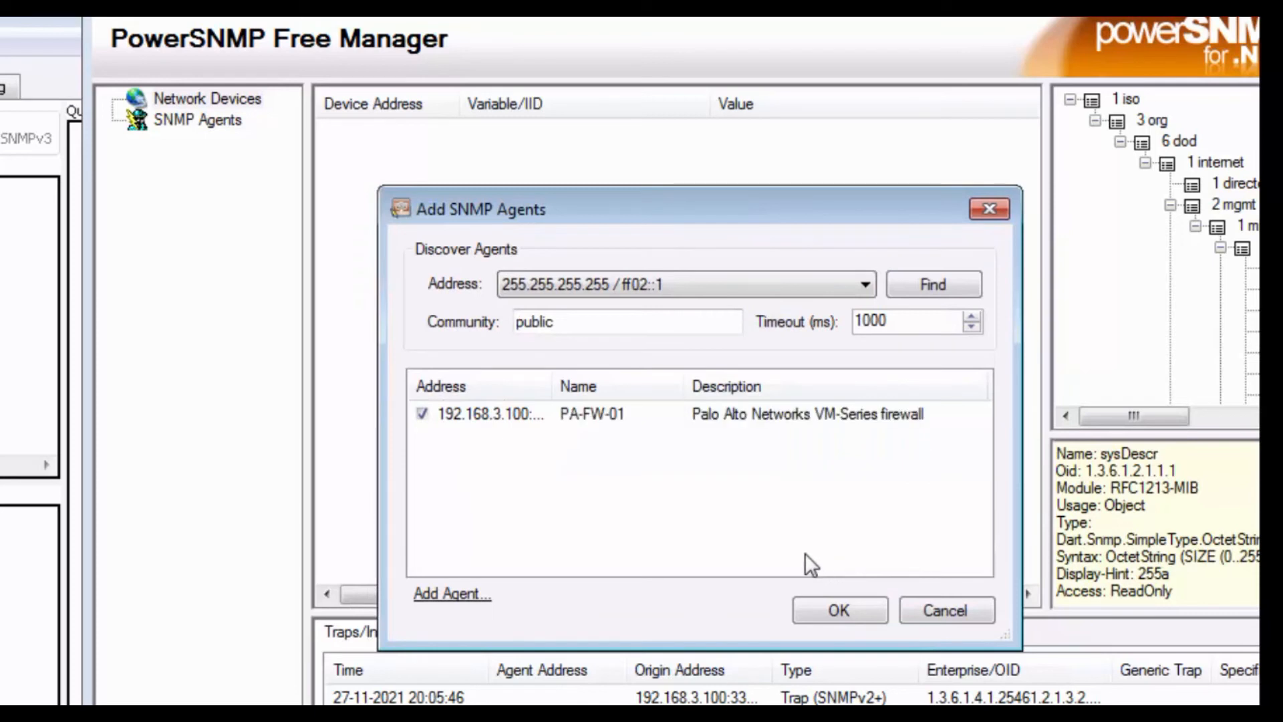
pyautogui.moveTo(778, 460)
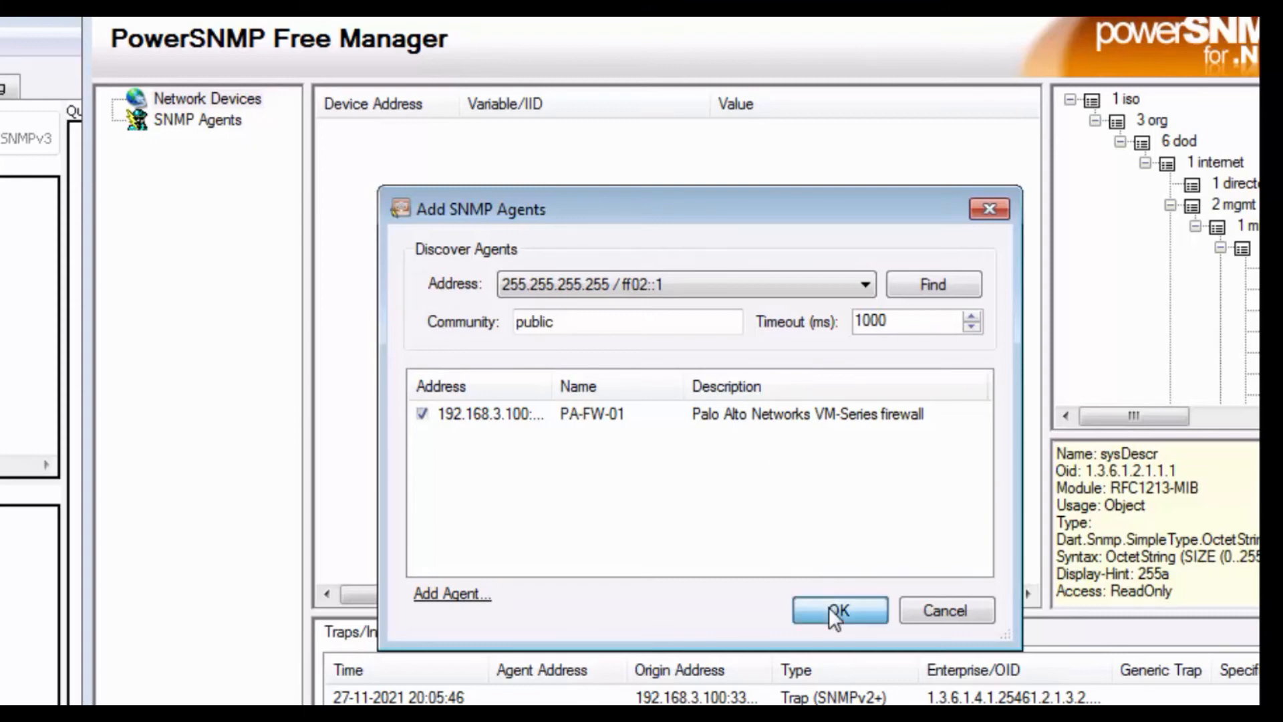
pyautogui.click(839, 611)
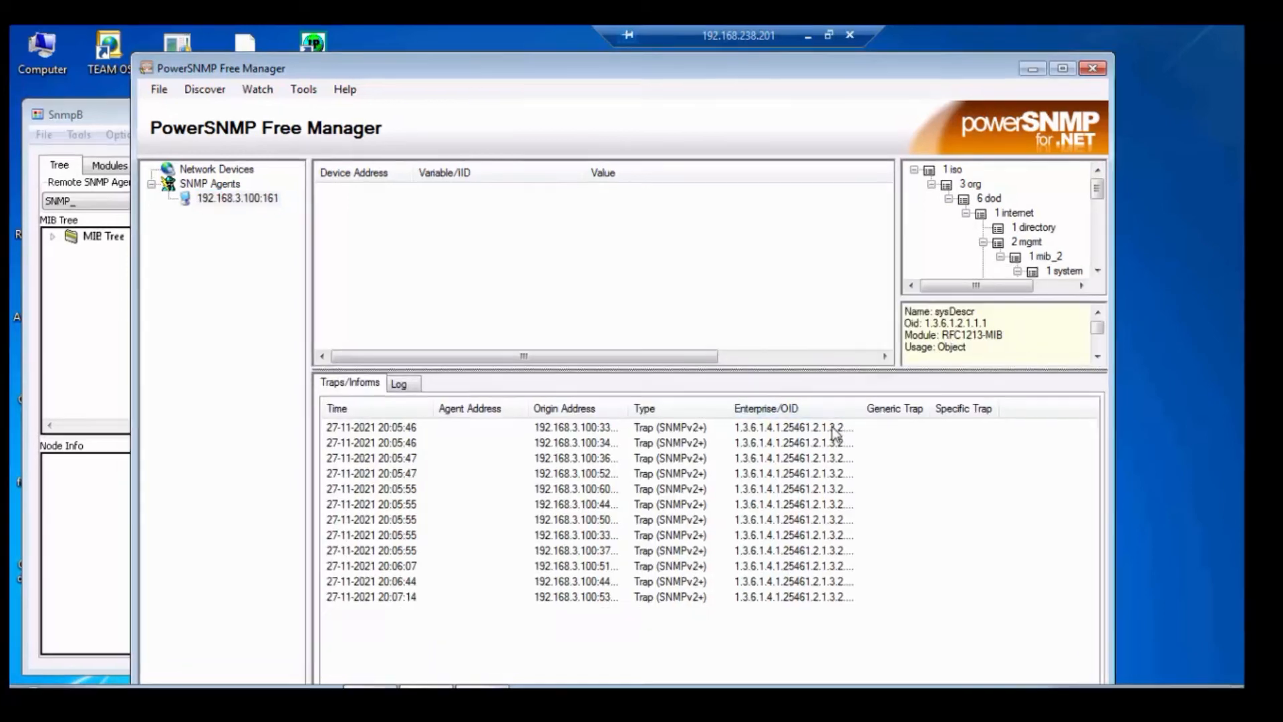
pyautogui.doubleClick(371, 426)
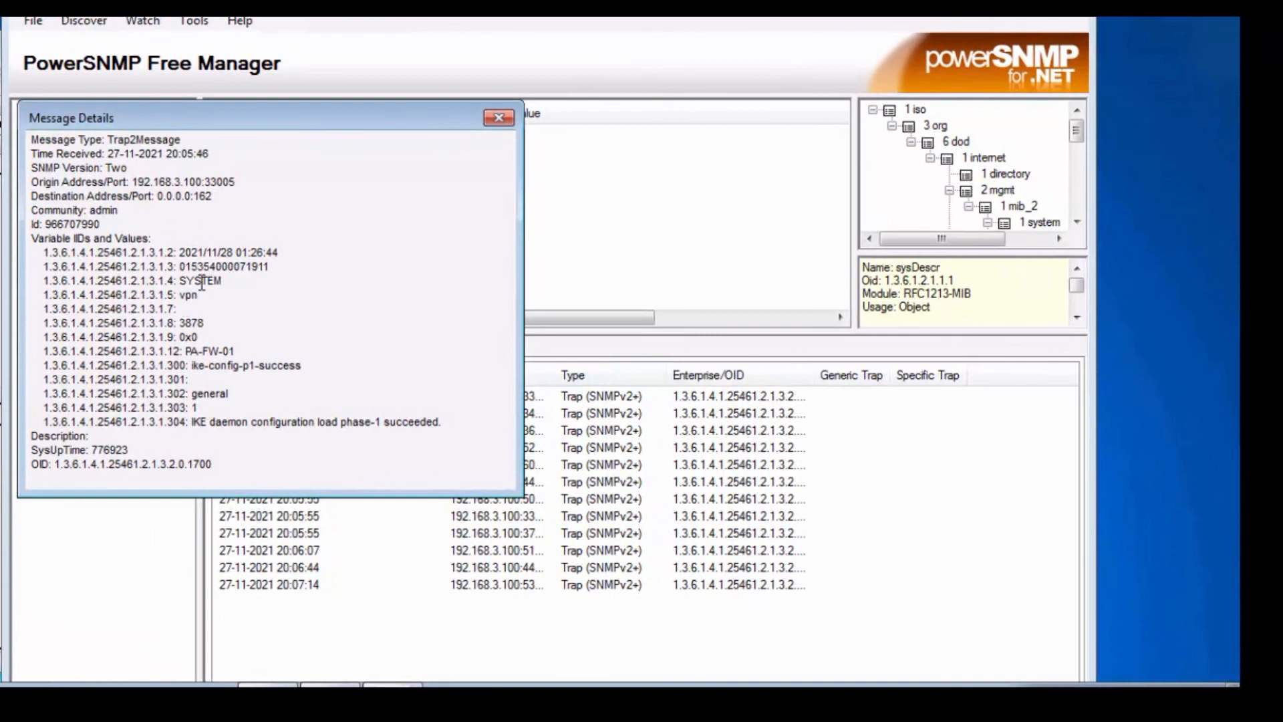
pyautogui.doubleClick(209, 280)
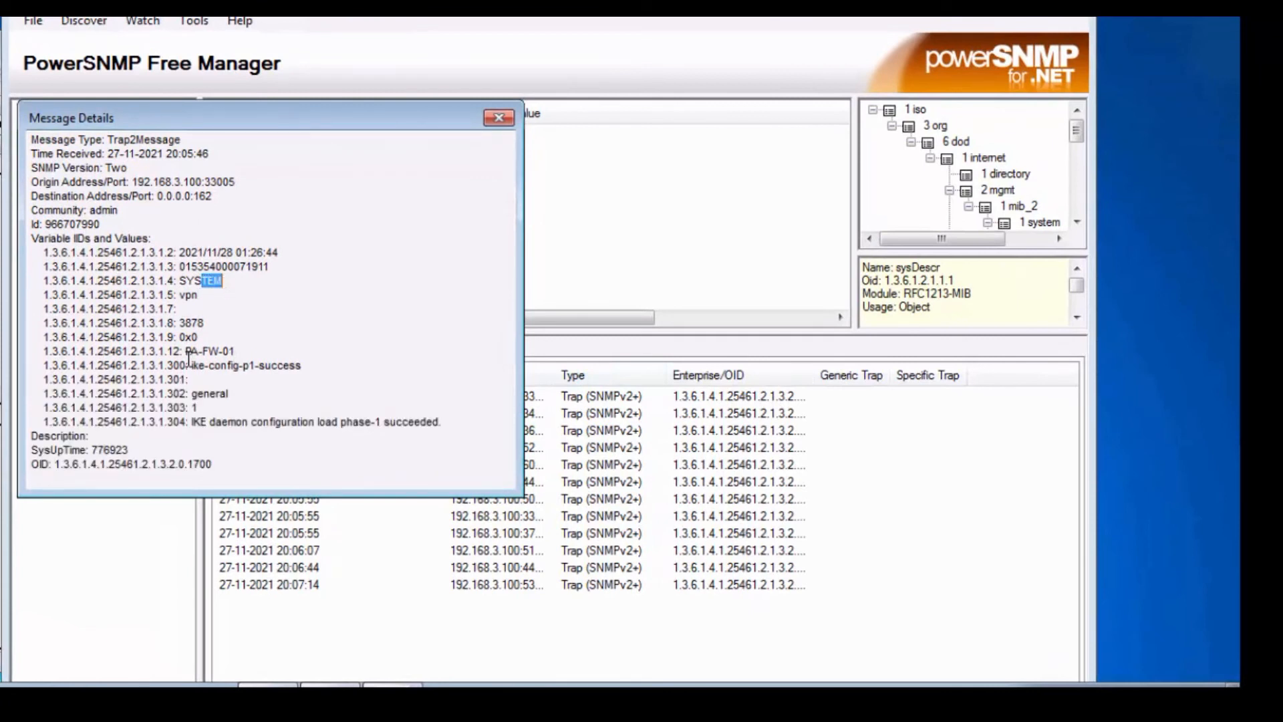
pyautogui.doubleClick(208, 351)
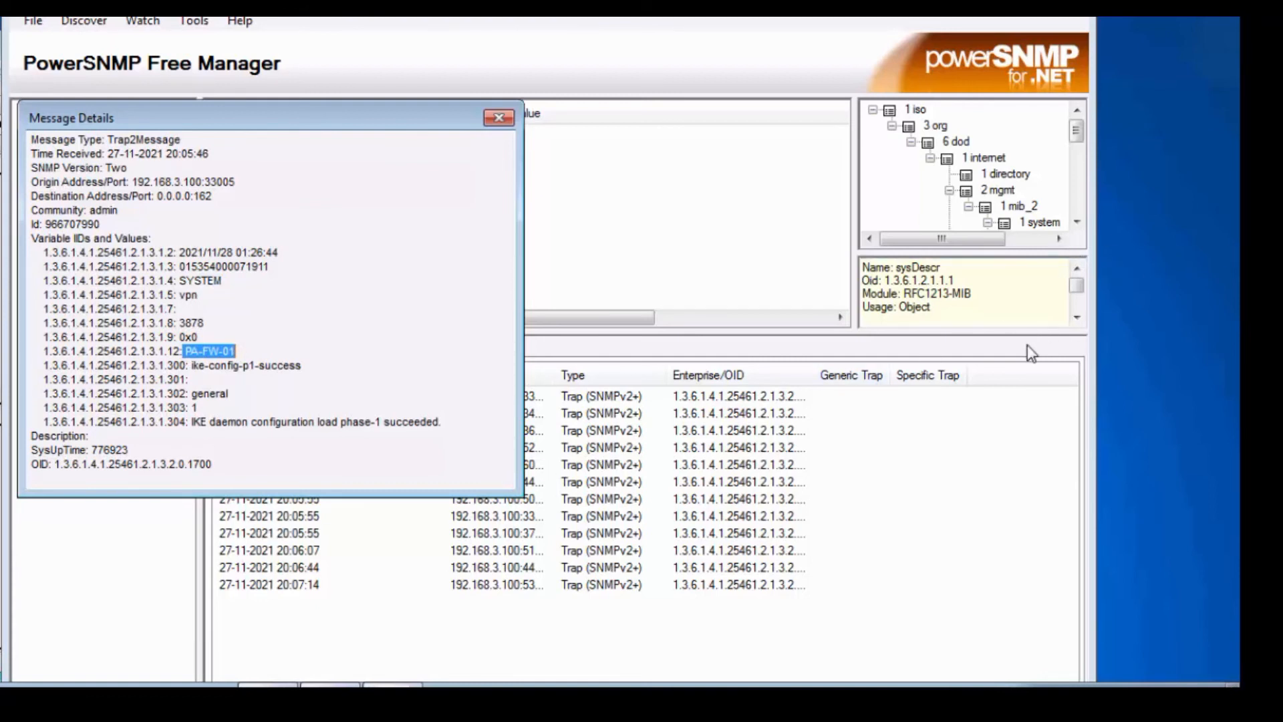
pyautogui.click(497, 117)
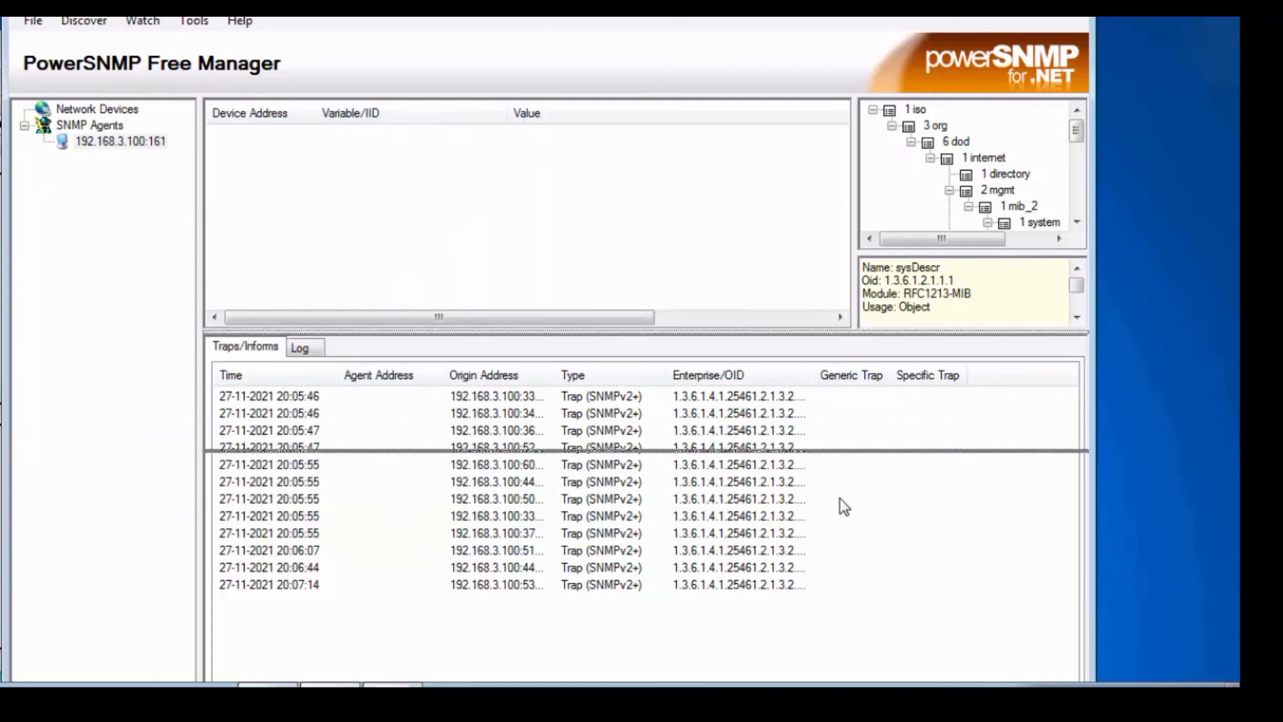
pyautogui.click(988, 222)
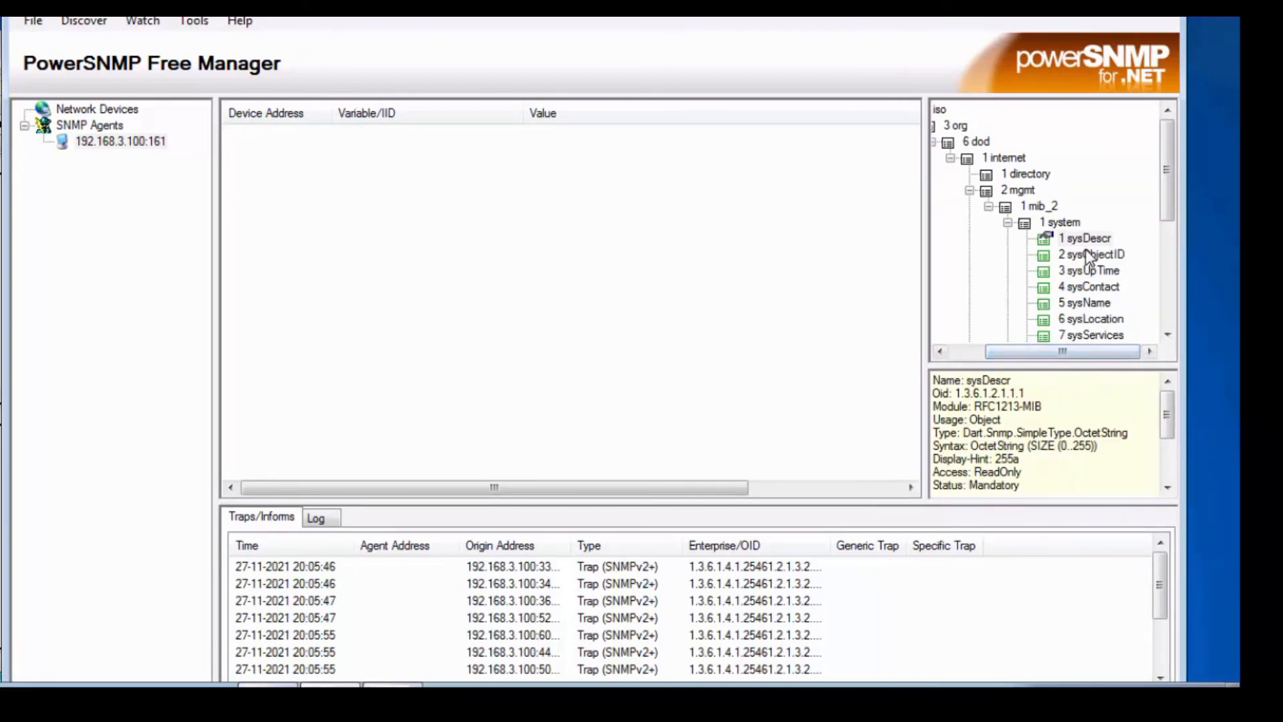
# Step: Query sysDescr, returning 'Palo Alto Networks VM-Series firewall'
pyautogui.rightClick(1084, 237)
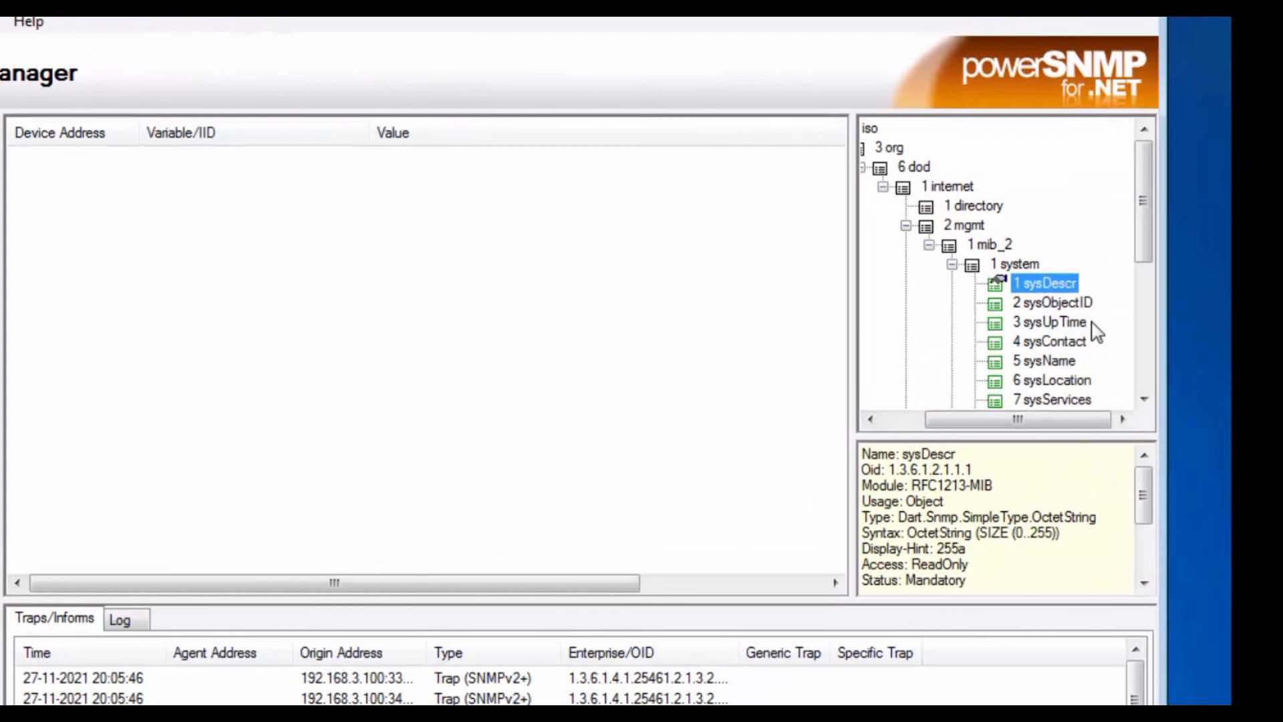
pyautogui.doubleClick(1043, 282)
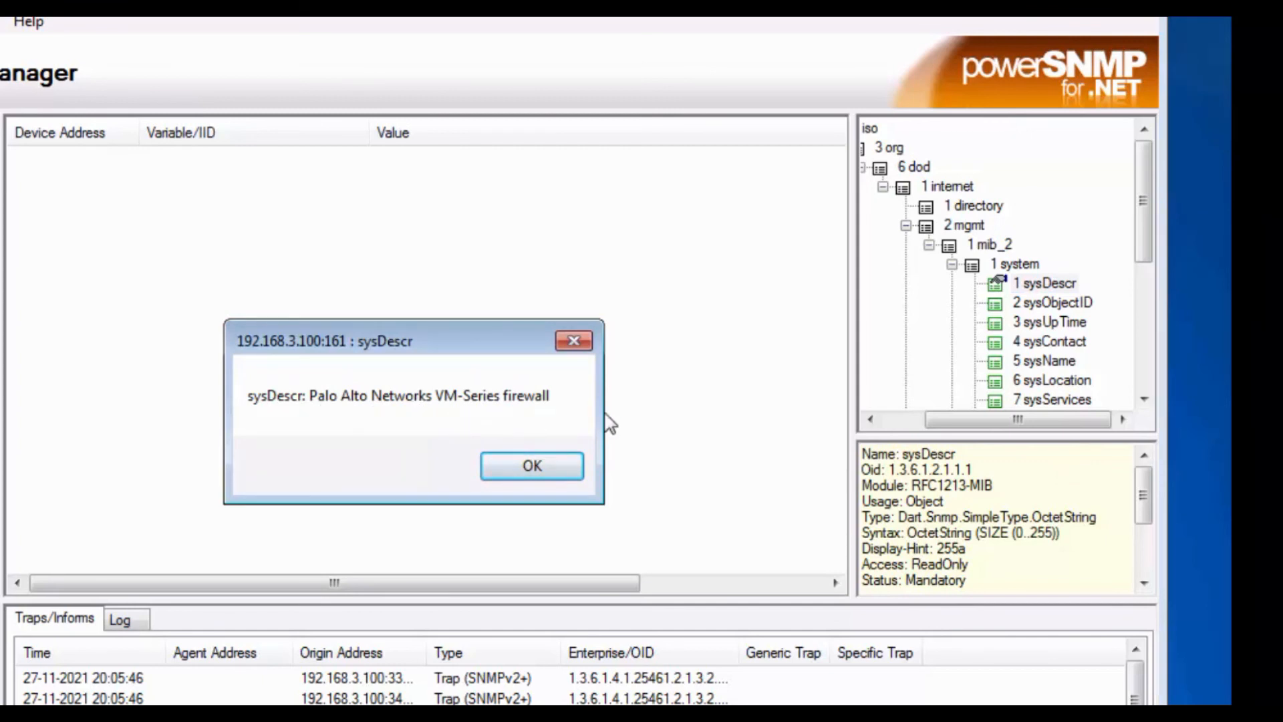
pyautogui.click(531, 466)
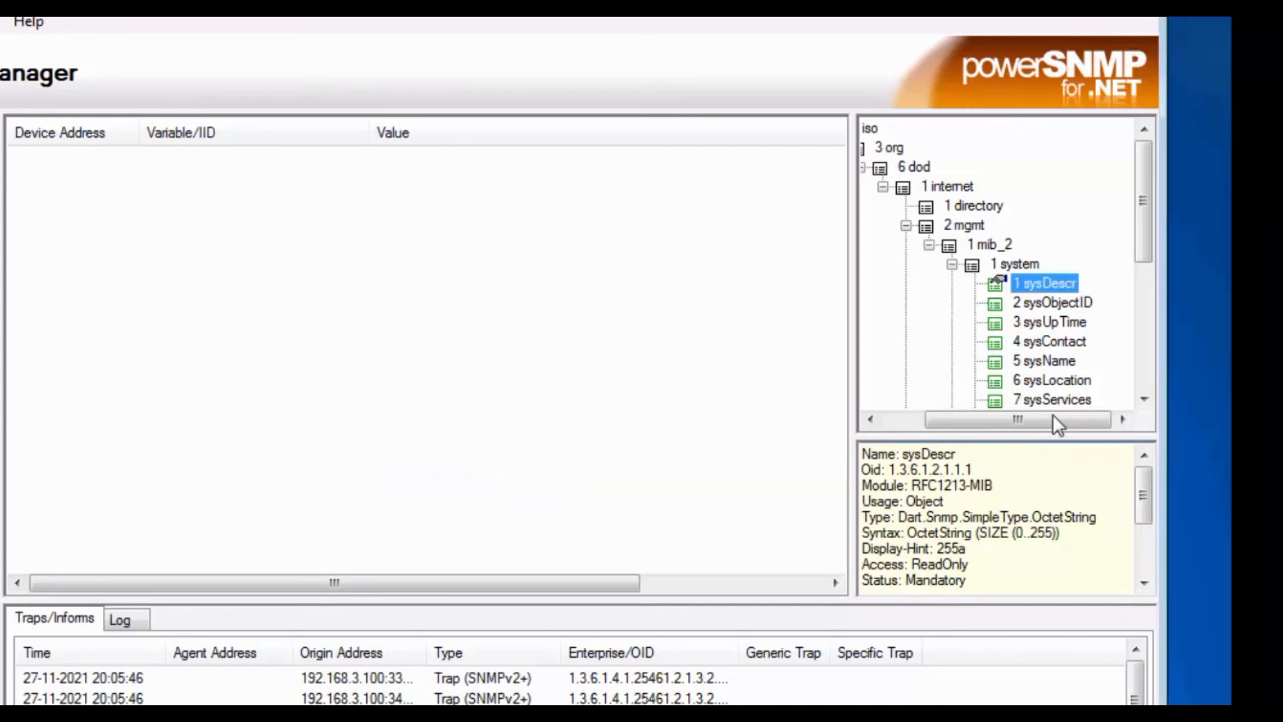
# Step: Query sysName, returning 'PA-FW-01', and maximize the manager window
pyautogui.rightClick(1043, 360)
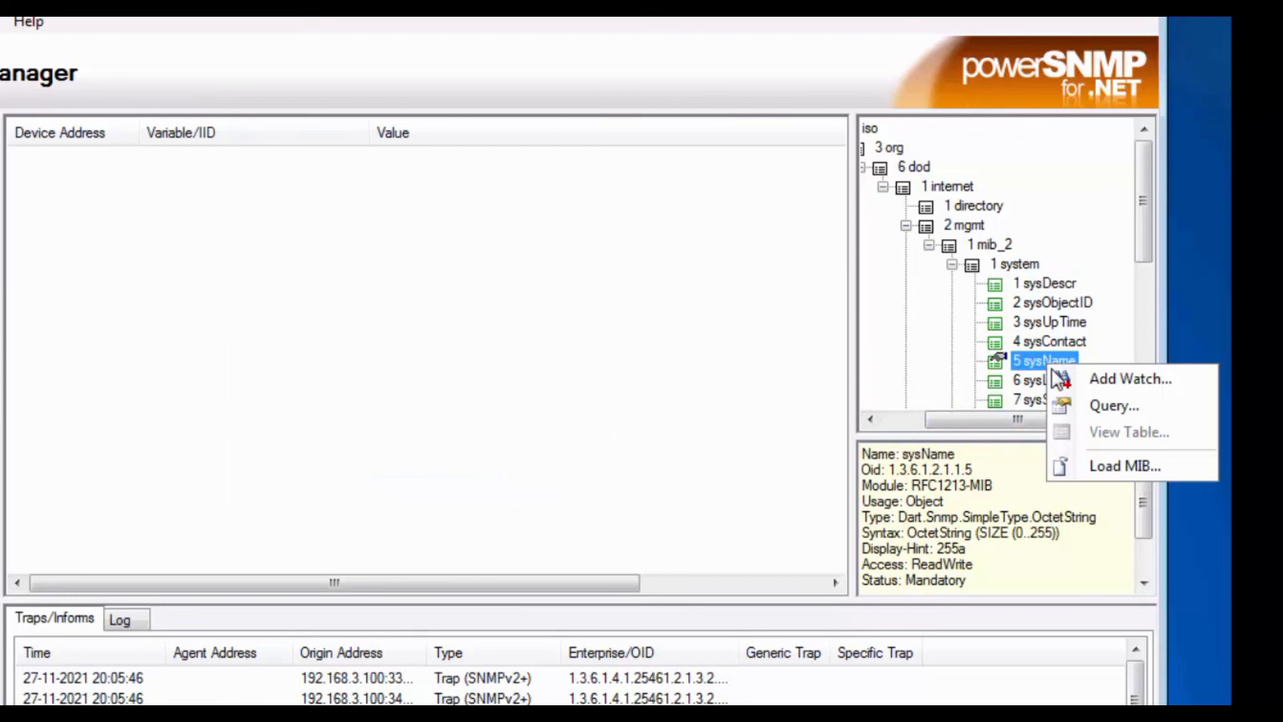
pyautogui.click(1114, 405)
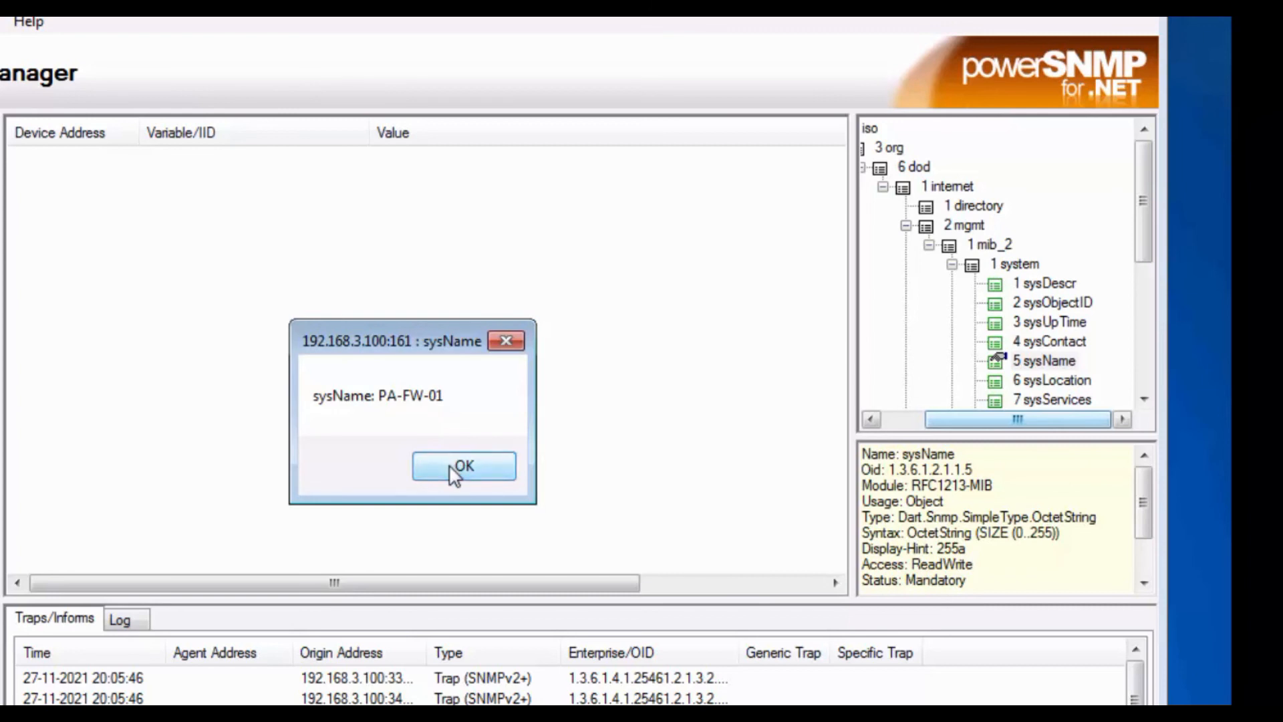
pyautogui.click(463, 466)
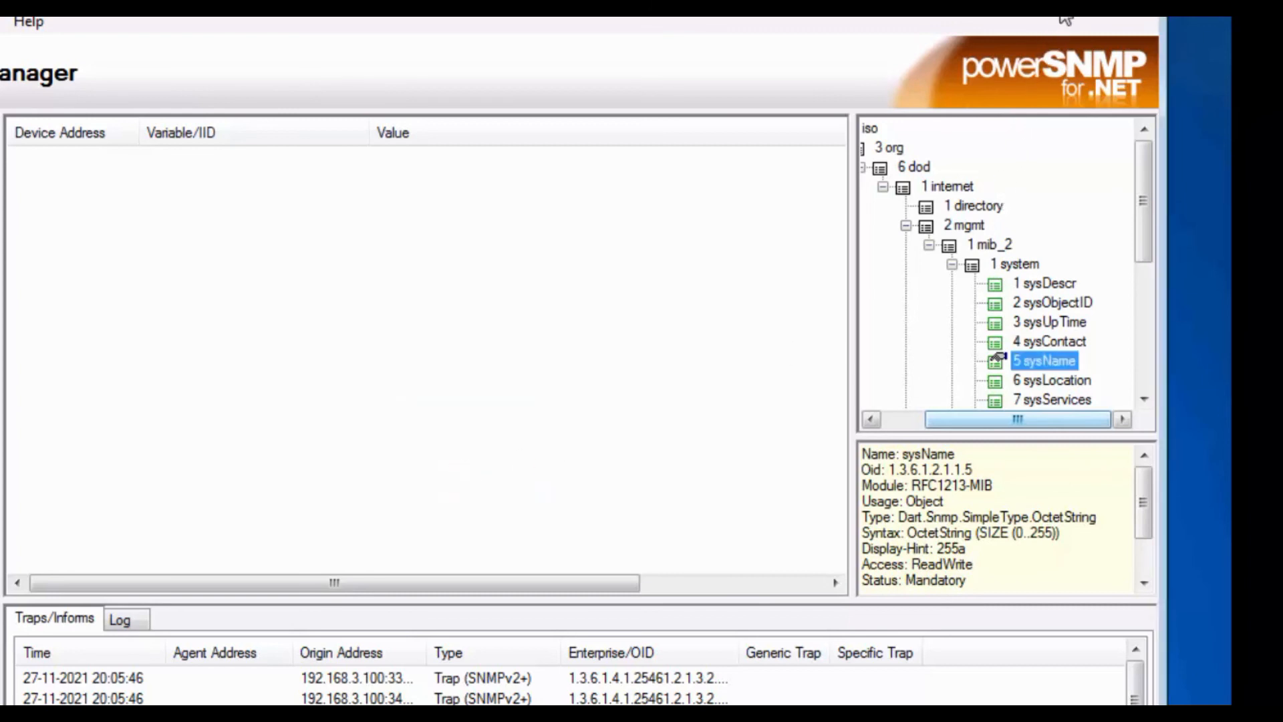
pyautogui.moveTo(1064, 20)
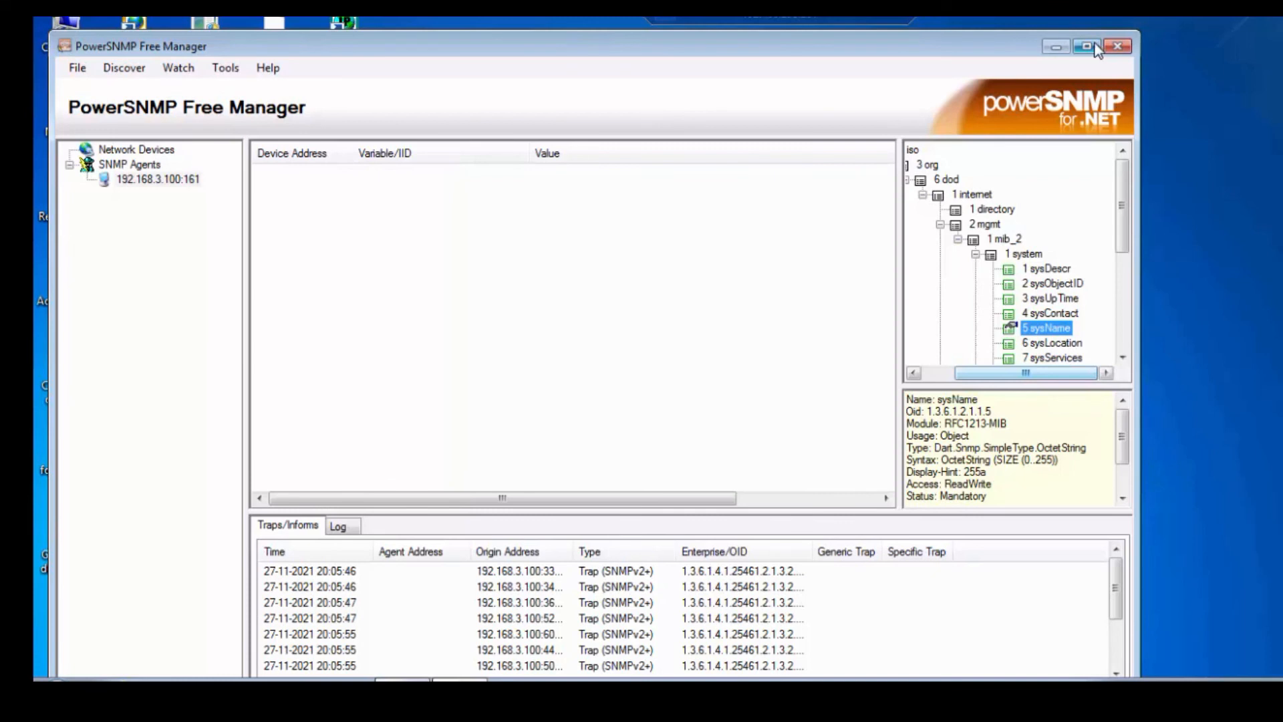
pyautogui.click(1097, 46)
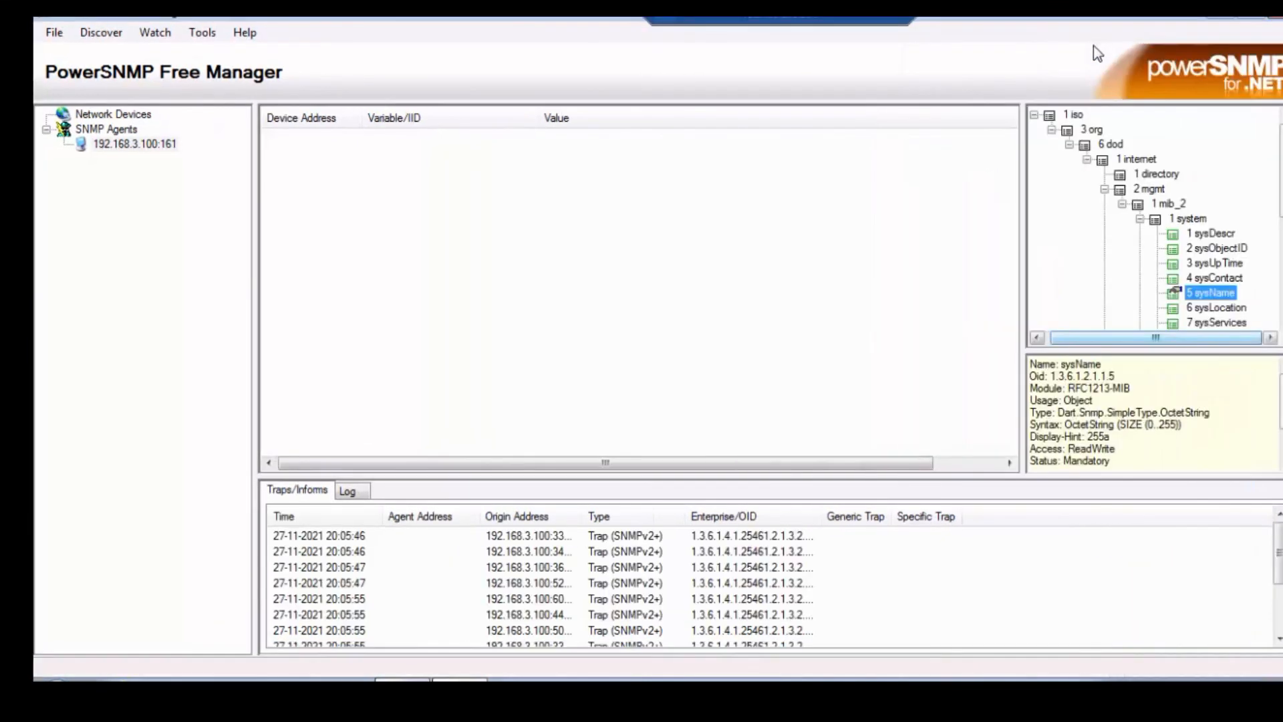